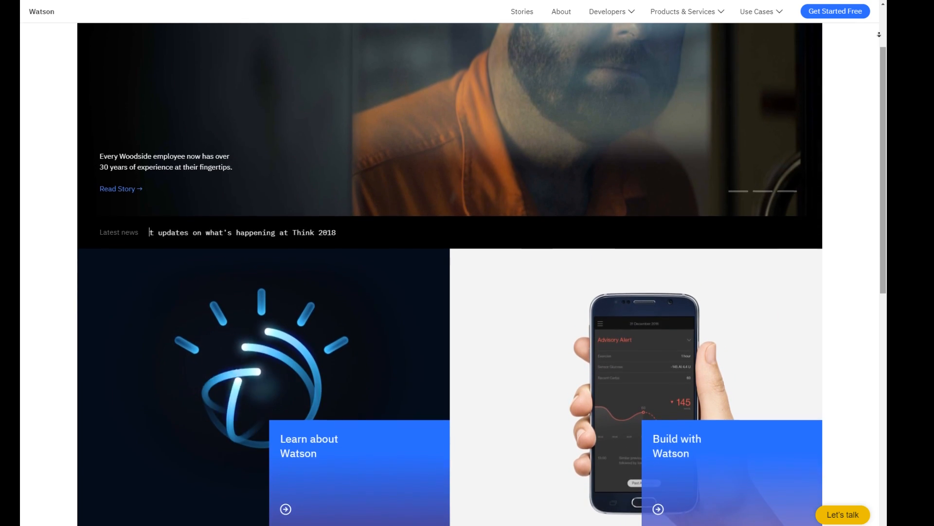
- Add the Example Streaming script component to the SpeechToText object
{"action": "scroll", "scroll_direction": "down", "scroll_amount": 3}
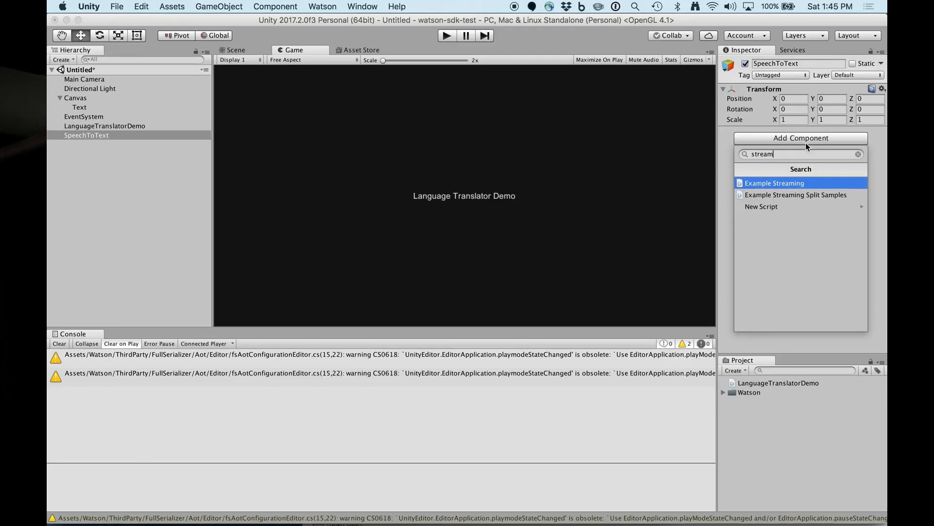
{"action": "left_click", "coordinate": [775, 183]}
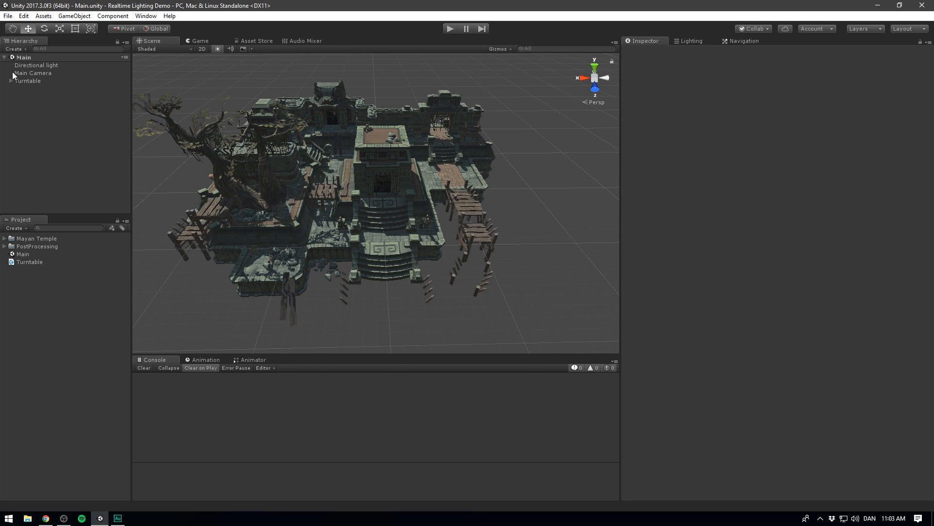
- Open Main.unity with Directional light, Main Camera and Turntable in the Hierarchy
{"action": "left_click", "coordinate": [37, 65]}
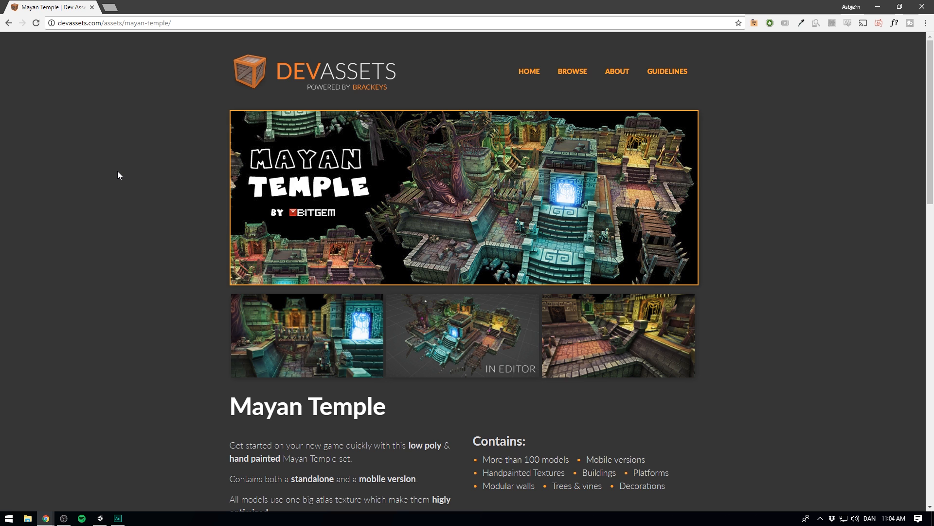
{"action": "mouse_move", "coordinate": [121, 231]}
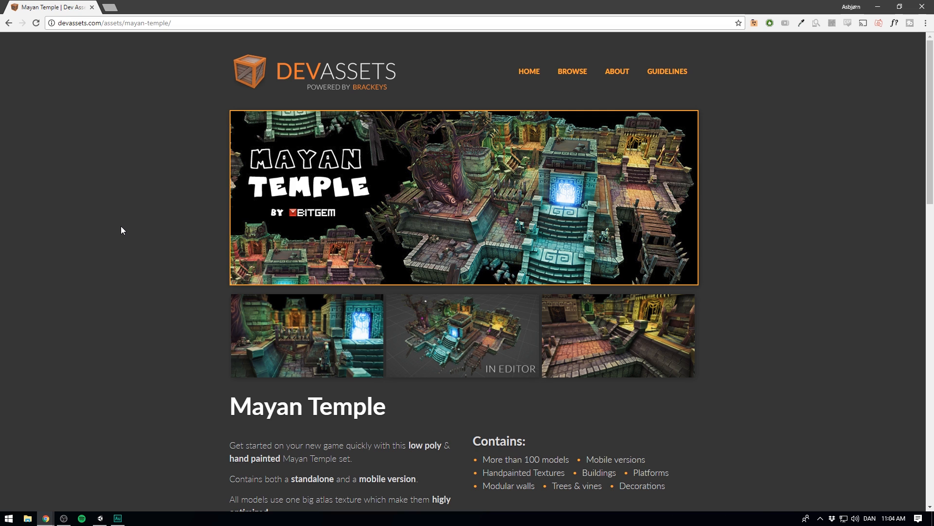
{"action": "mouse_move", "coordinate": [111, 261]}
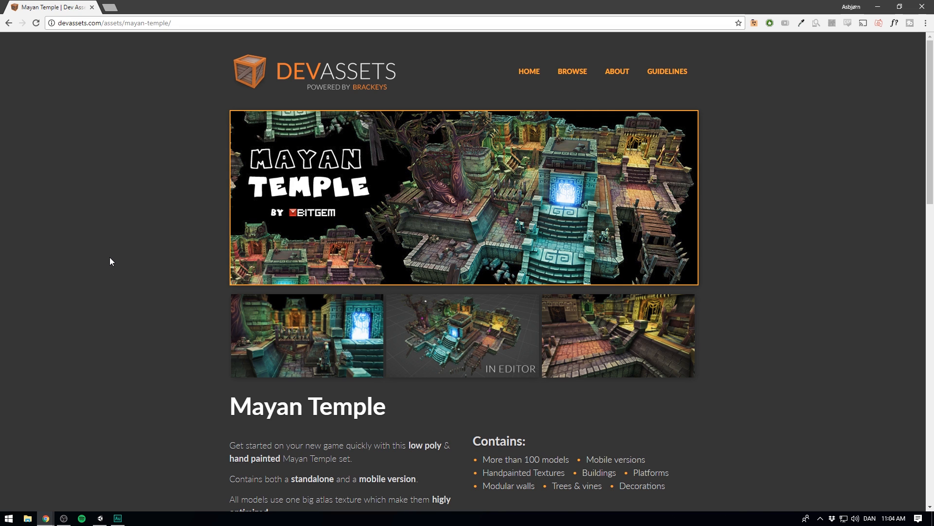
- Scroll the DevAssets Mayan Temple page down to its pay-what-you-want price buttons
{"action": "scroll", "scroll_direction": "down", "scroll_amount": 3}
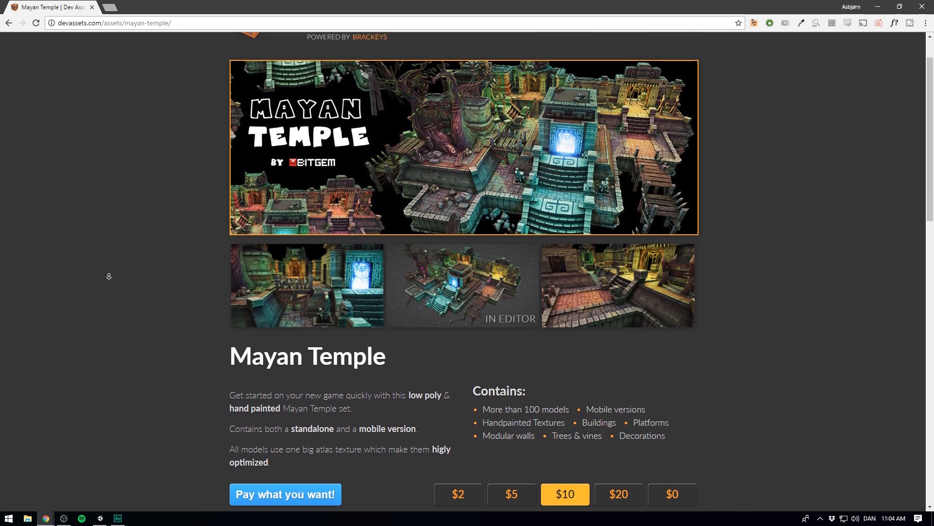
{"action": "scroll", "scroll_direction": "down", "scroll_amount": 3}
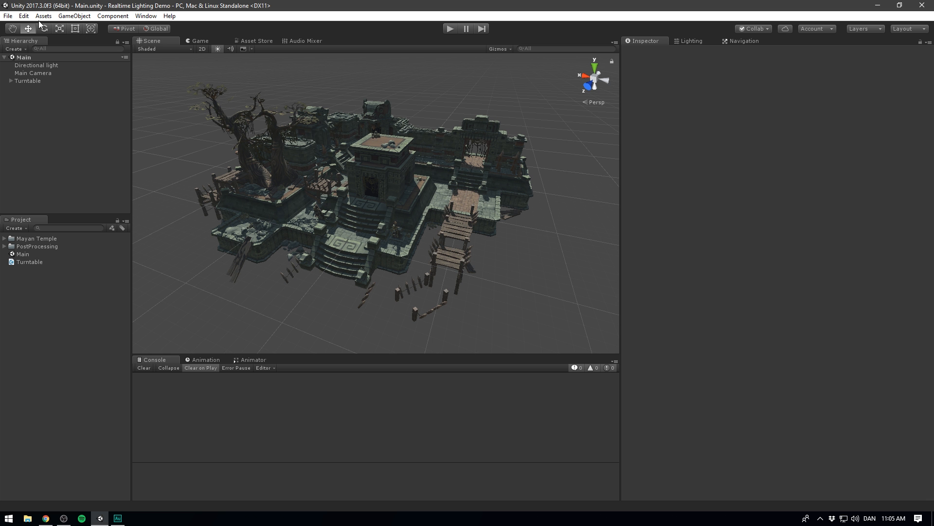
- Change the Player settings Color Space from Gamma to Linear
{"action": "left_click", "coordinate": [24, 15]}
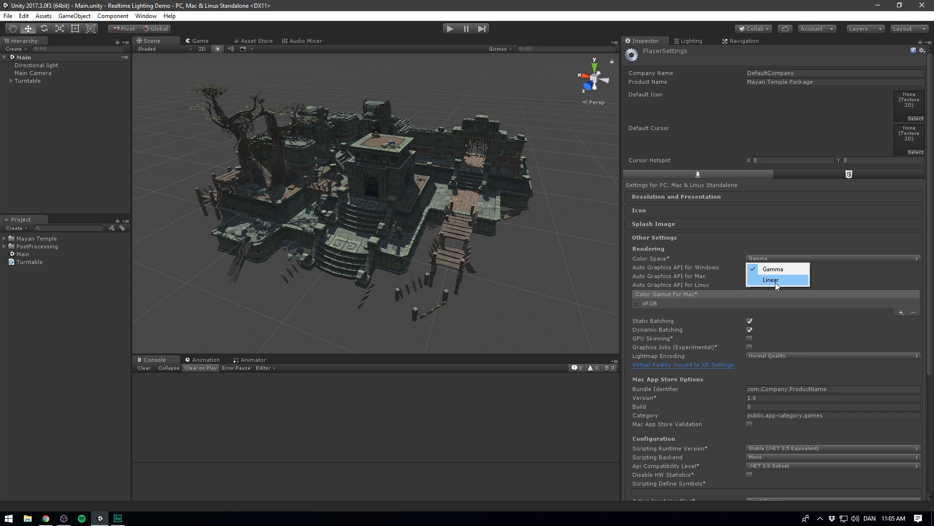
{"action": "left_click", "coordinate": [770, 280]}
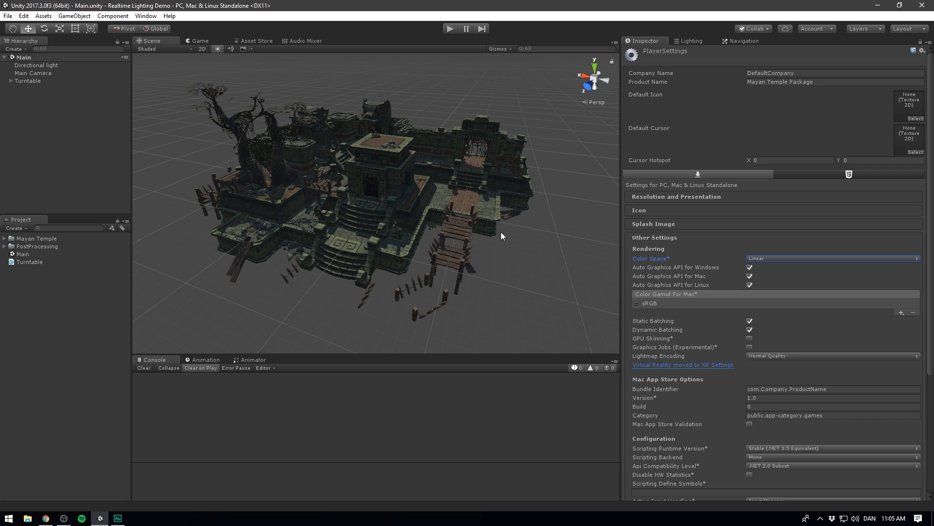
- Set the Main Camera's Rendering Path dropdown to Deferred
{"action": "left_click", "coordinate": [32, 72]}
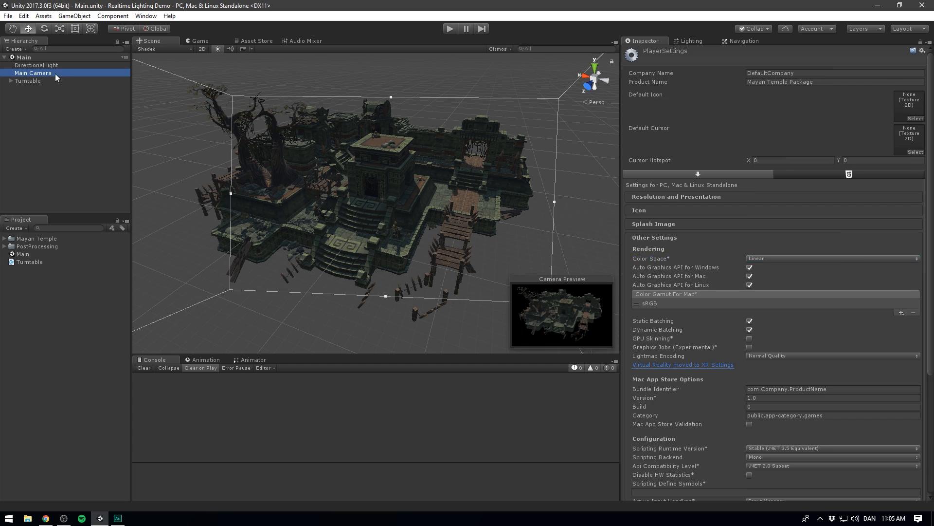
{"action": "left_click", "coordinate": [33, 72]}
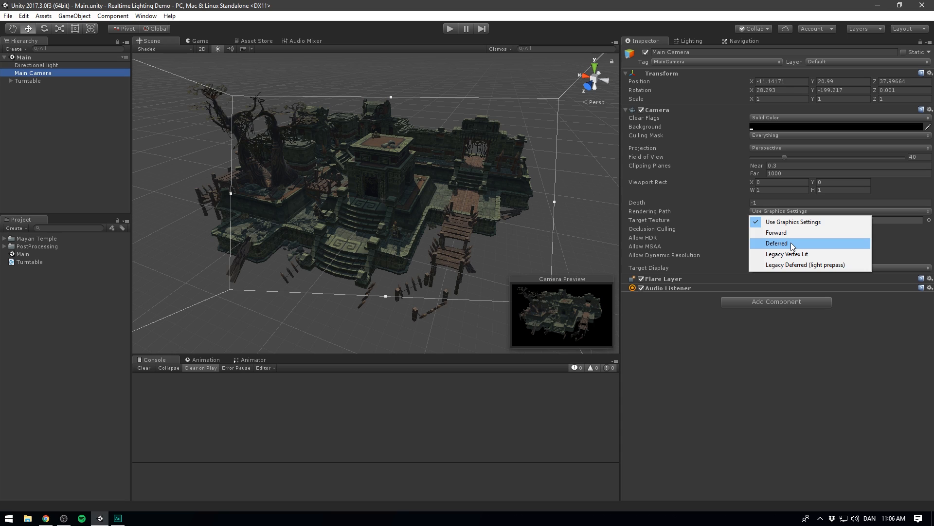
{"action": "mouse_move", "coordinate": [815, 245]}
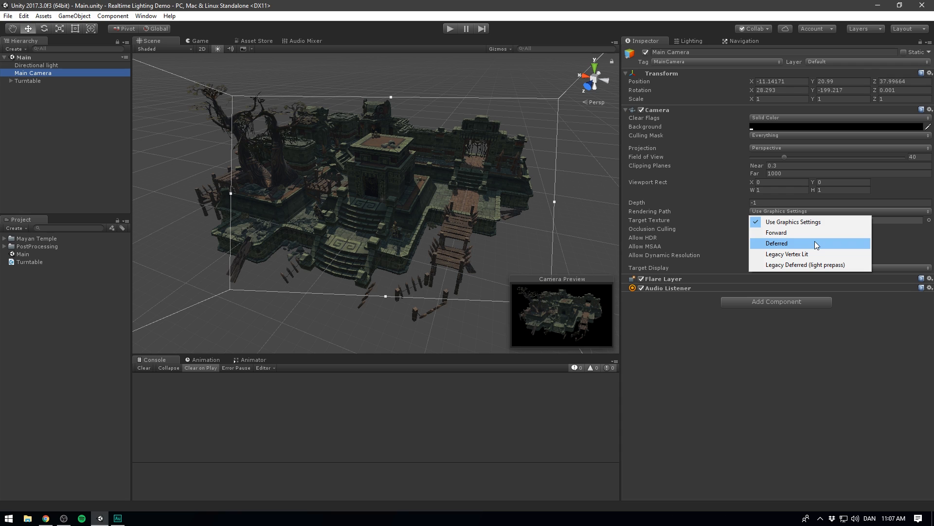
{"action": "mouse_move", "coordinate": [804, 247]}
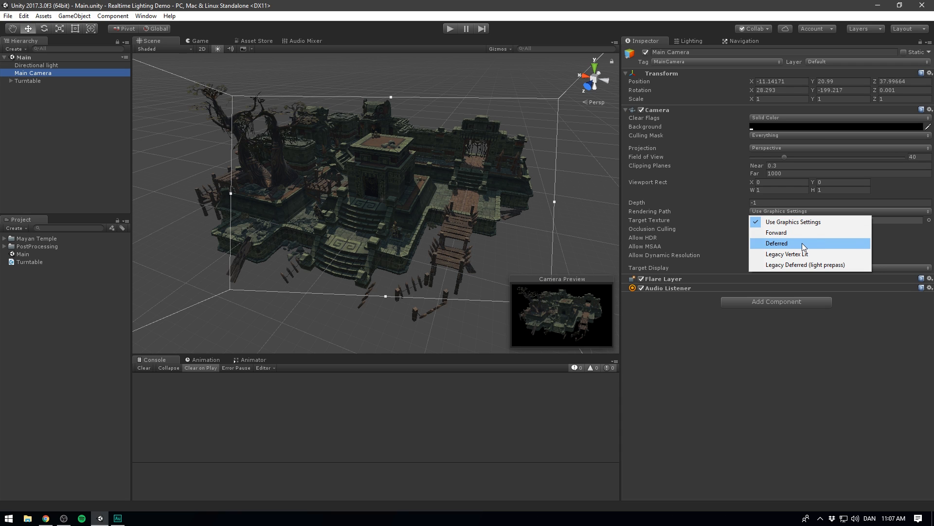
{"action": "left_click", "coordinate": [777, 243]}
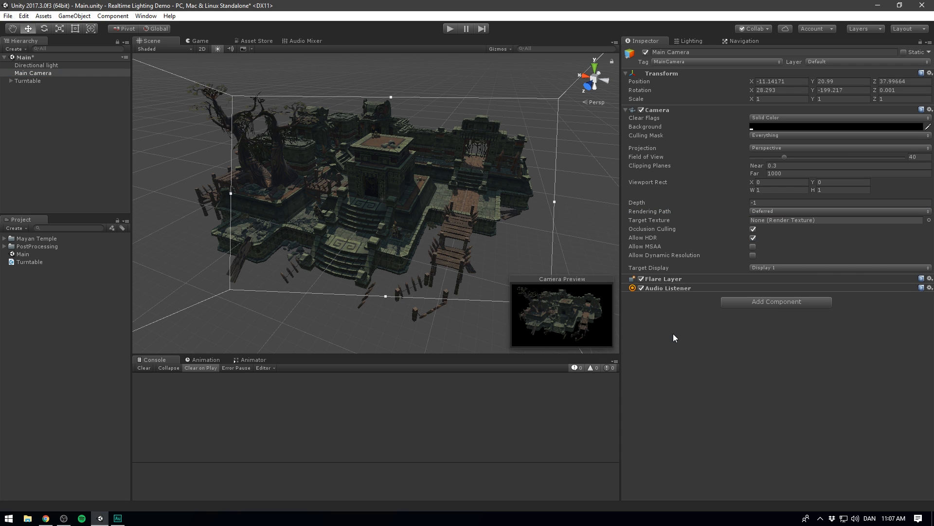
{"action": "left_click", "coordinate": [24, 16]}
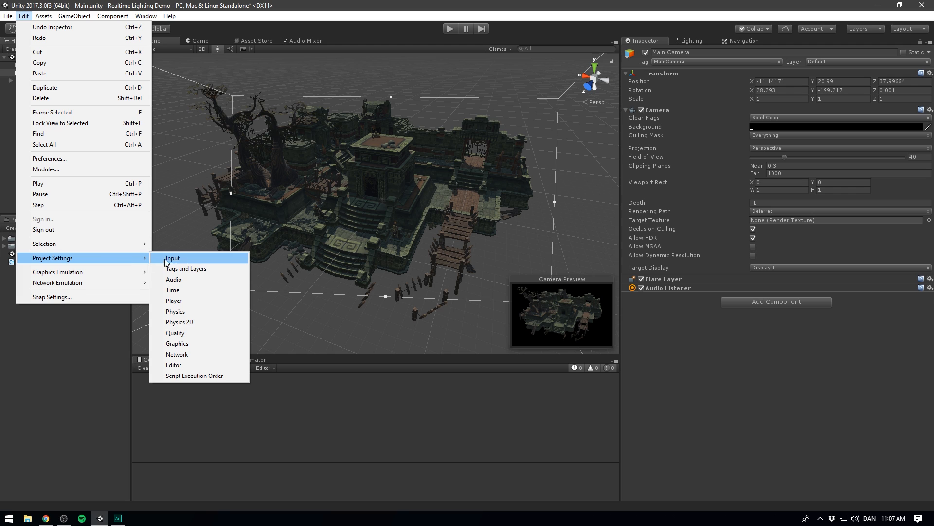
- Enter 20 as the Pixel Light Count in the Quality settings
{"action": "left_click", "coordinate": [175, 332]}
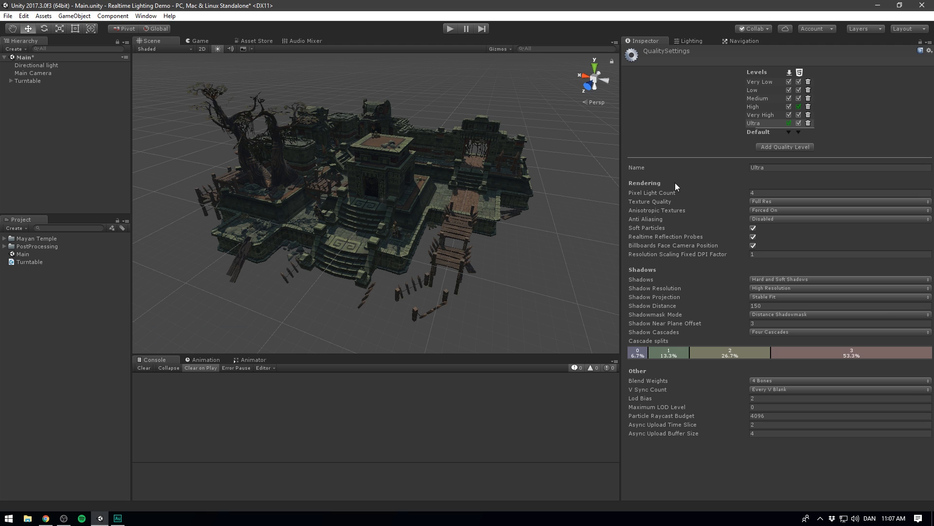
{"action": "mouse_move", "coordinate": [721, 199]}
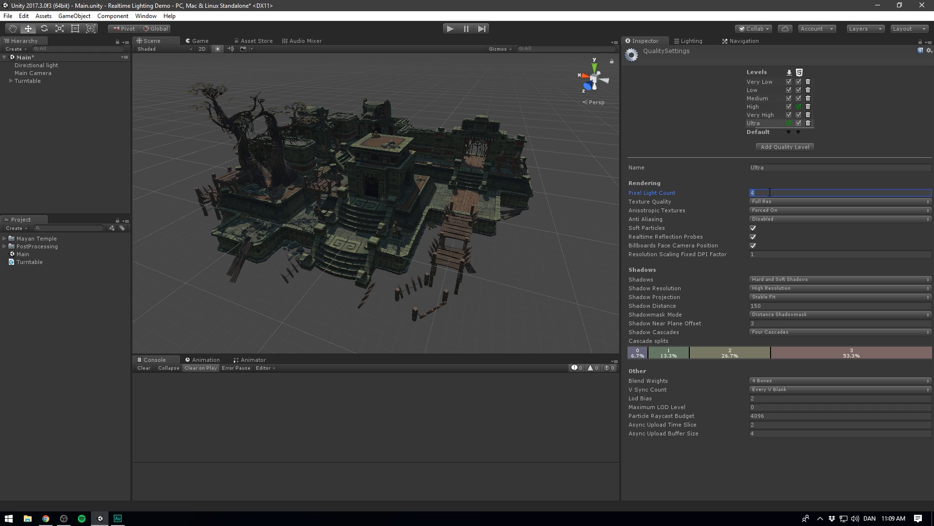
{"action": "type", "text": "20"}
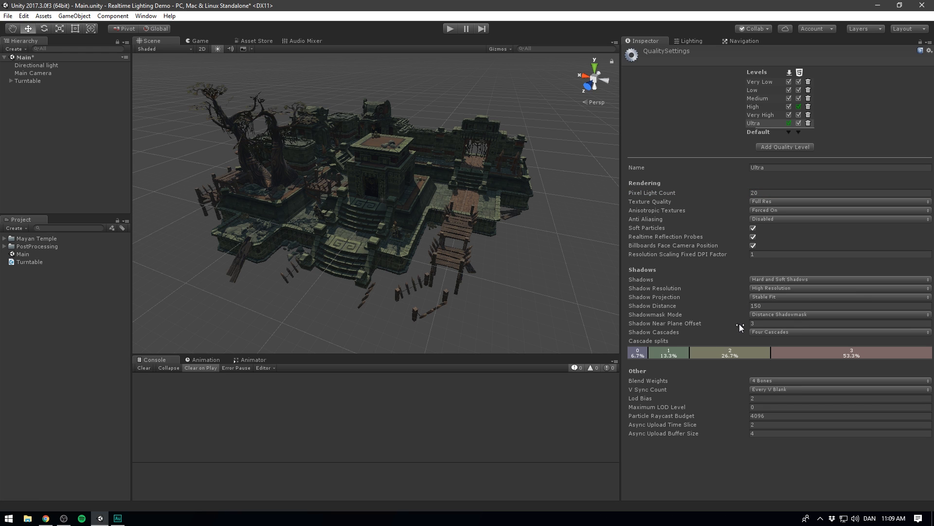
{"action": "mouse_move", "coordinate": [727, 300]}
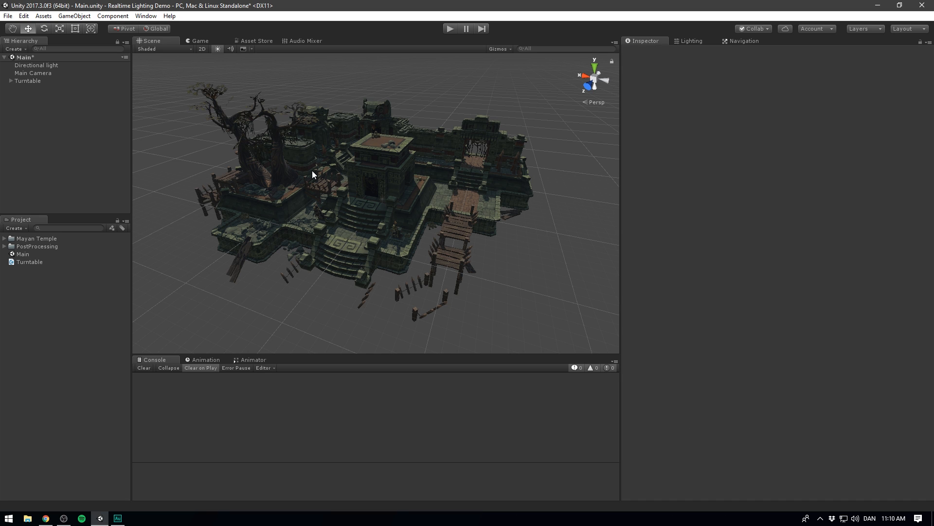
{"action": "mouse_move", "coordinate": [317, 172]}
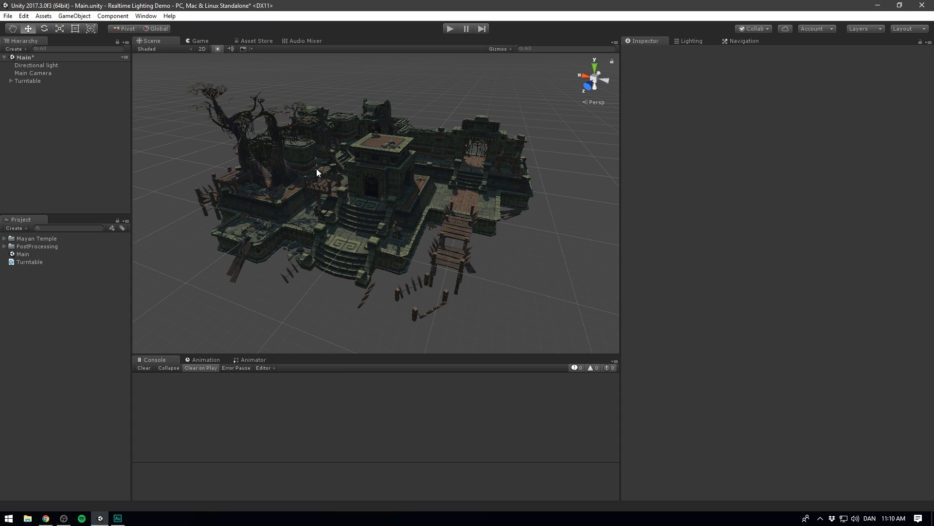
{"action": "mouse_move", "coordinate": [168, 101]}
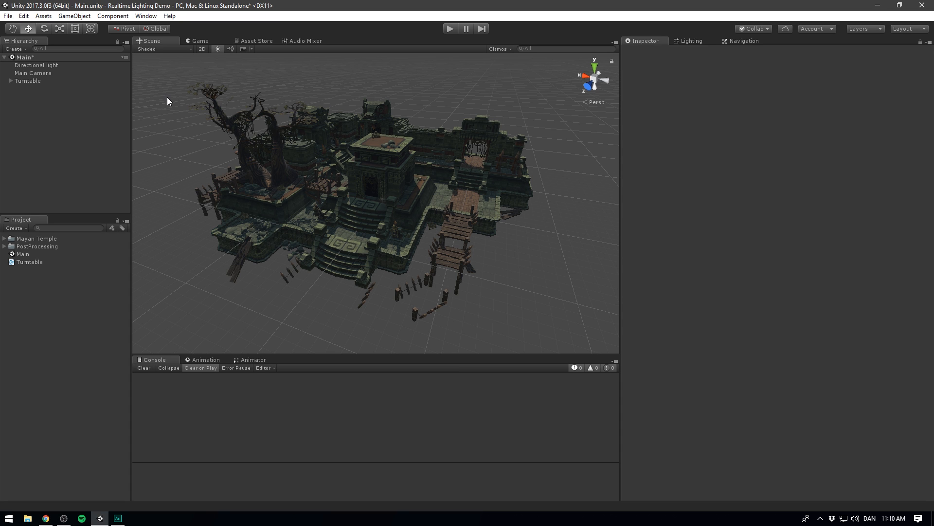
- Reselect Main Camera to show its Deferred camera settings in the Inspector
{"action": "left_click", "coordinate": [32, 73]}
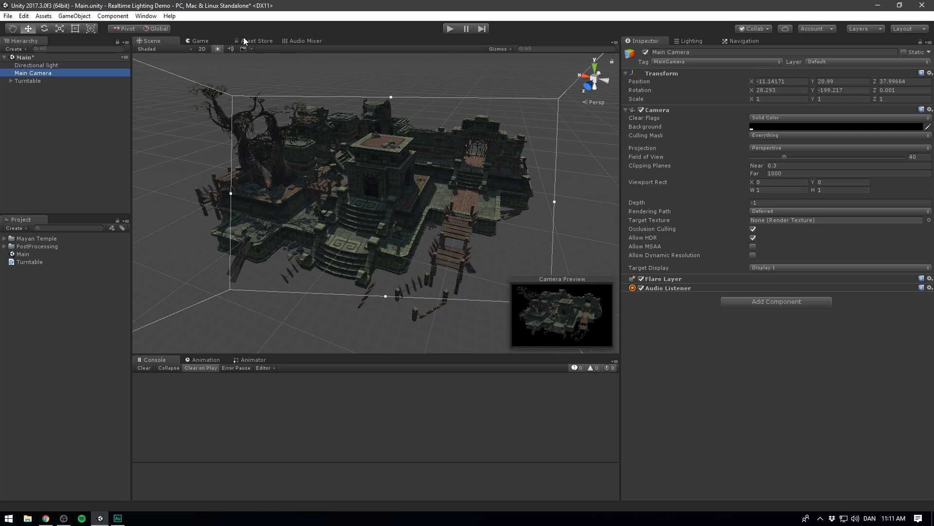
- Search the Asset Store for 'post processing', then view the temple in the Game view
{"action": "left_click", "coordinate": [256, 40]}
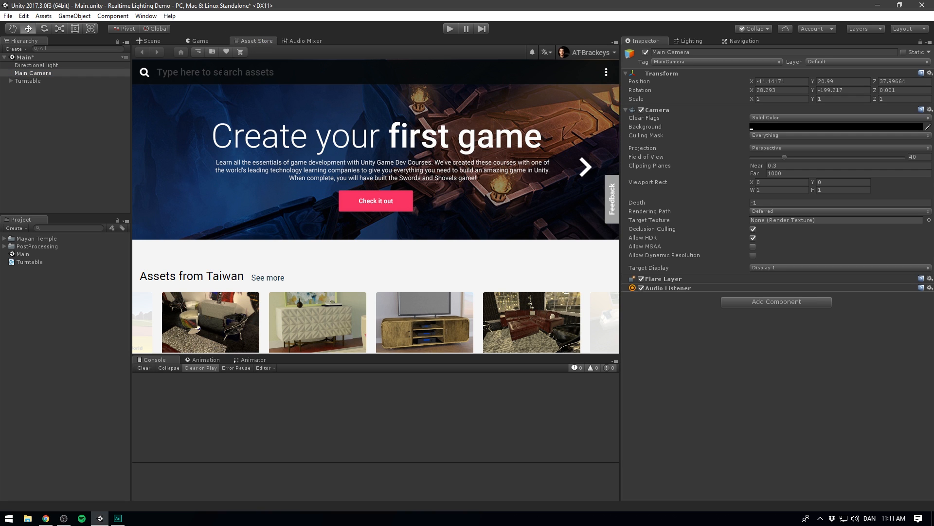
{"action": "type", "text": "post processing"}
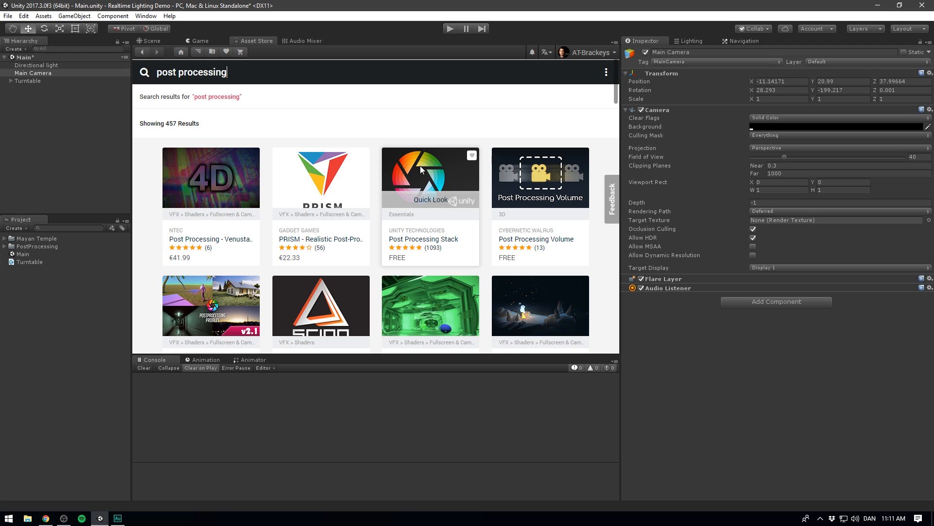
{"action": "left_click", "coordinate": [200, 40]}
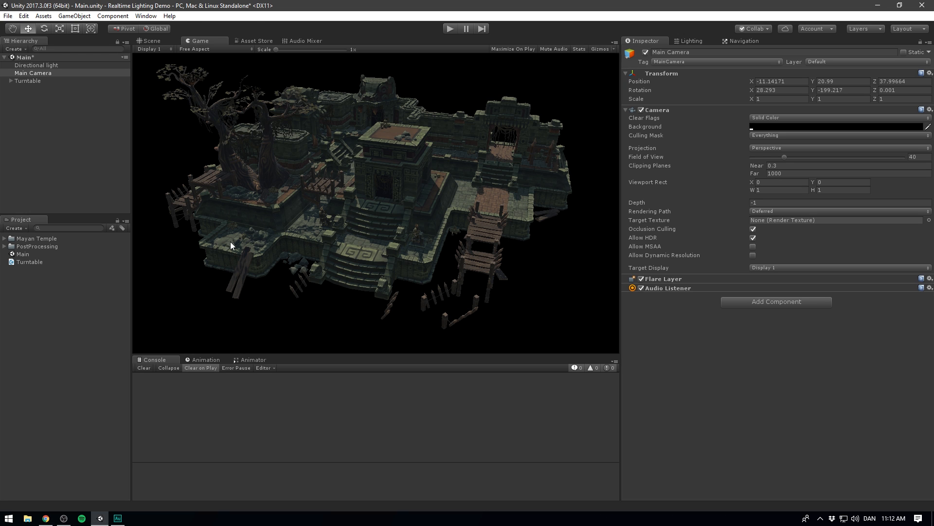
{"action": "mouse_move", "coordinate": [40, 252]}
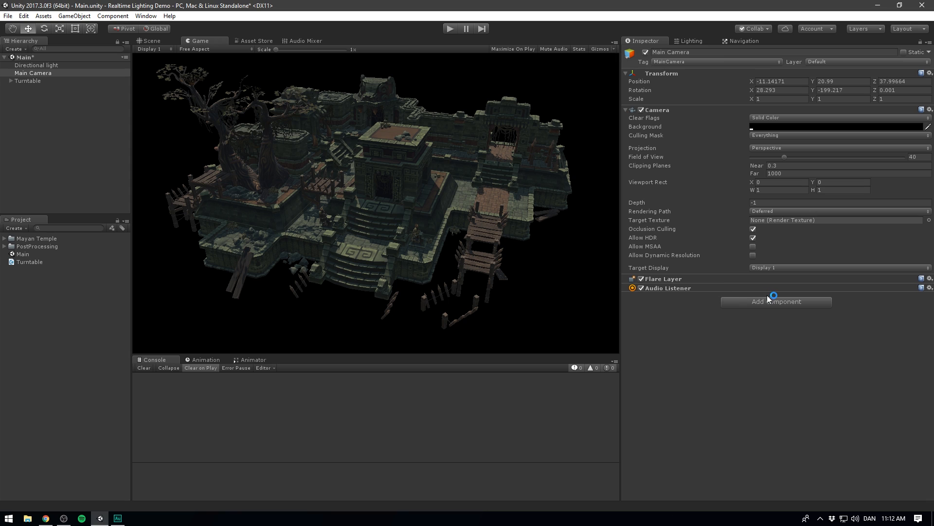
- Add a Post Processing Behaviour component to Main Camera, leaving Profile as None
{"action": "left_click", "coordinate": [775, 301]}
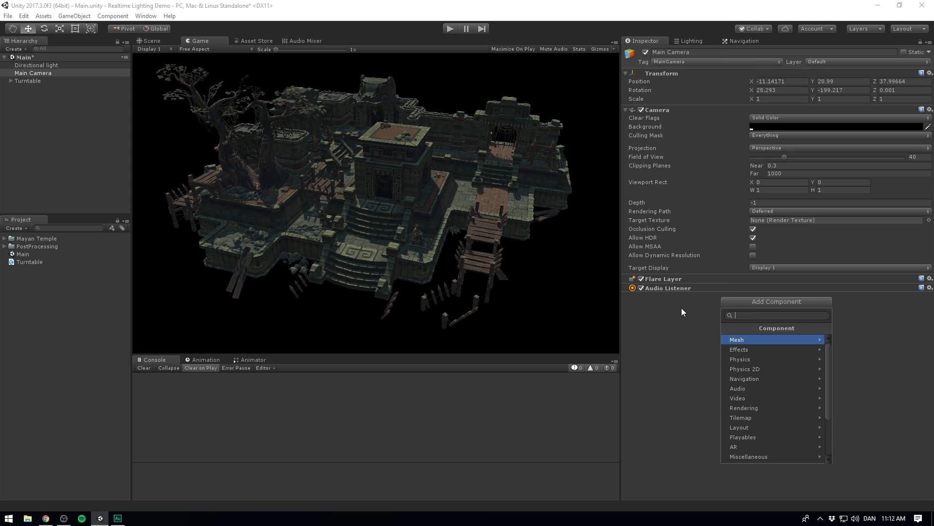
{"action": "type", "text": "post"}
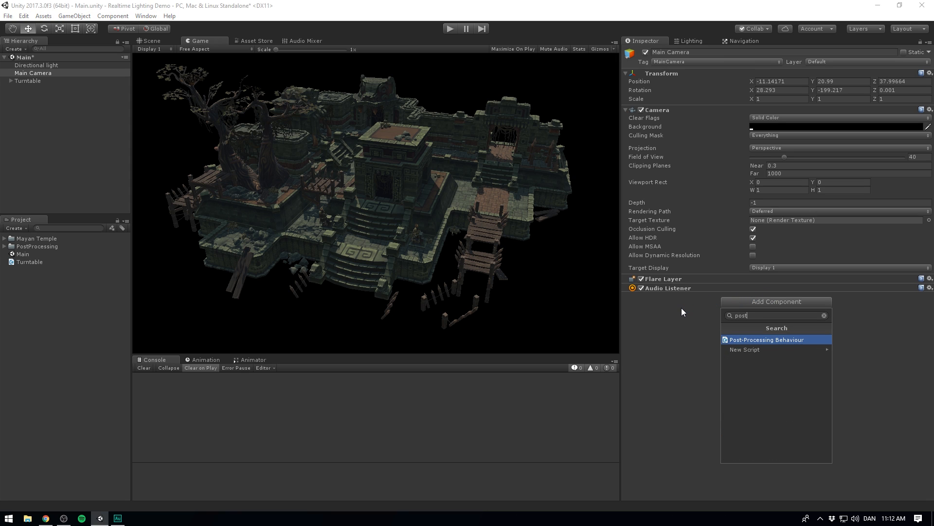
{"action": "left_click", "coordinate": [767, 339]}
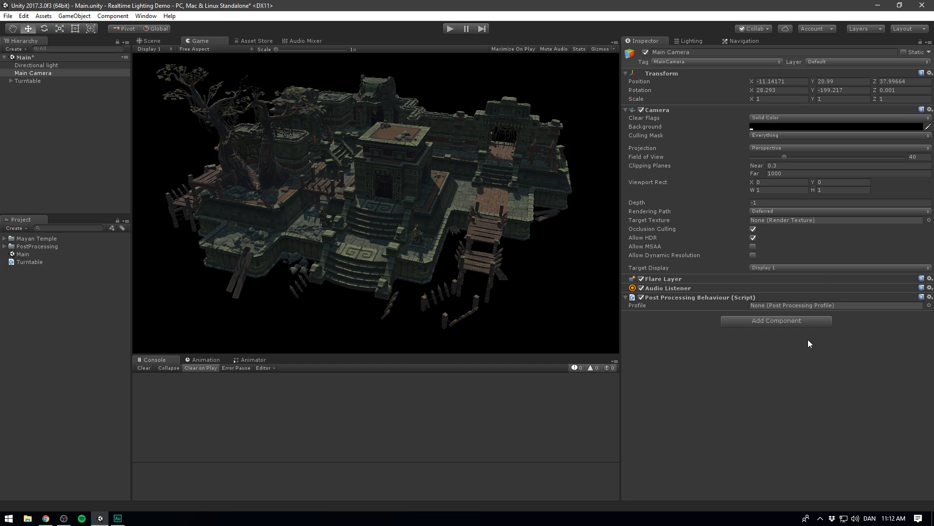
{"action": "mouse_move", "coordinate": [732, 314]}
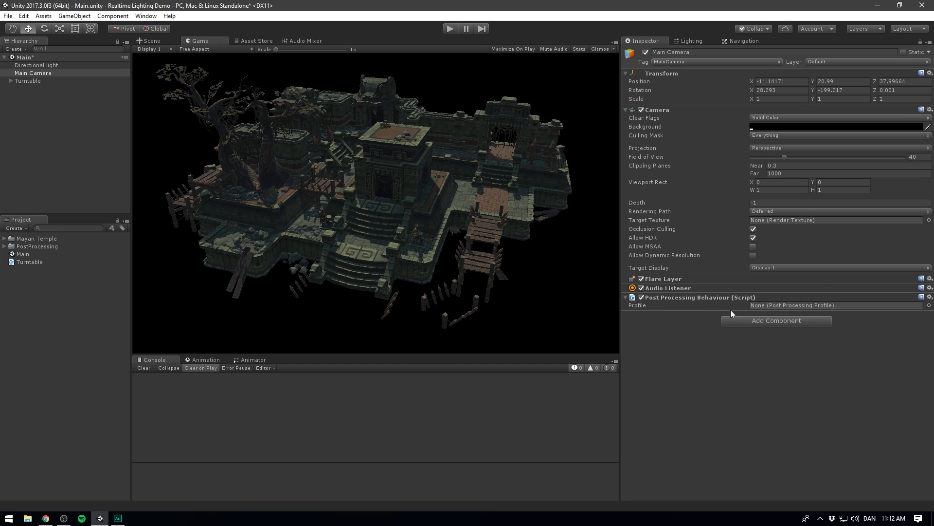
{"action": "mouse_move", "coordinate": [677, 307]}
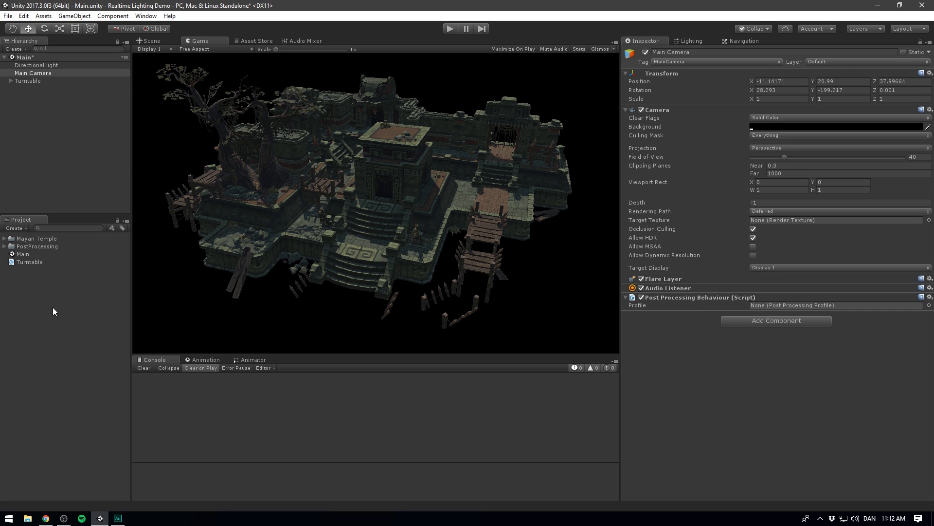
- Create a Post-Processing Profile asset named CC and view its effect list
{"action": "right_click", "coordinate": [54, 311]}
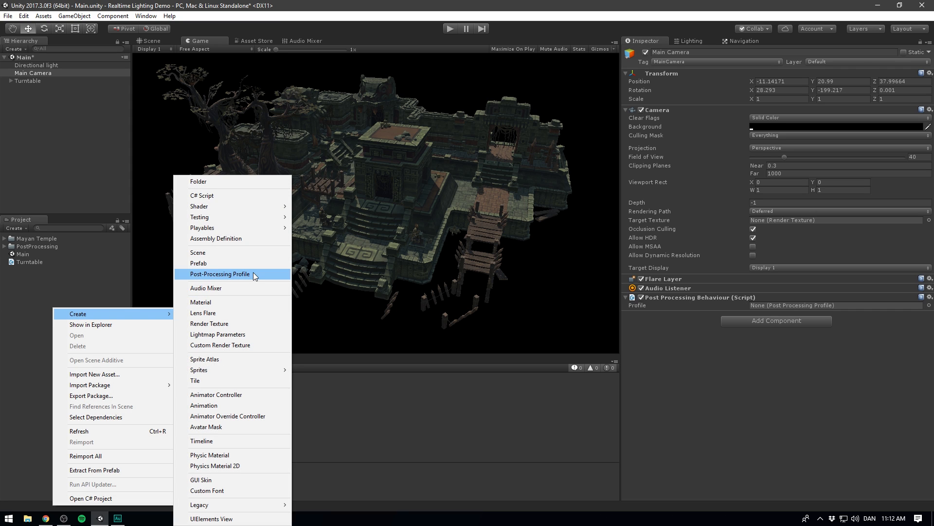
{"action": "left_click", "coordinate": [220, 273]}
{"action": "type", "text": "CC"}
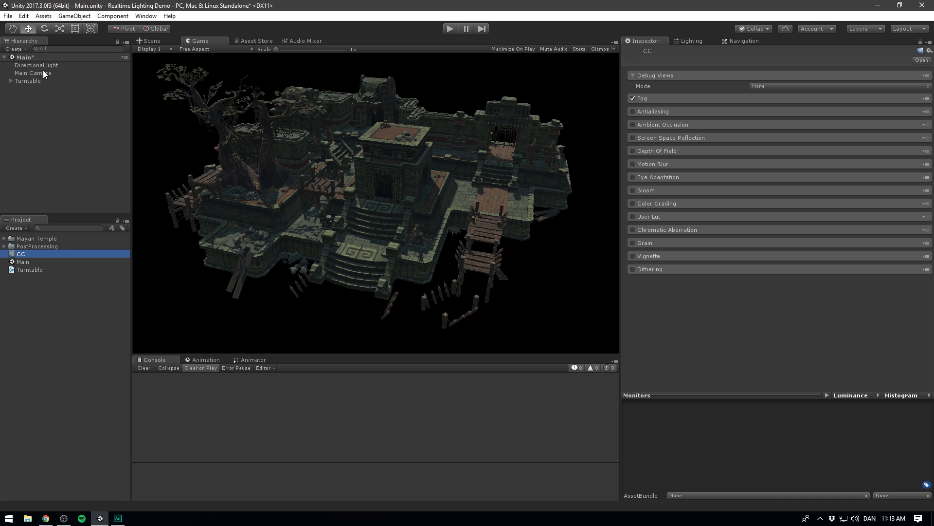
{"action": "left_click", "coordinate": [32, 72]}
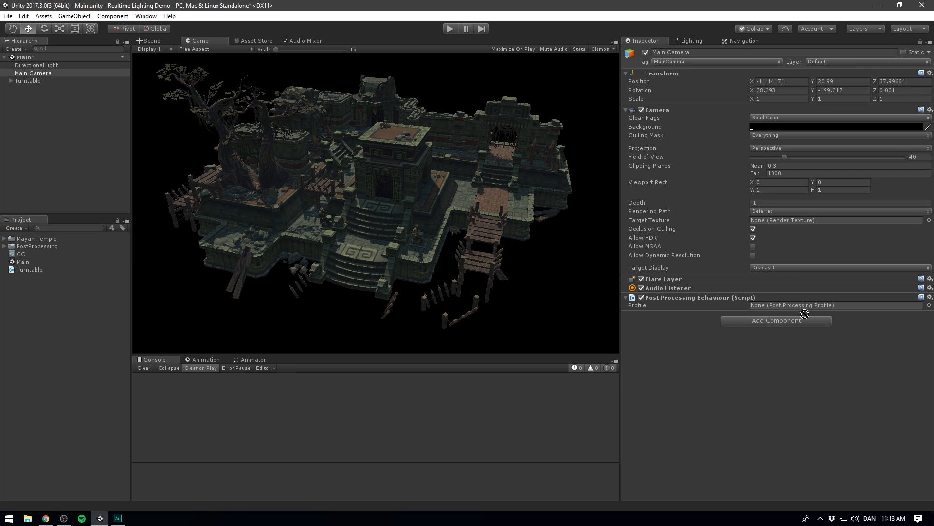
{"action": "left_click", "coordinate": [21, 254]}
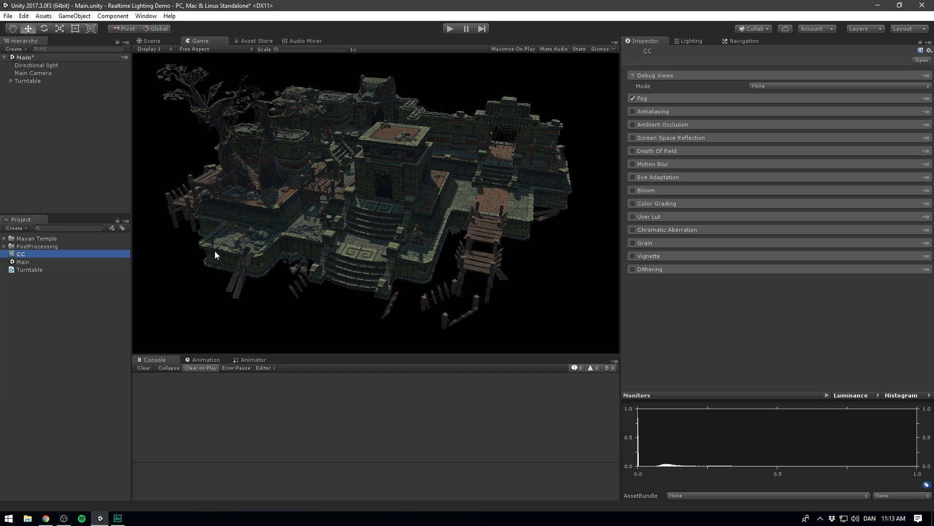
{"action": "mouse_move", "coordinate": [728, 179]}
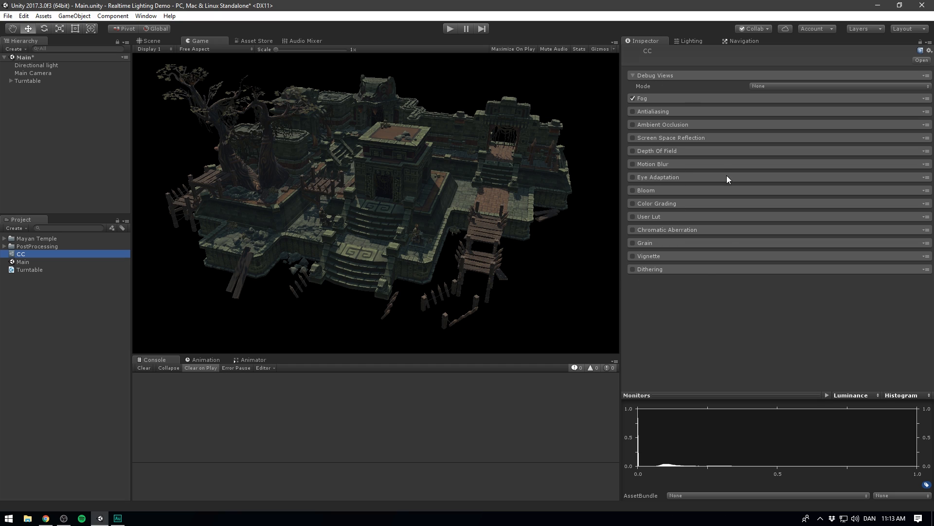
{"action": "mouse_move", "coordinate": [651, 204]}
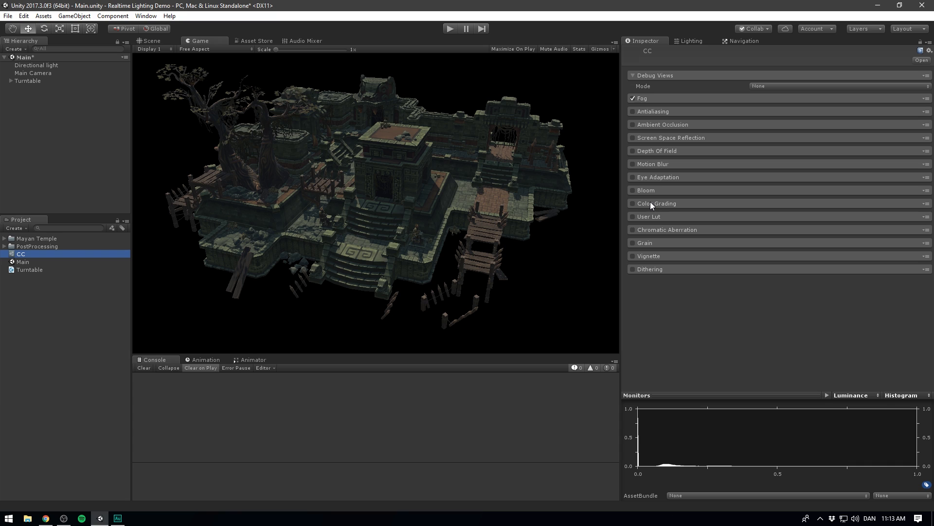
{"action": "mouse_move", "coordinate": [633, 208]}
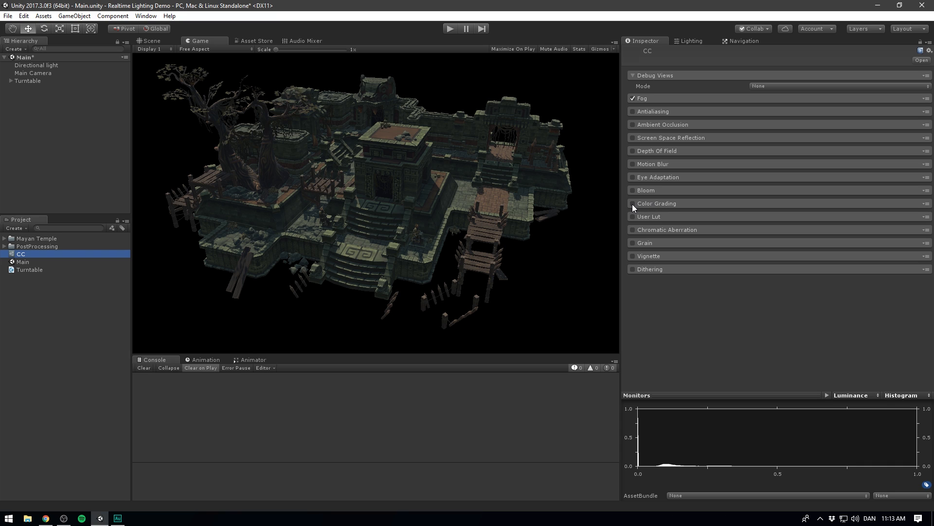
- Enable Color Grading in the CC profile and set its tonemapper to Filmic (ACES)
{"action": "left_click", "coordinate": [632, 203]}
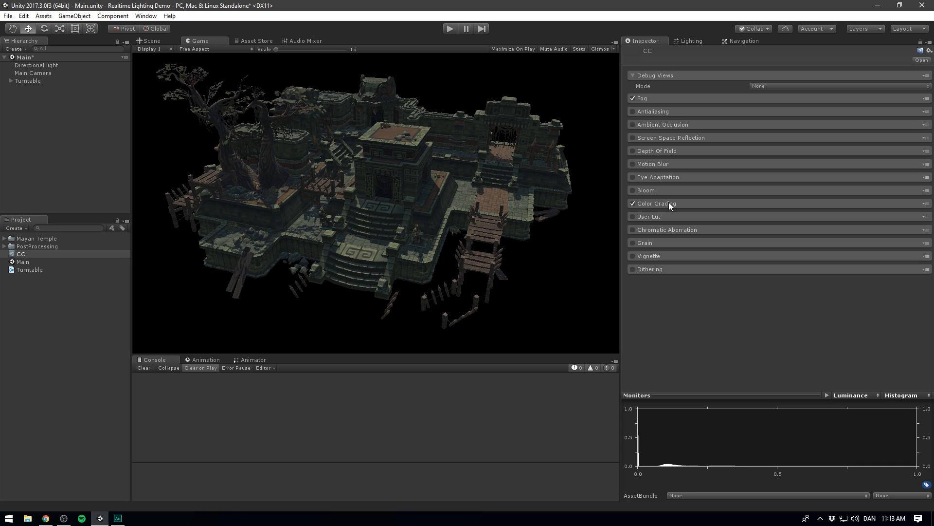
{"action": "left_click", "coordinate": [656, 203]}
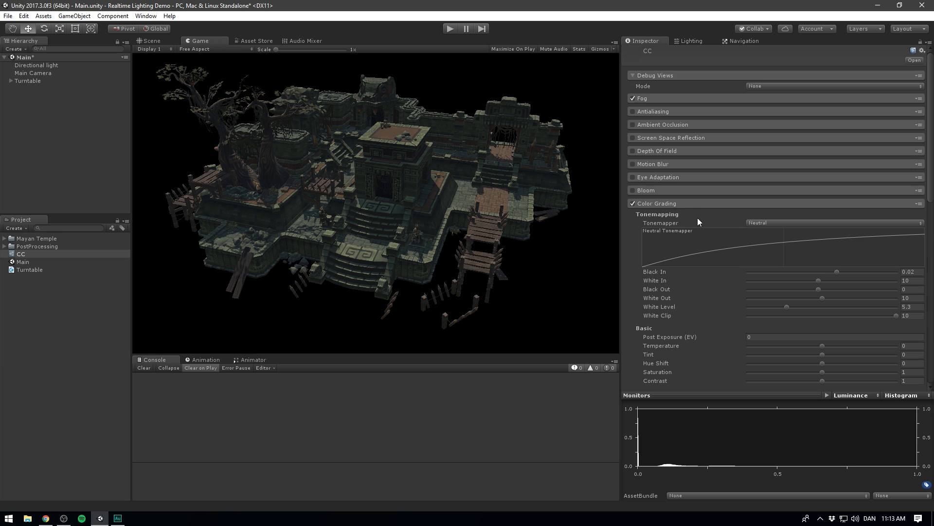
{"action": "mouse_move", "coordinate": [706, 221]}
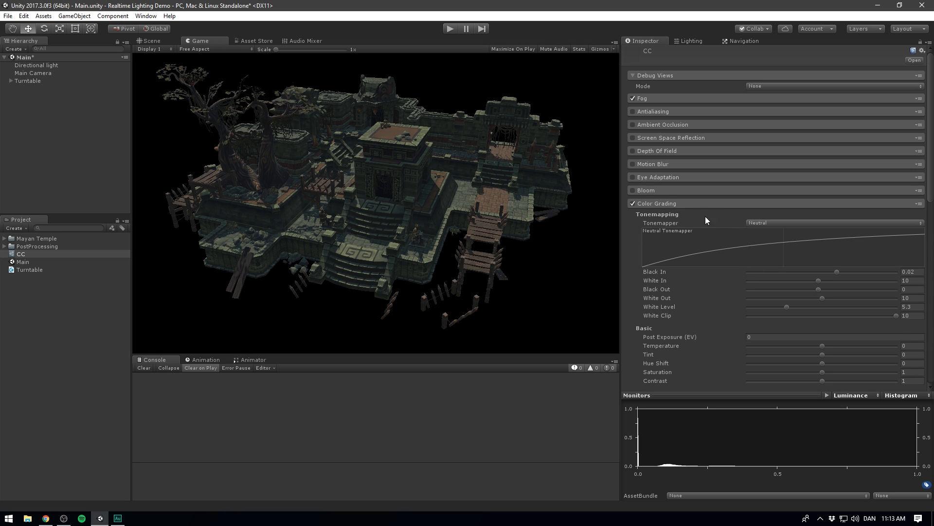
{"action": "mouse_move", "coordinate": [702, 222]}
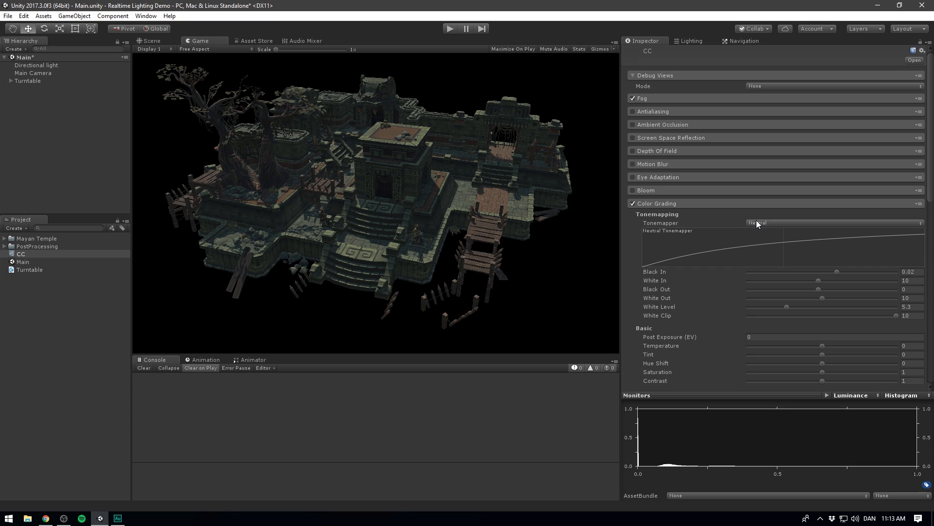
{"action": "scroll", "scroll_direction": "down", "scroll_amount": 3}
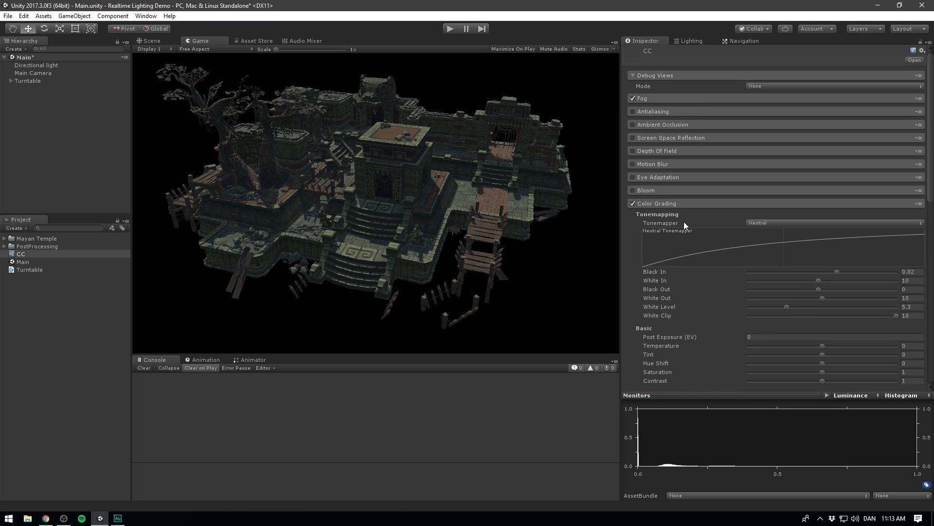
{"action": "left_click", "coordinate": [833, 223]}
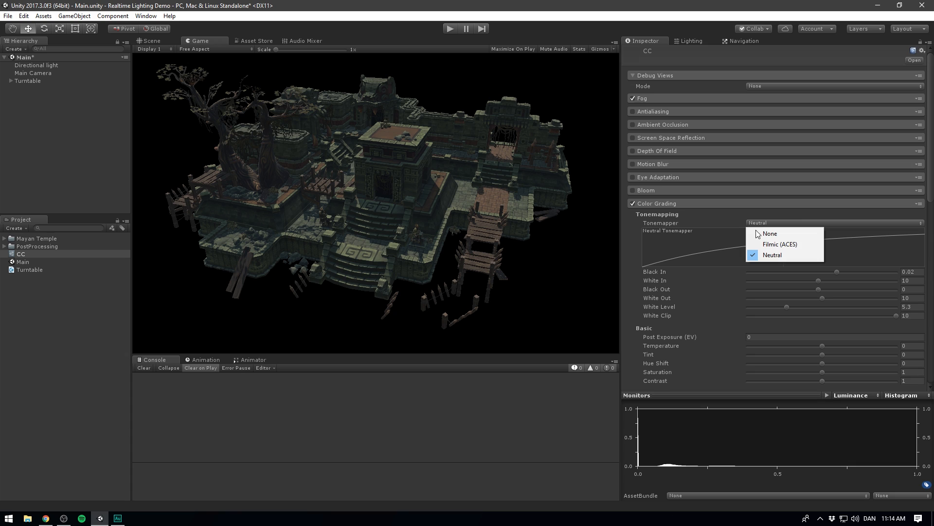
{"action": "left_click", "coordinate": [779, 244]}
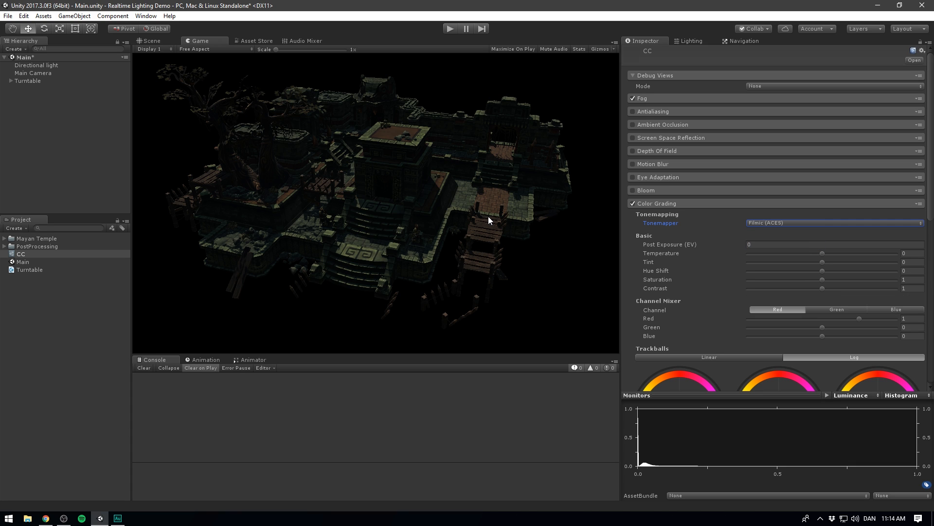
{"action": "mouse_move", "coordinate": [501, 224]}
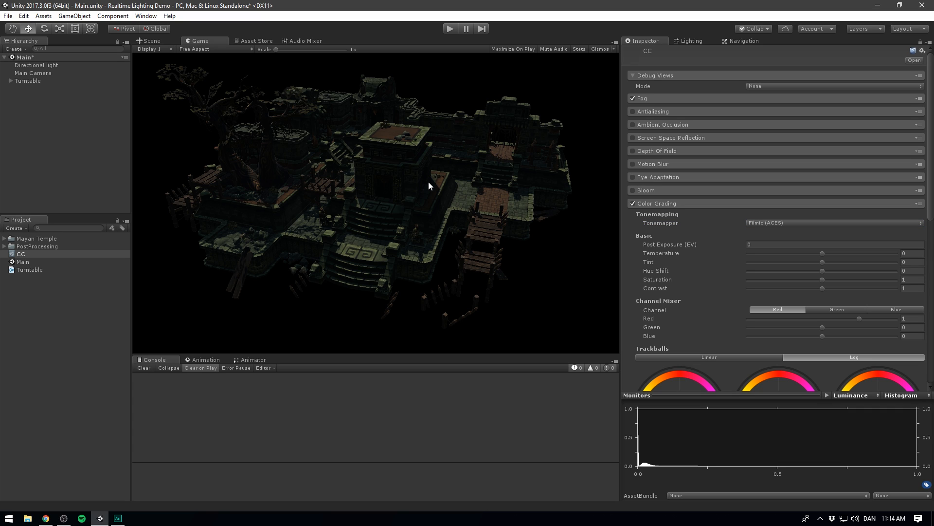
{"action": "left_click", "coordinate": [835, 244]}
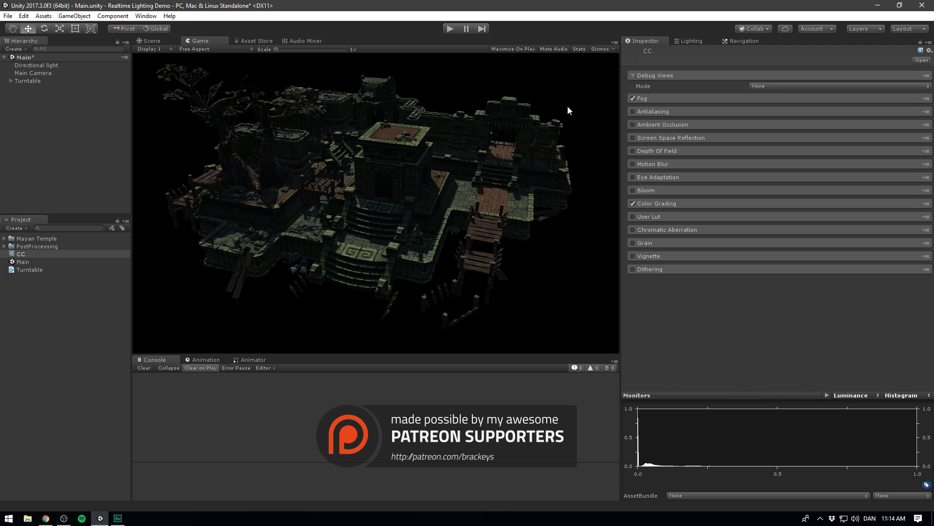
{"action": "mouse_move", "coordinate": [414, 123]}
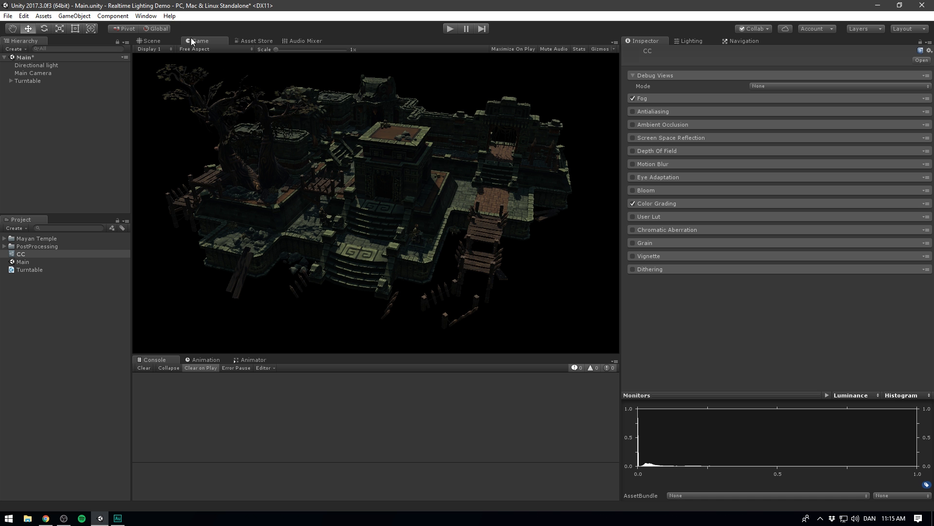
- Open Lighting Settings, collapse Mixed Lighting, and check the Default-Skybox material
{"action": "left_click", "coordinate": [145, 16]}
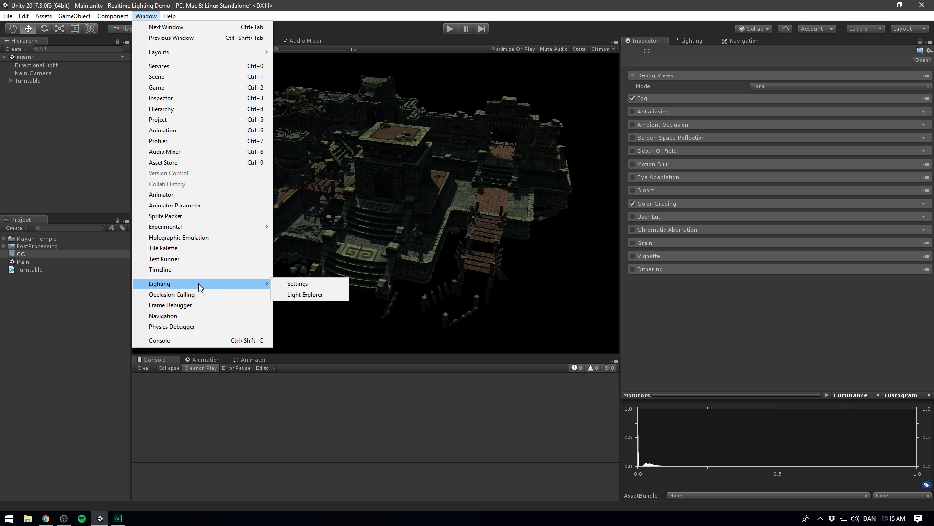
{"action": "left_click", "coordinate": [297, 284]}
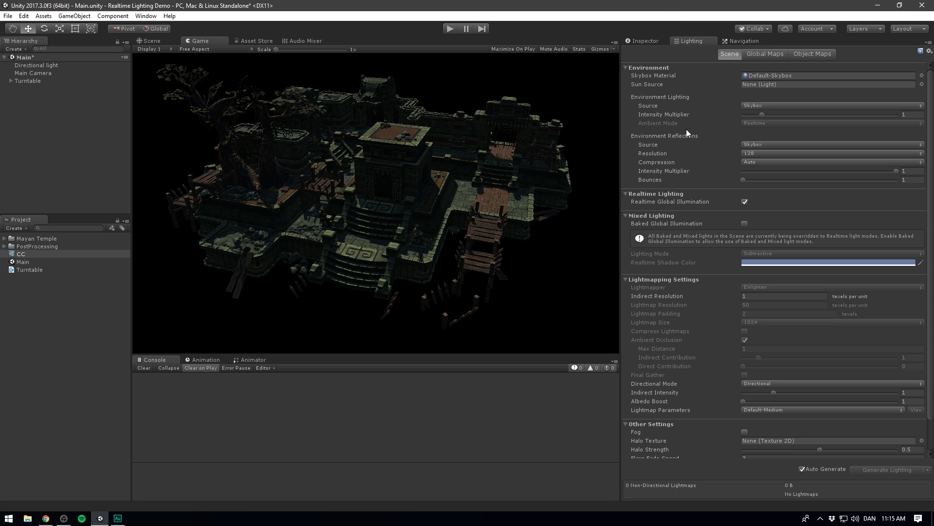
{"action": "mouse_move", "coordinate": [675, 218]}
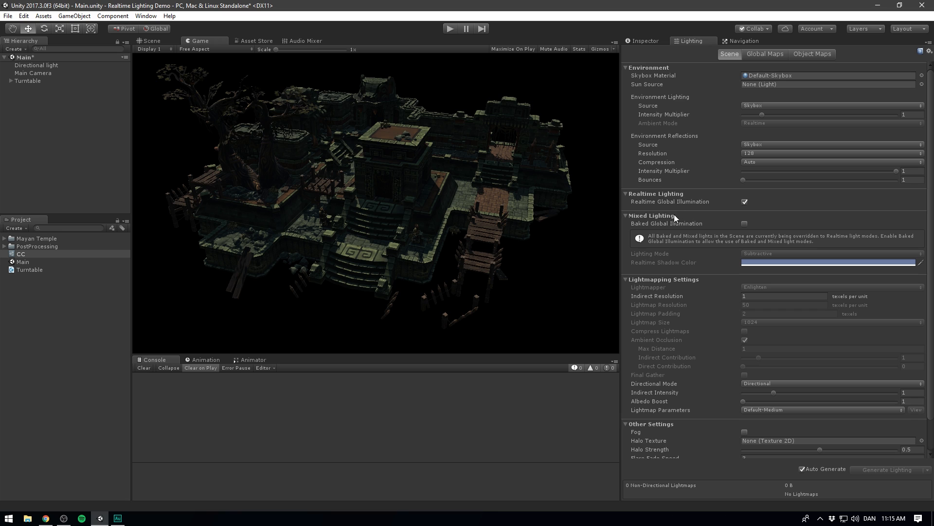
{"action": "left_click", "coordinate": [626, 215]}
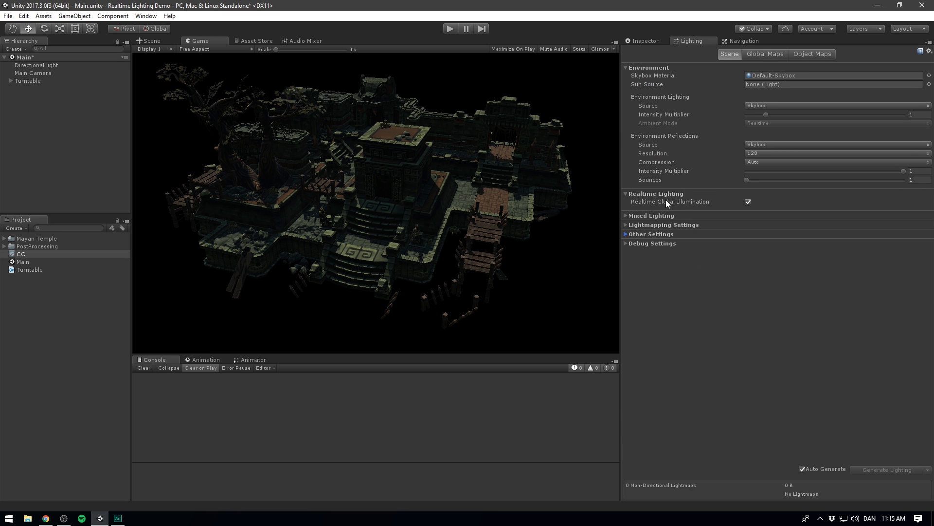
{"action": "mouse_move", "coordinate": [748, 202]}
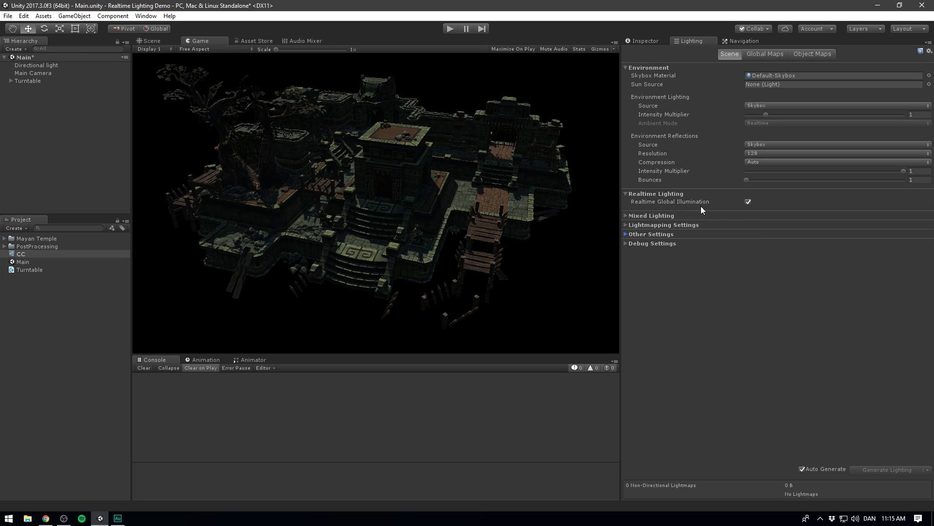
{"action": "mouse_move", "coordinate": [648, 76]}
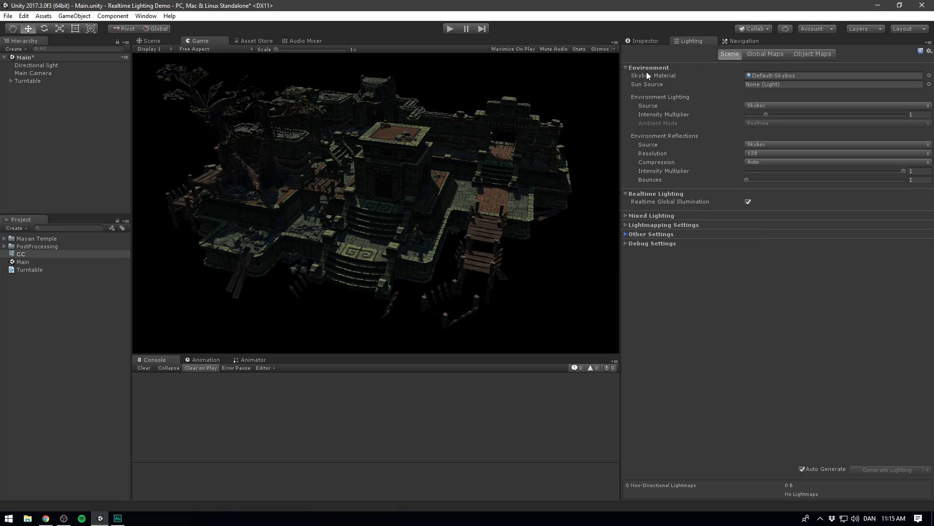
{"action": "mouse_move", "coordinate": [689, 71]}
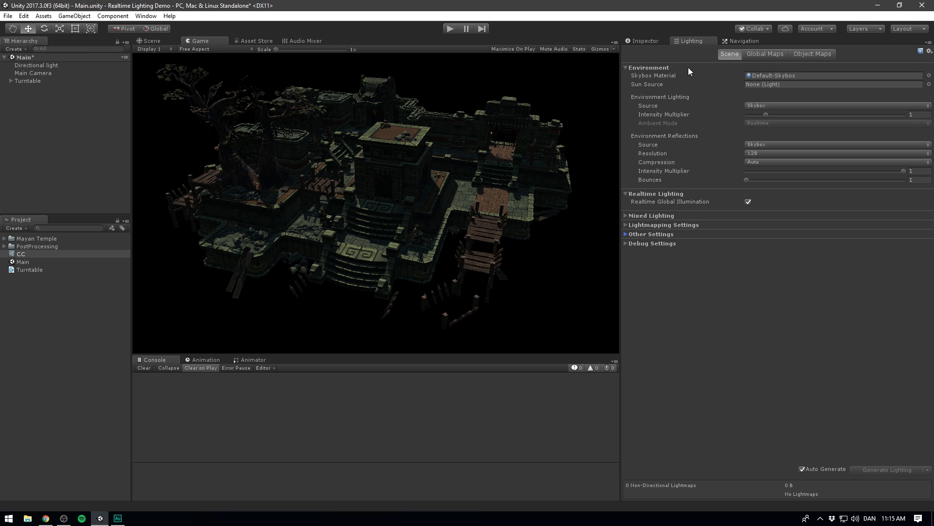
{"action": "left_click", "coordinate": [834, 75]}
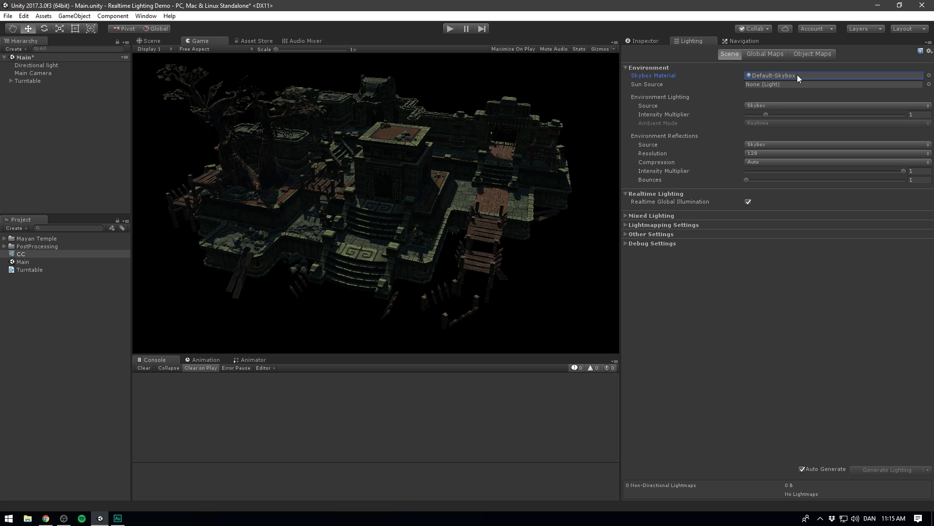
{"action": "left_click", "coordinate": [151, 41]}
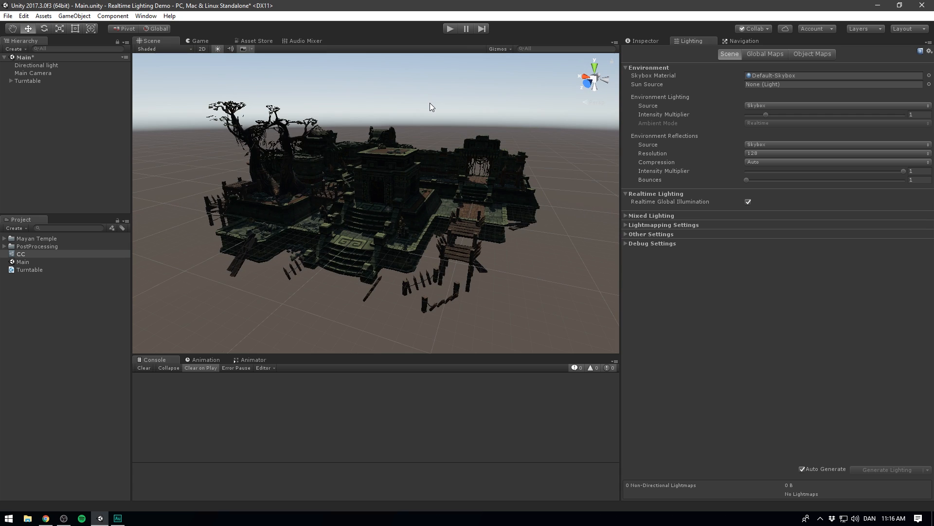
- Drag the Environment Lighting intensity multiplier up to 2.33
{"action": "left_click_drag", "start_coordinate": [432, 107], "coordinate": [464, 113]}
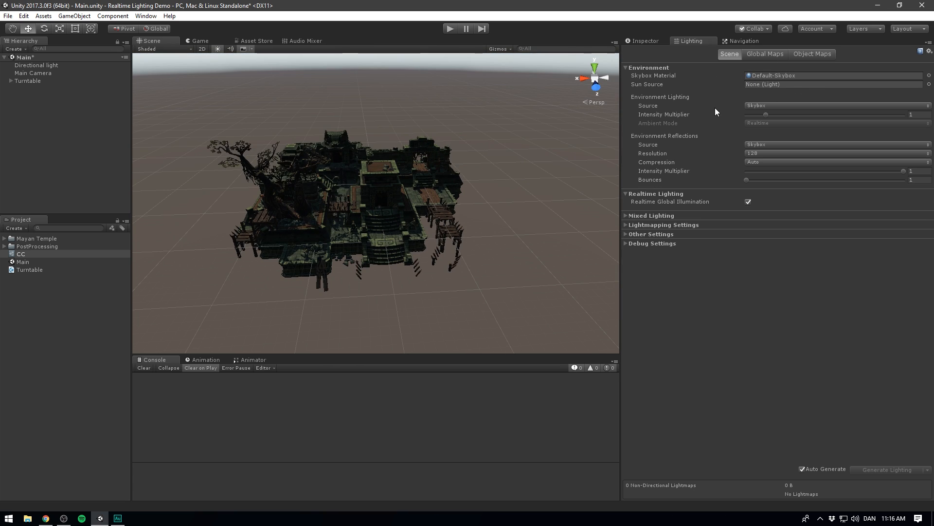
{"action": "mouse_move", "coordinate": [675, 112]}
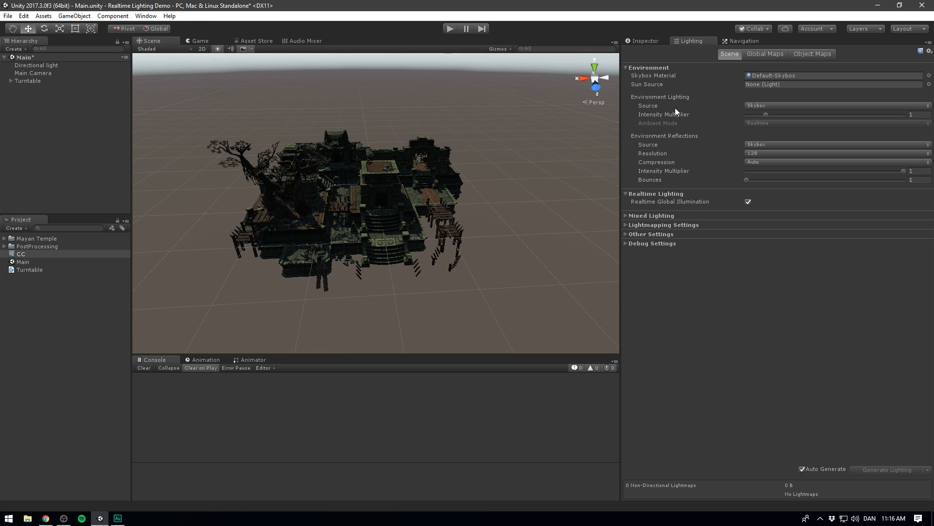
{"action": "mouse_move", "coordinate": [792, 109]}
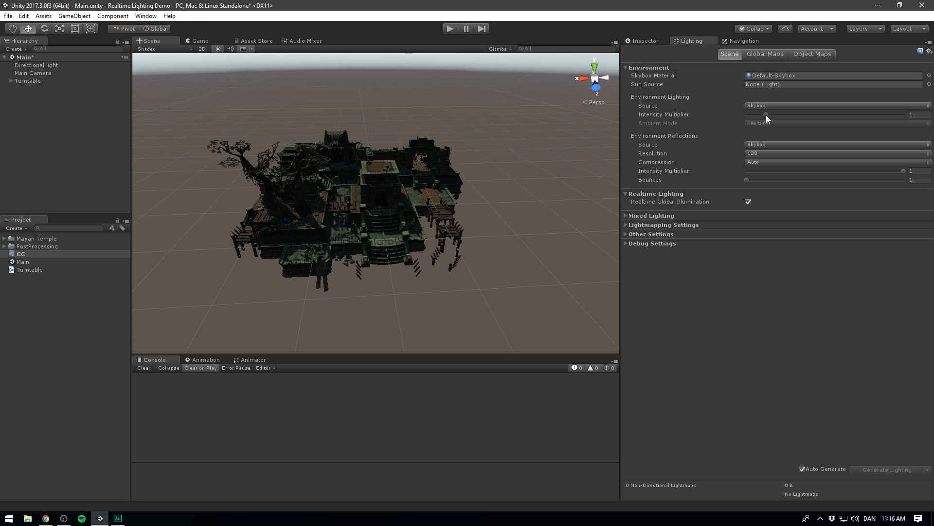
{"action": "left_click_drag", "start_coordinate": [762, 114], "coordinate": [775, 114]}
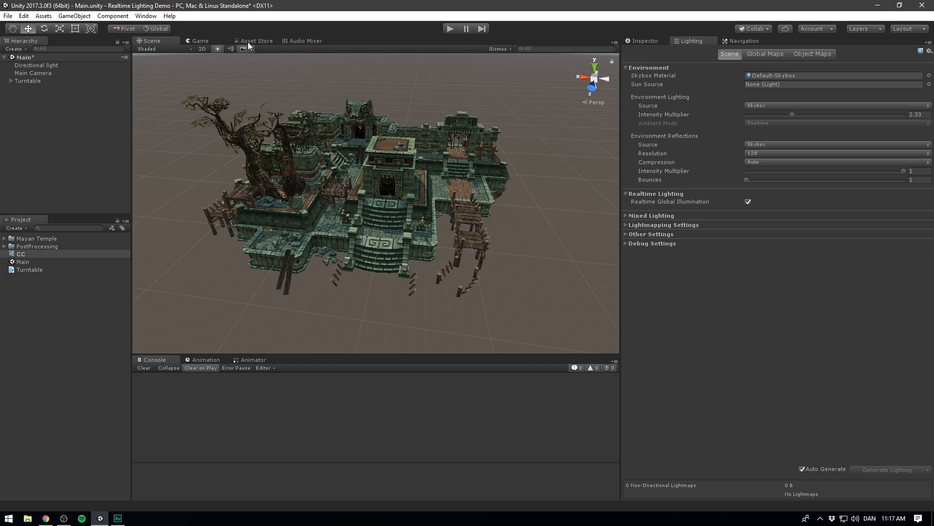
- Search the Asset Store for Free HDR Sky and import the package
{"action": "left_click", "coordinate": [255, 40]}
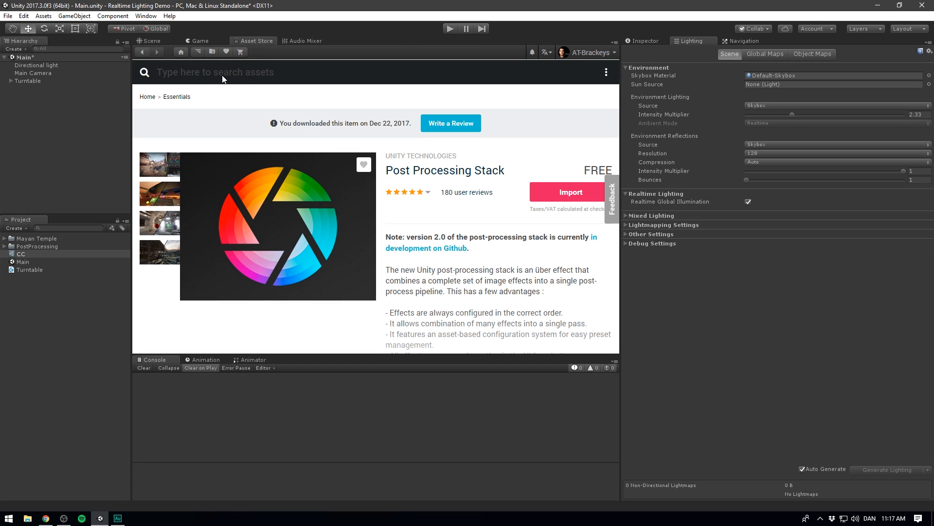
{"action": "type", "text": "skybox"}
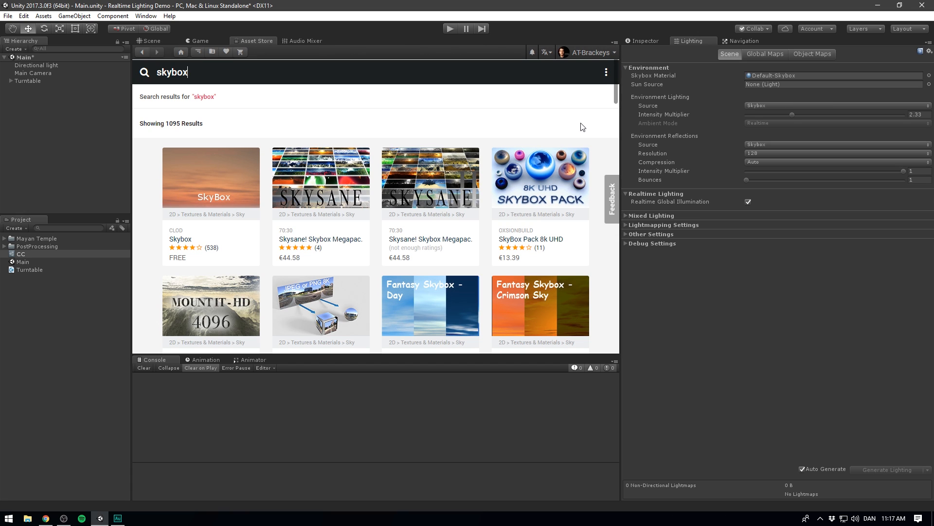
{"action": "scroll", "scroll_direction": "down", "scroll_amount": 3}
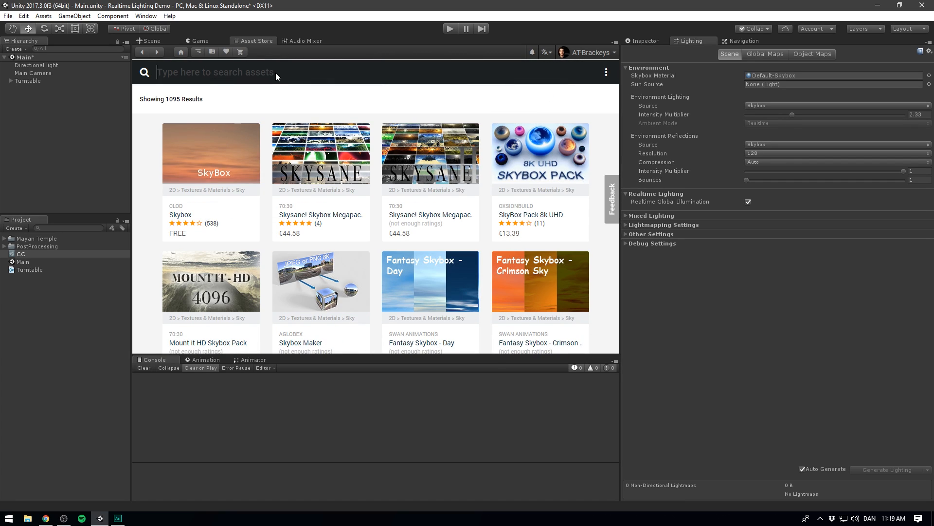
{"action": "type", "text": "free hdr"}
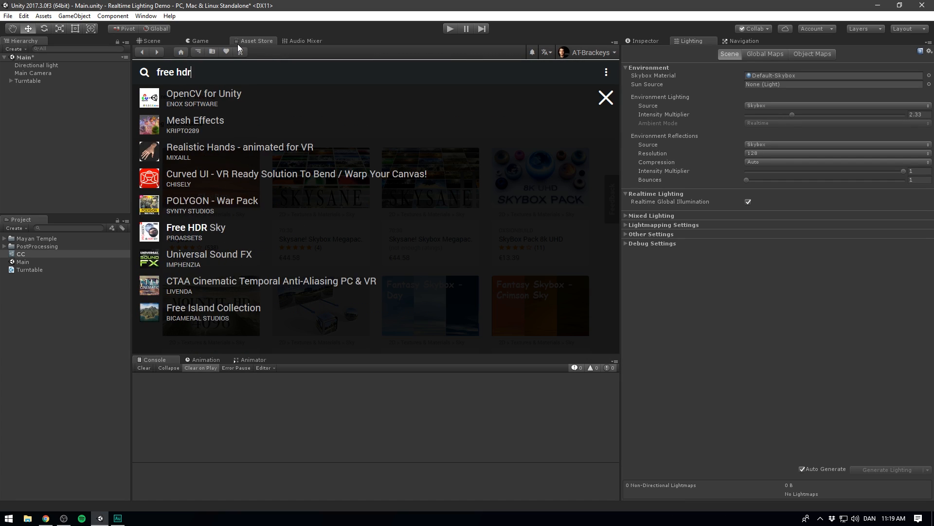
{"action": "left_click", "coordinate": [195, 228]}
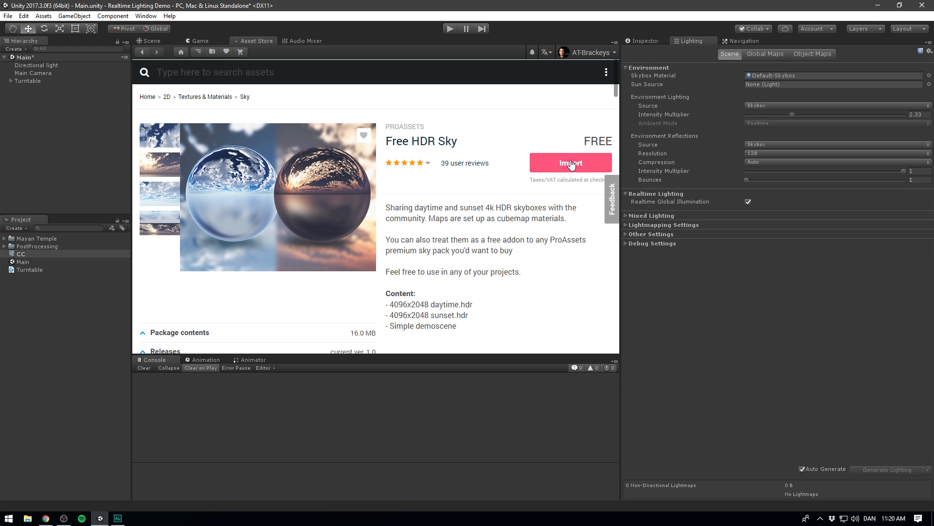
{"action": "left_click", "coordinate": [570, 163]}
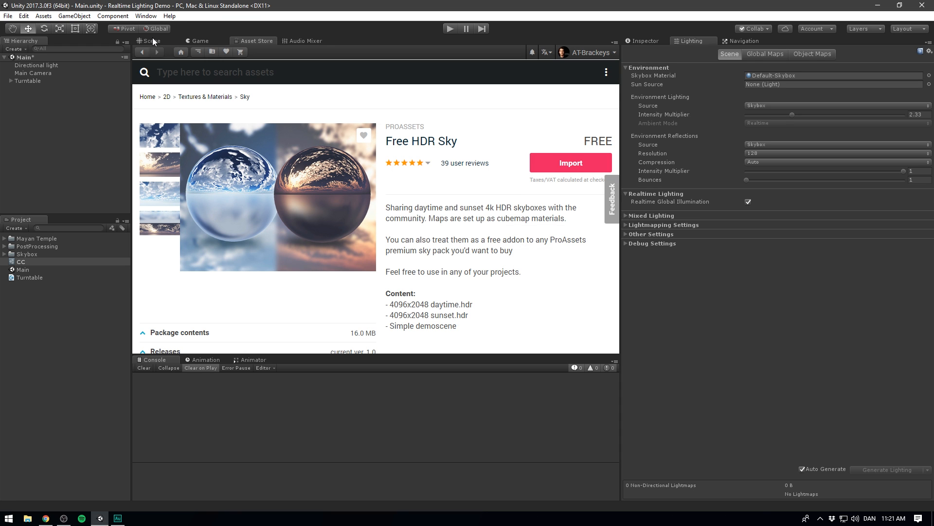
{"action": "left_click", "coordinate": [151, 41]}
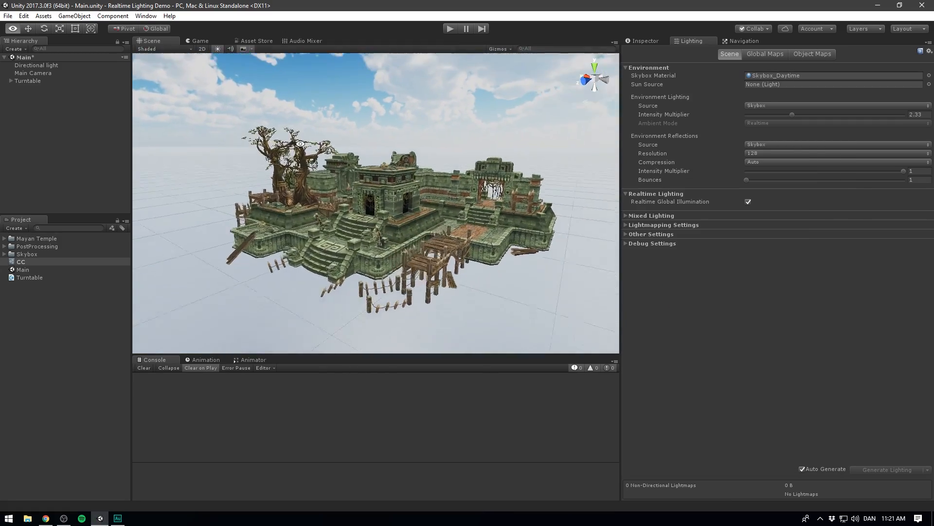
- Revert the skybox material to Default-Skybox and ambient intensity to 1
{"action": "left_click", "coordinate": [927, 75]}
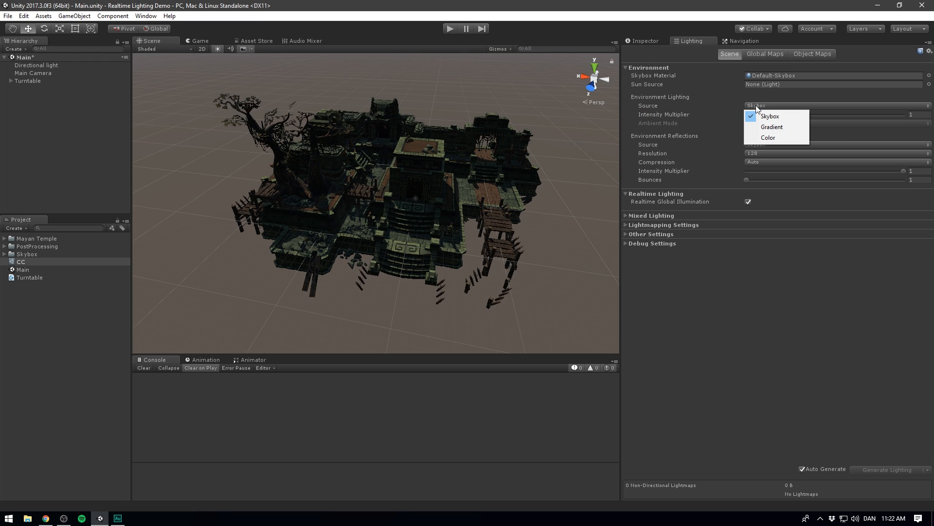
- Try a Gradient ambient source with a new sky colour
{"action": "left_click", "coordinate": [771, 127]}
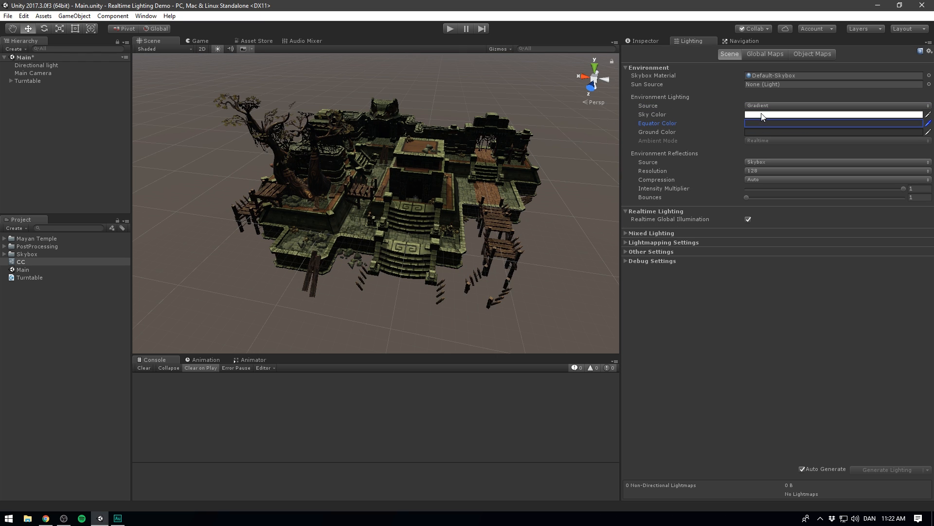
{"action": "left_click", "coordinate": [834, 114]}
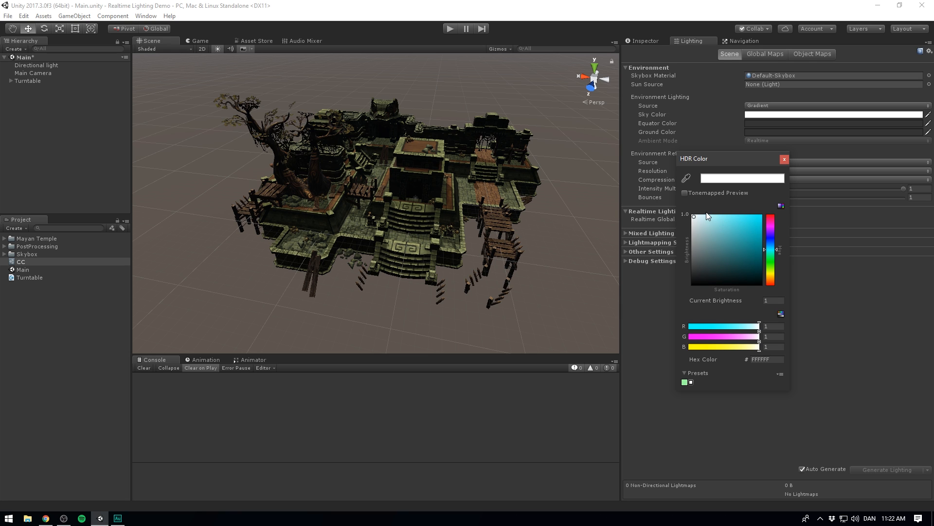
{"action": "left_click", "coordinate": [719, 237]}
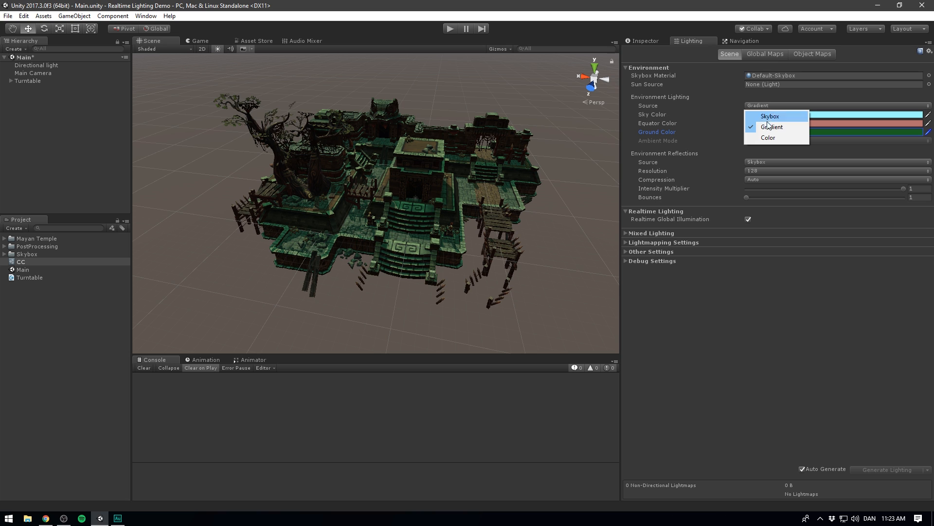
- Try a flat Color ambient, then return to Skybox ambient and raise its intensity
{"action": "left_click", "coordinate": [768, 137]}
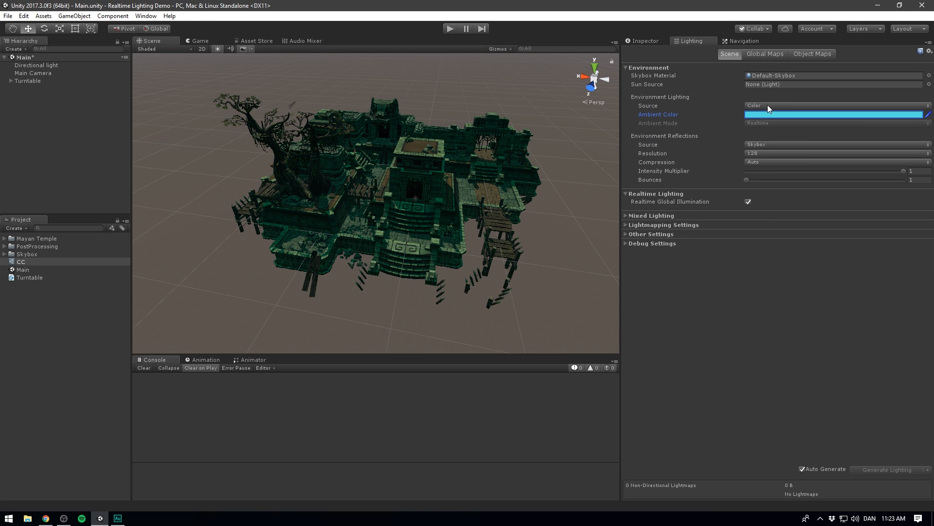
{"action": "left_click", "coordinate": [834, 114]}
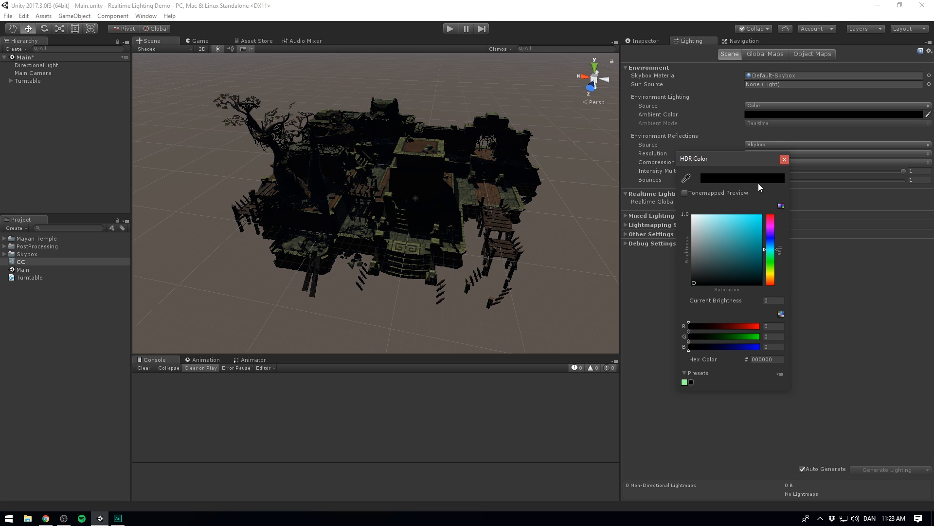
{"action": "left_click", "coordinate": [784, 159]}
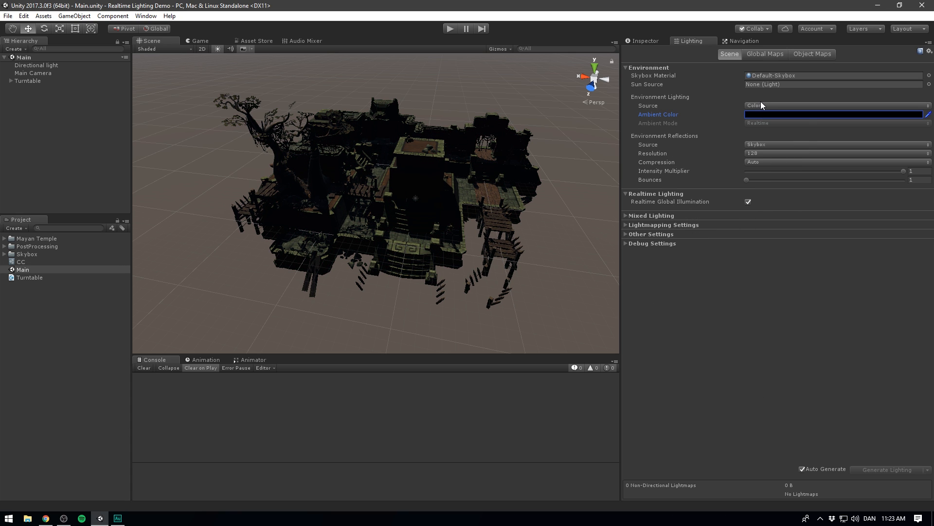
{"action": "left_click", "coordinate": [834, 105]}
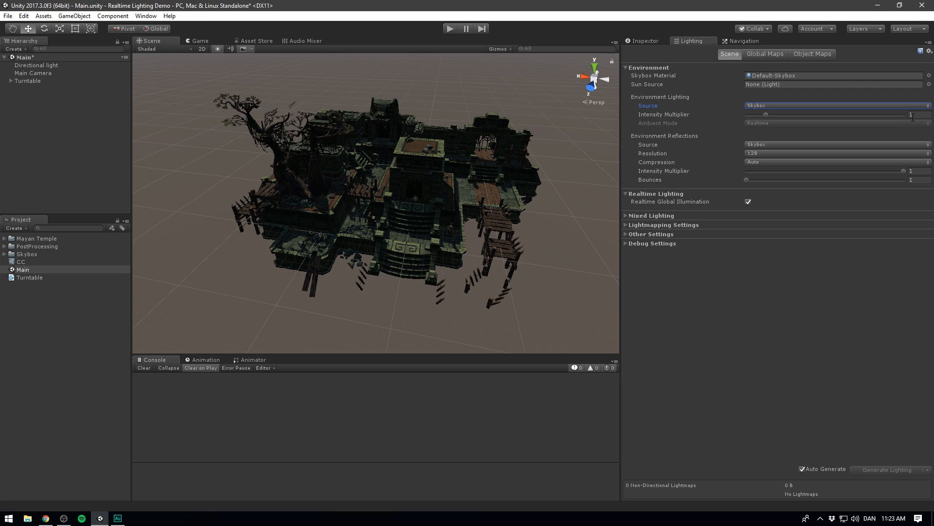
{"action": "left_click_drag", "start_coordinate": [765, 114], "coordinate": [787, 113]}
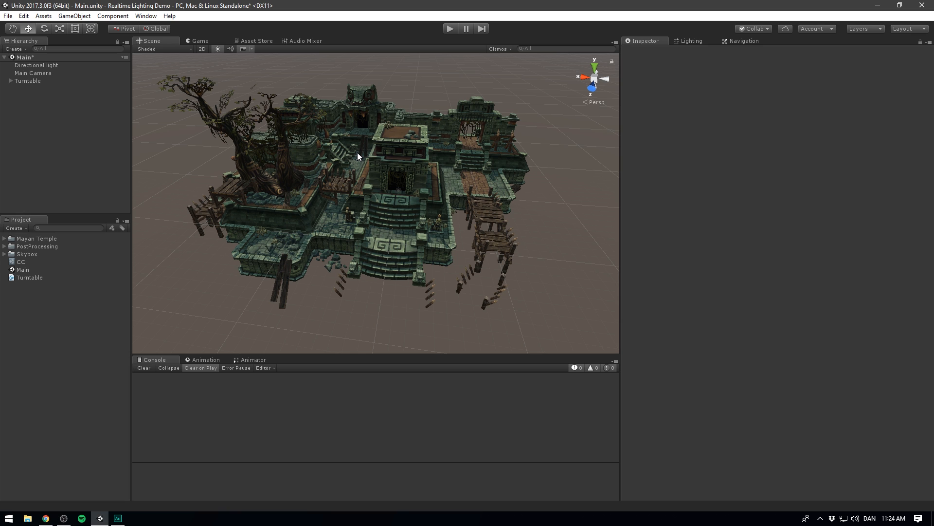
- Replace the original directional light with a newly created Directional Light
{"action": "left_click", "coordinate": [36, 65]}
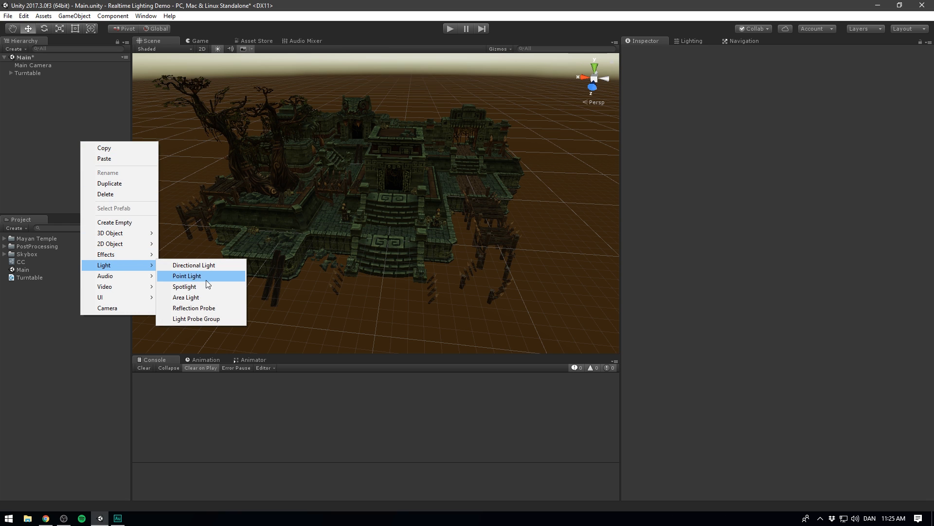
{"action": "mouse_move", "coordinate": [194, 265]}
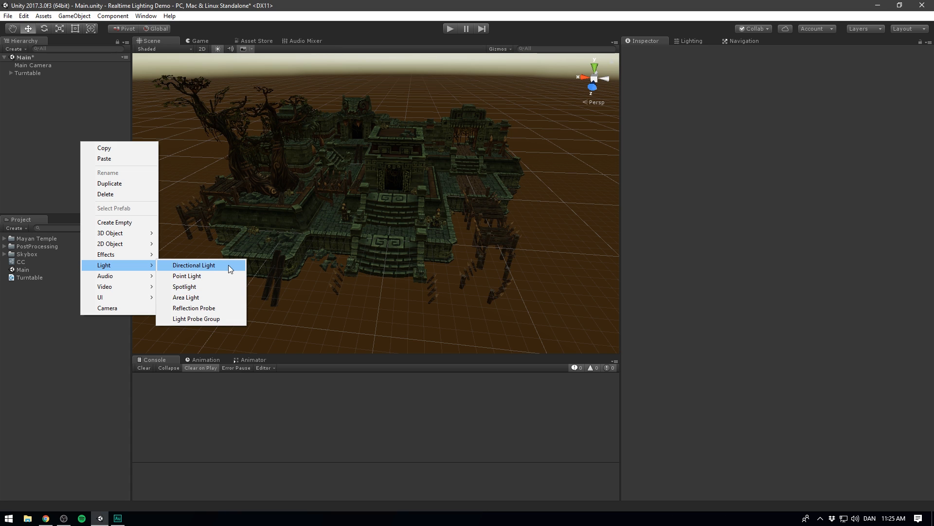
{"action": "left_click", "coordinate": [193, 265]}
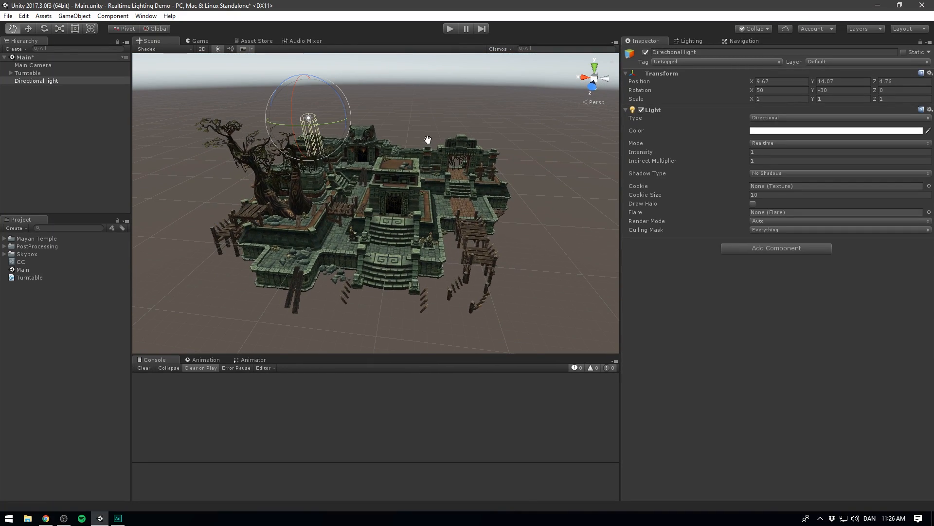
{"action": "mouse_move", "coordinate": [772, 173]}
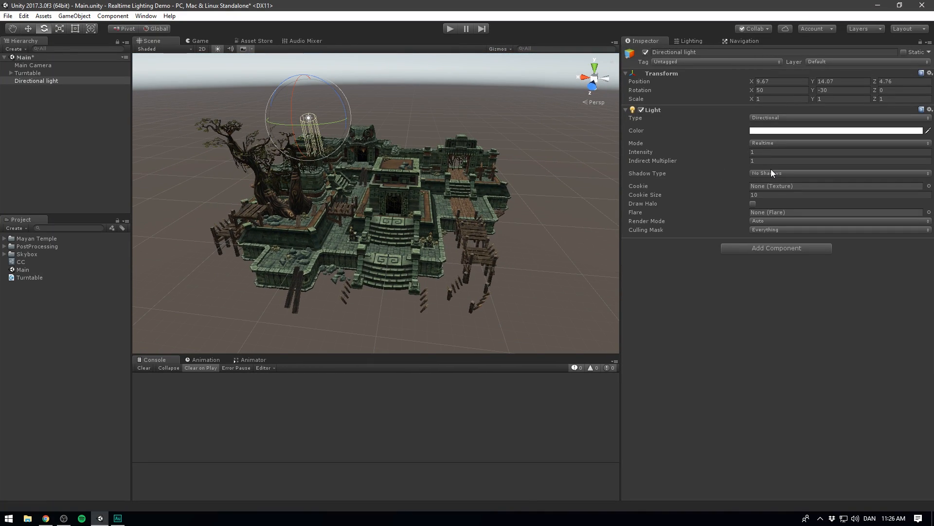
- Give the new light soft shadows and a warm pale tint, and edit its intensity
{"action": "left_click", "coordinate": [835, 172]}
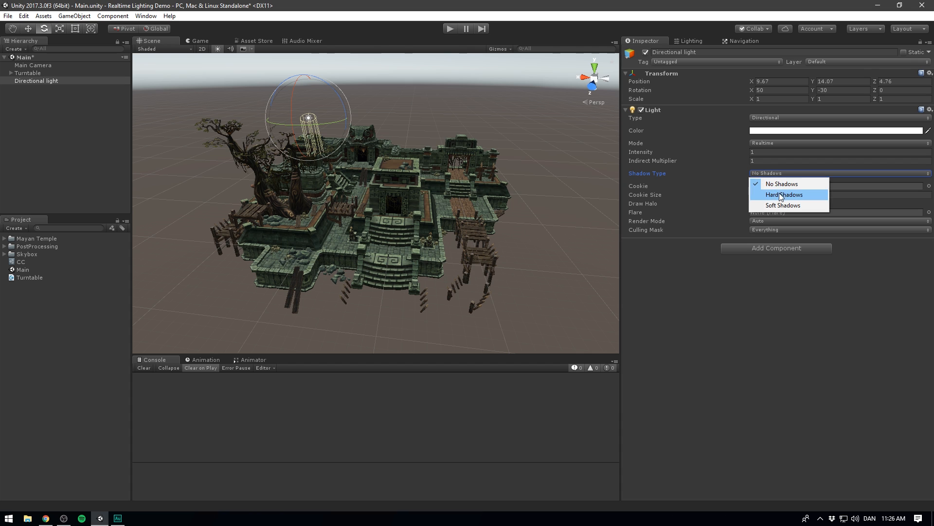
{"action": "left_click", "coordinate": [784, 194]}
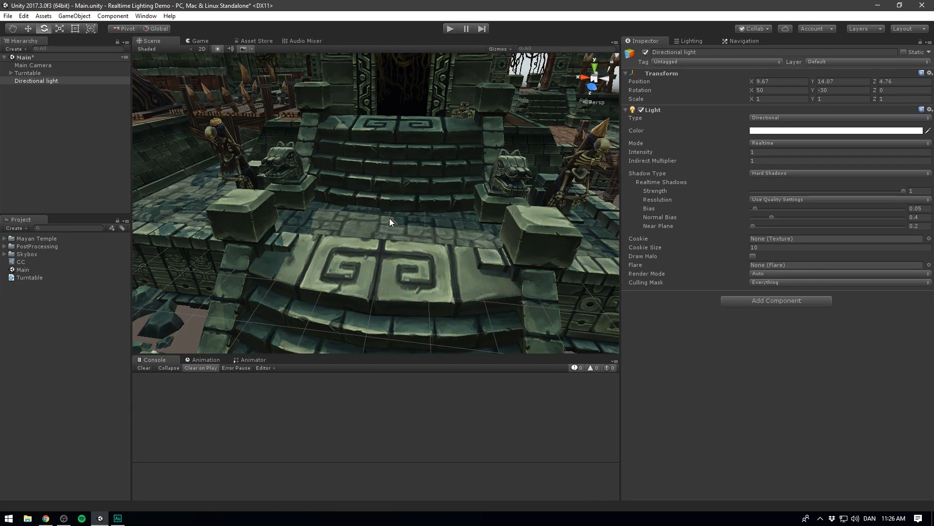
{"action": "left_click", "coordinate": [837, 173]}
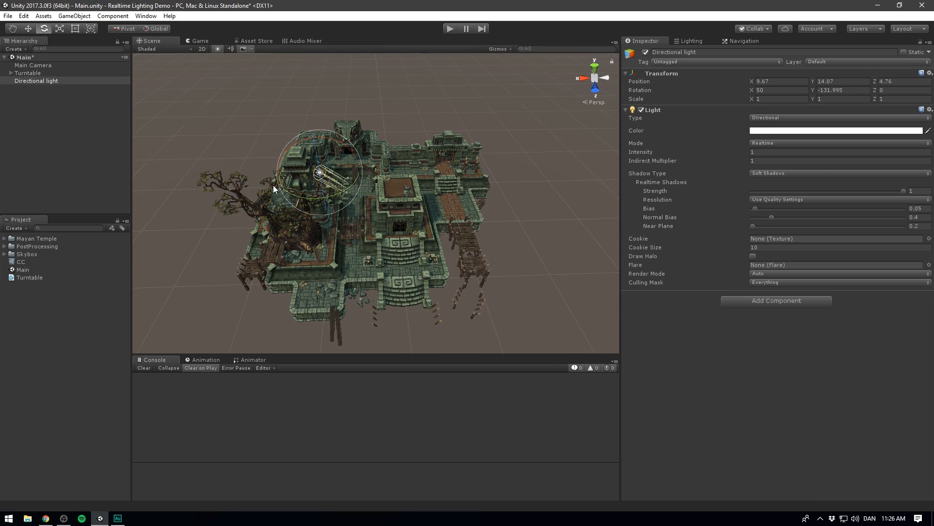
{"action": "left_click", "coordinate": [837, 130]}
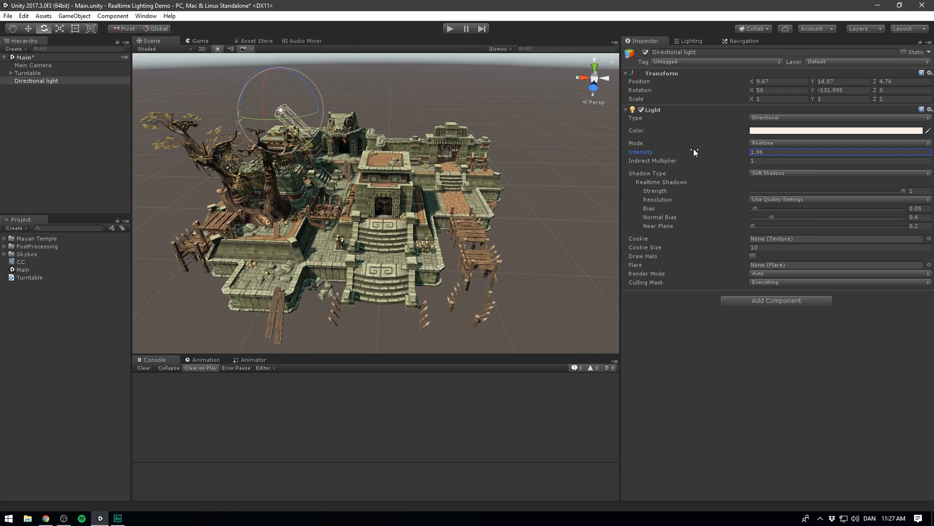
{"action": "type", "text": "1"}
{"action": "left_click", "coordinate": [774, 52]}
{"action": "type", "text": "MainLight"}
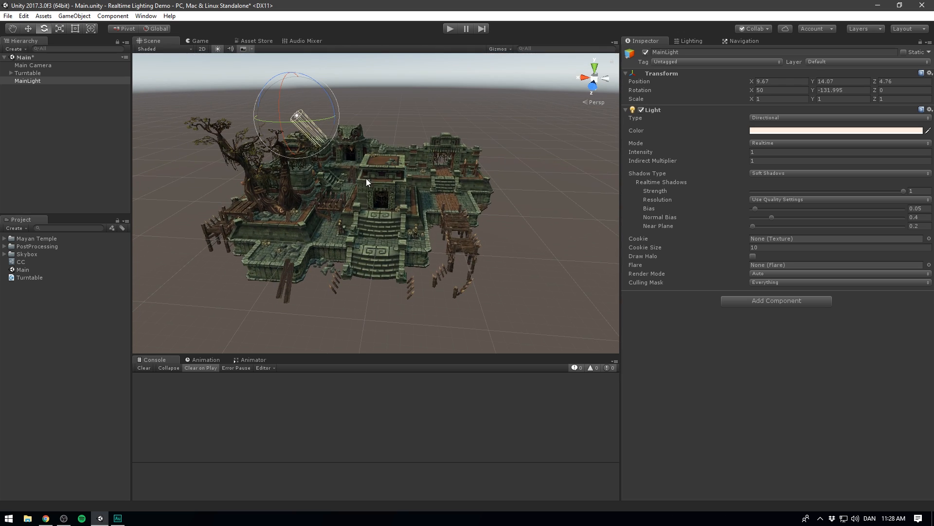
{"action": "mouse_move", "coordinate": [406, 145]}
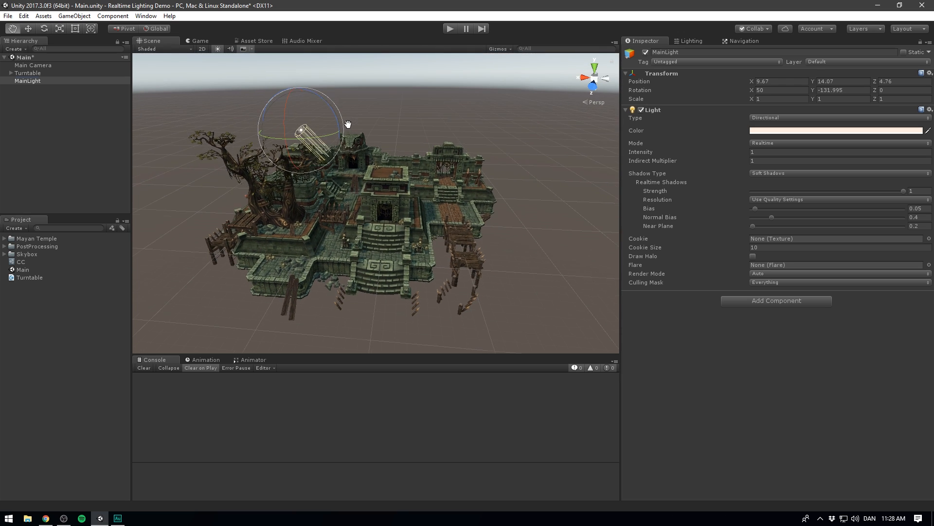
- Rotate RimLight to a new direction, comparing it against MainLight
{"action": "left_click_drag", "start_coordinate": [347, 124], "coordinate": [243, 131]}
{"action": "type", "text": "RimLight"}
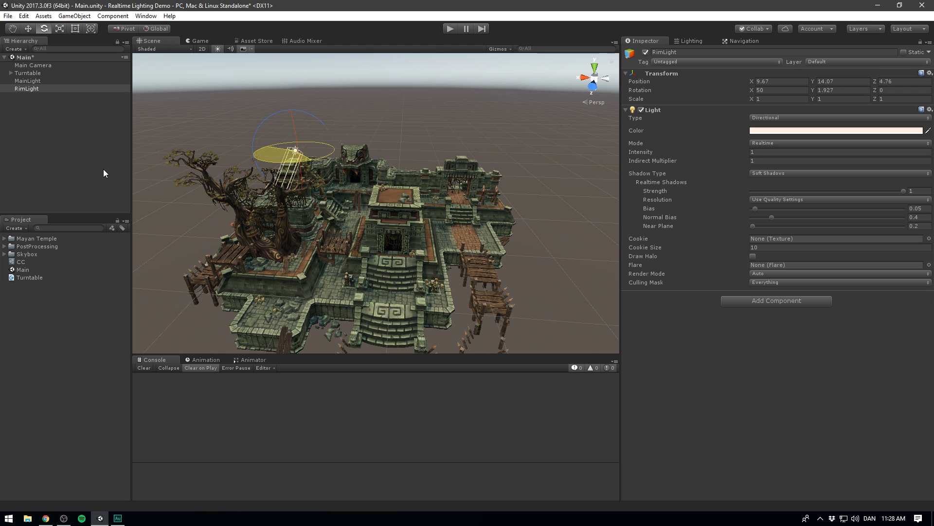
{"action": "left_click", "coordinate": [27, 80]}
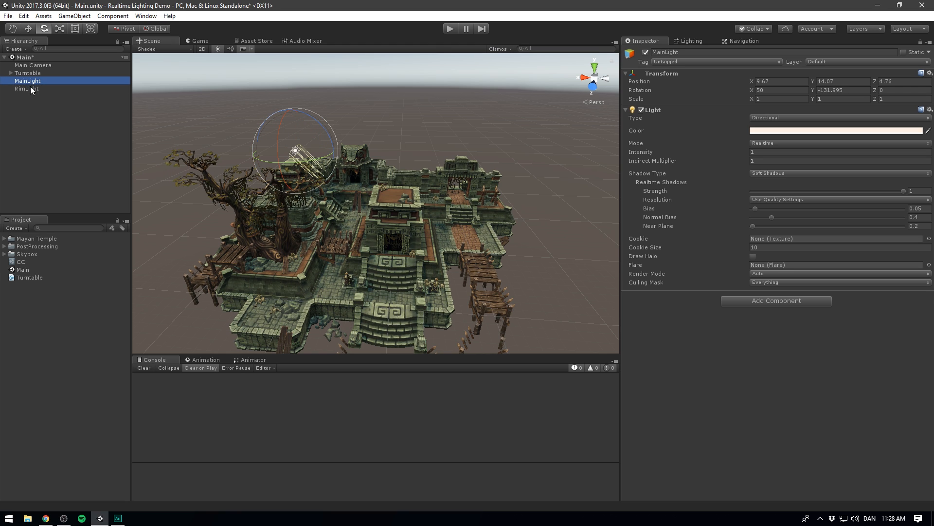
{"action": "left_click", "coordinate": [26, 88]}
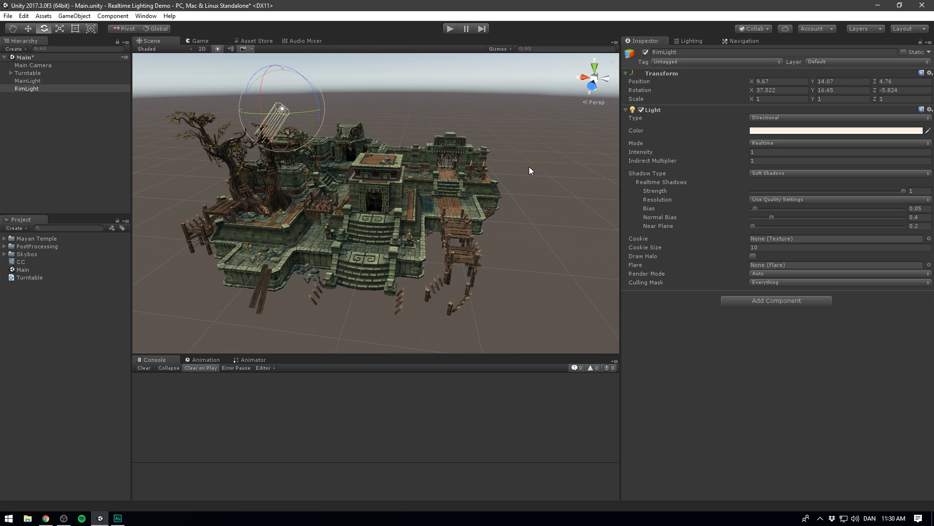
- Set RimLight's intensity to 0.5 and its colour to light blue
{"action": "left_click", "coordinate": [834, 151]}
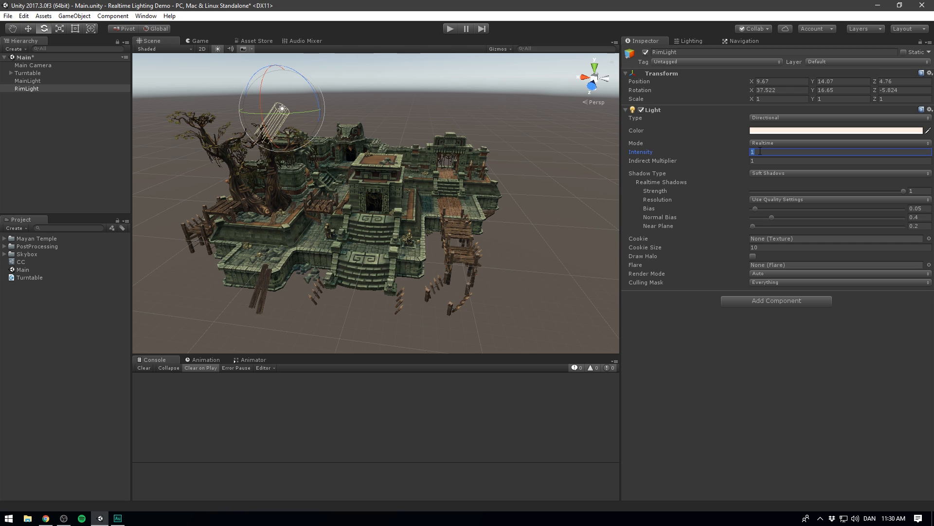
{"action": "type", "text": "0.5"}
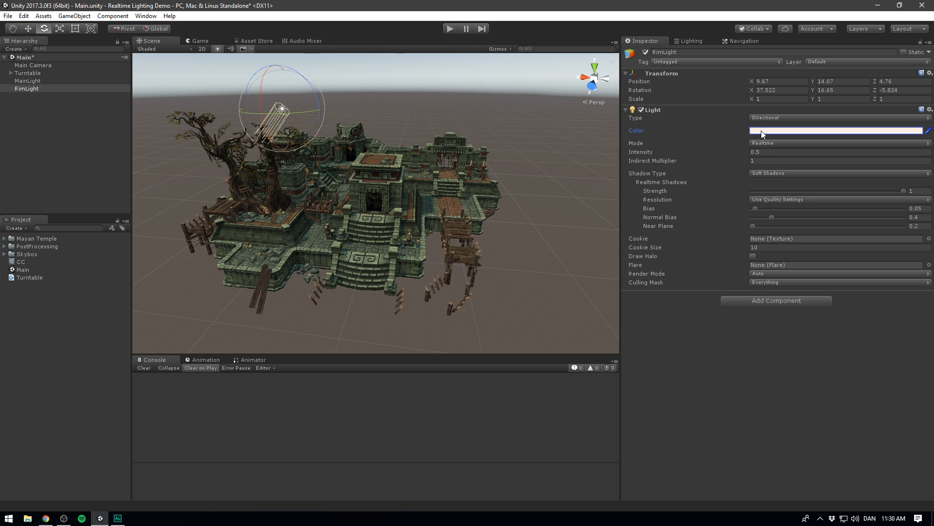
{"action": "left_click", "coordinate": [834, 130]}
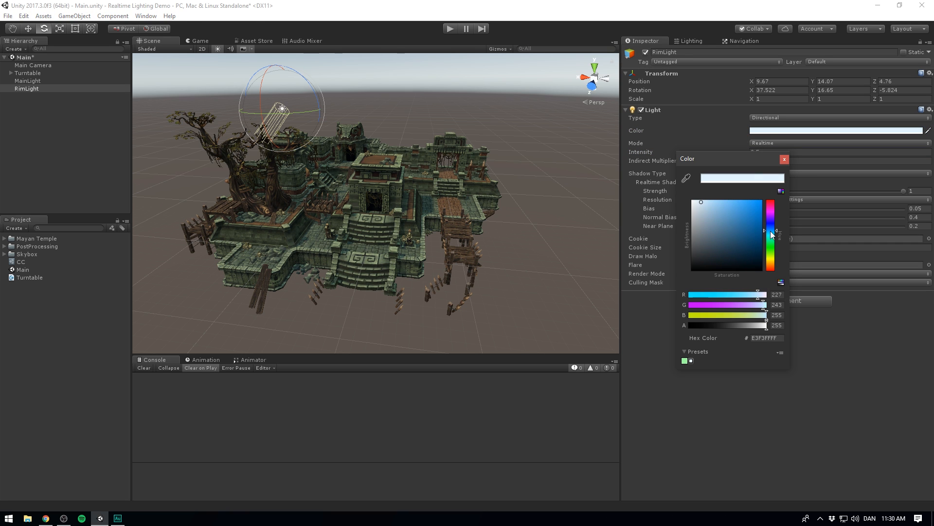
{"action": "left_click", "coordinate": [784, 159]}
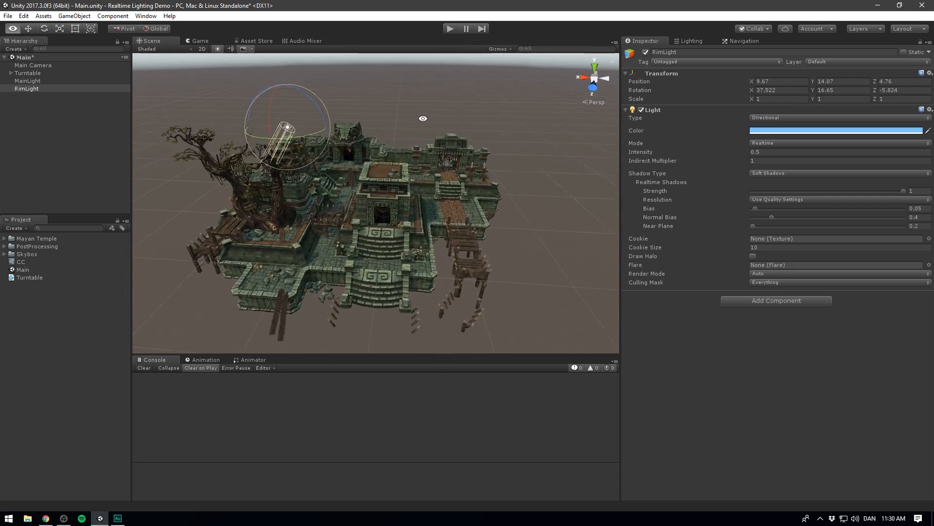
{"action": "left_click_drag", "start_coordinate": [292, 125], "coordinate": [269, 131]}
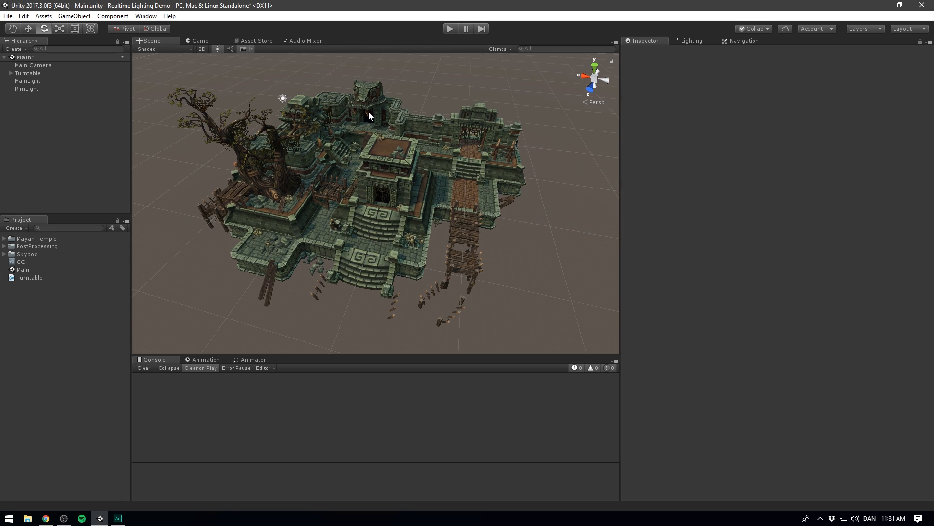
{"action": "mouse_move", "coordinate": [359, 114]}
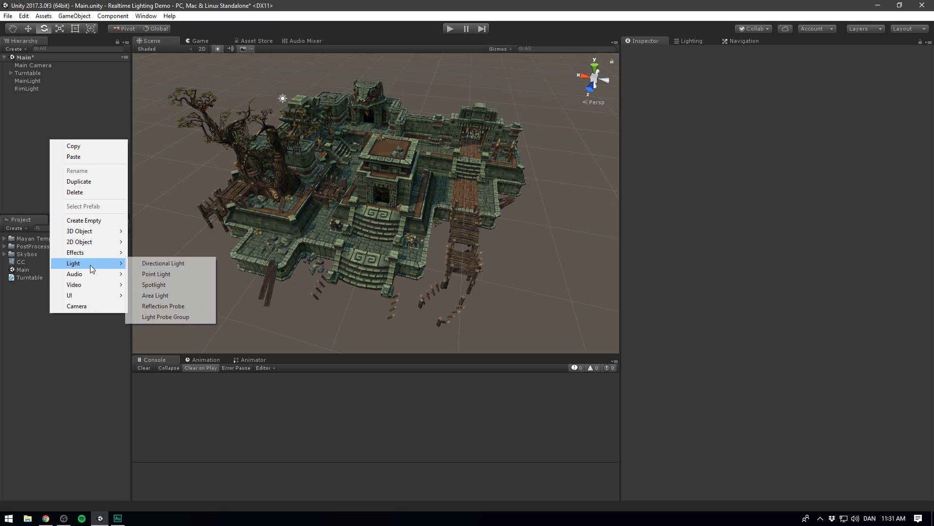
- Add a point light with range 20 among the ruins, casting hard shadows
{"action": "left_click", "coordinate": [156, 274]}
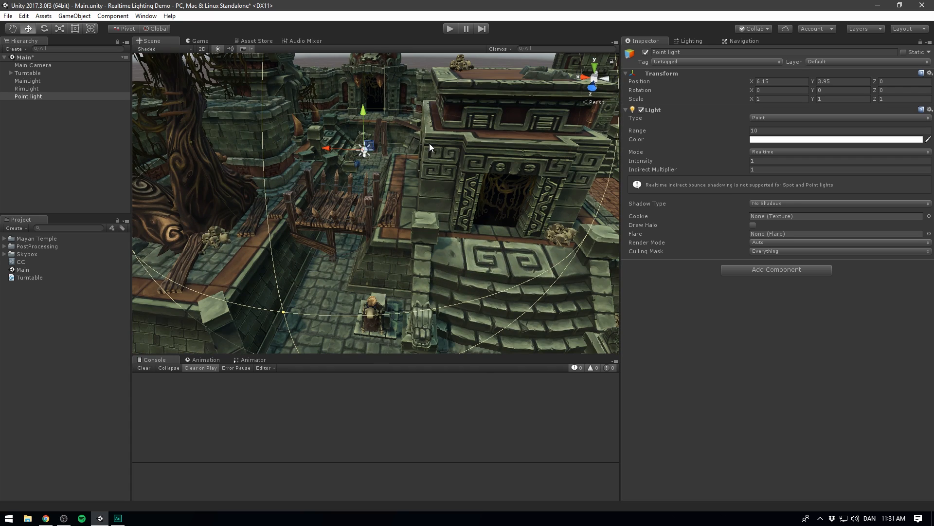
{"action": "left_click", "coordinate": [834, 161]}
{"action": "type", "text": "2"}
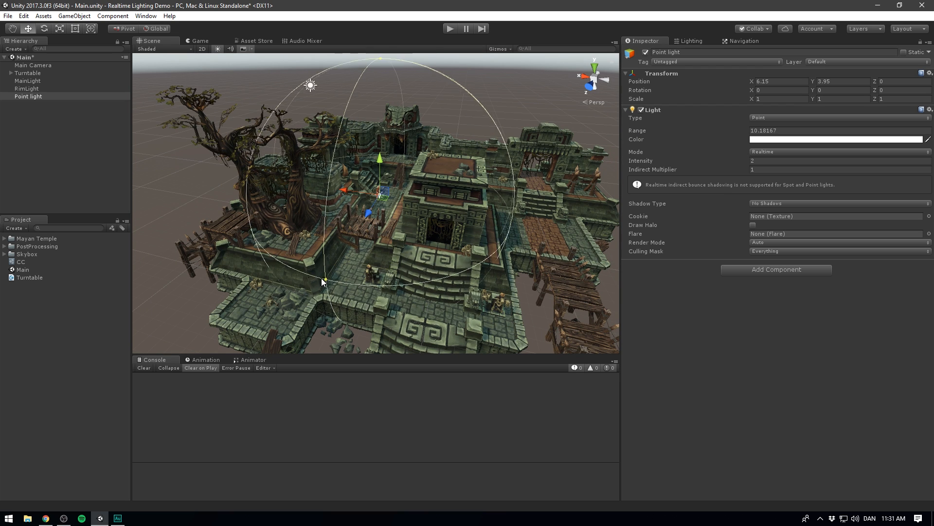
{"action": "left_click_drag", "start_coordinate": [321, 281], "coordinate": [298, 308]}
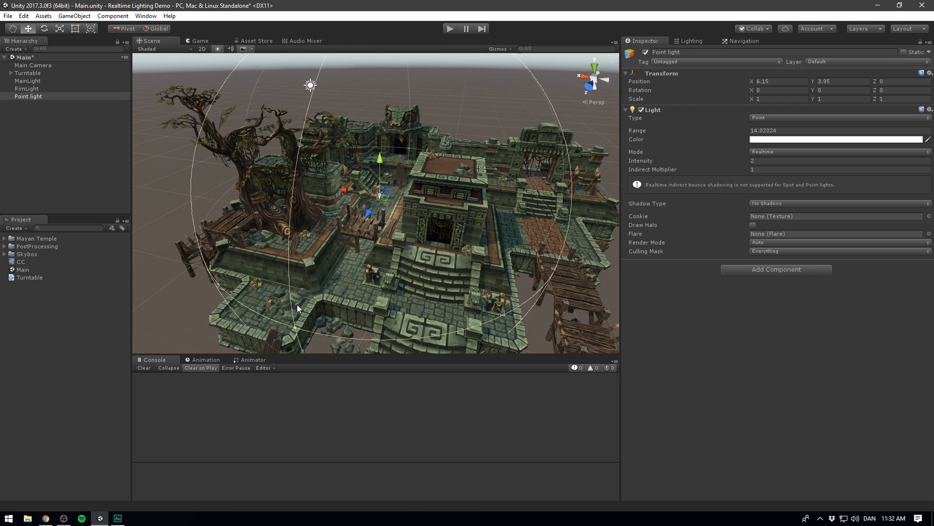
{"action": "left_click", "coordinate": [835, 130]}
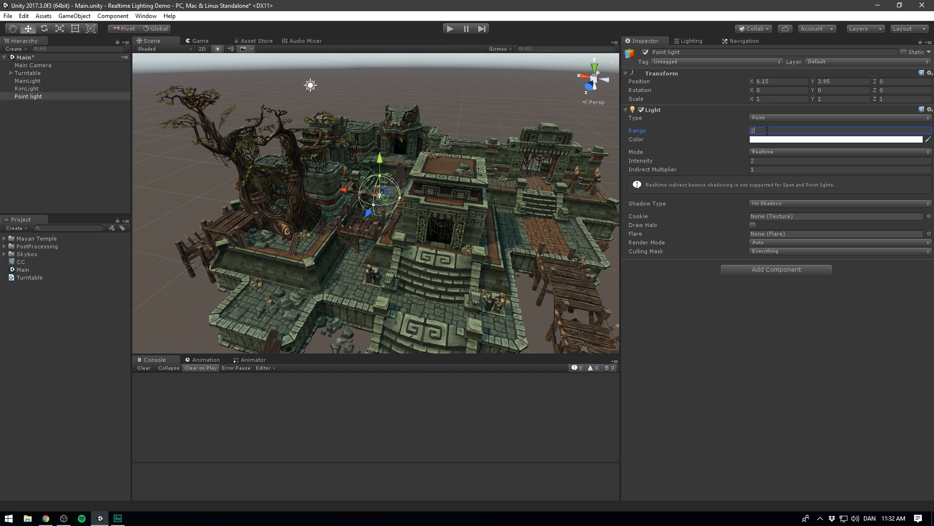
{"action": "type", "text": "20"}
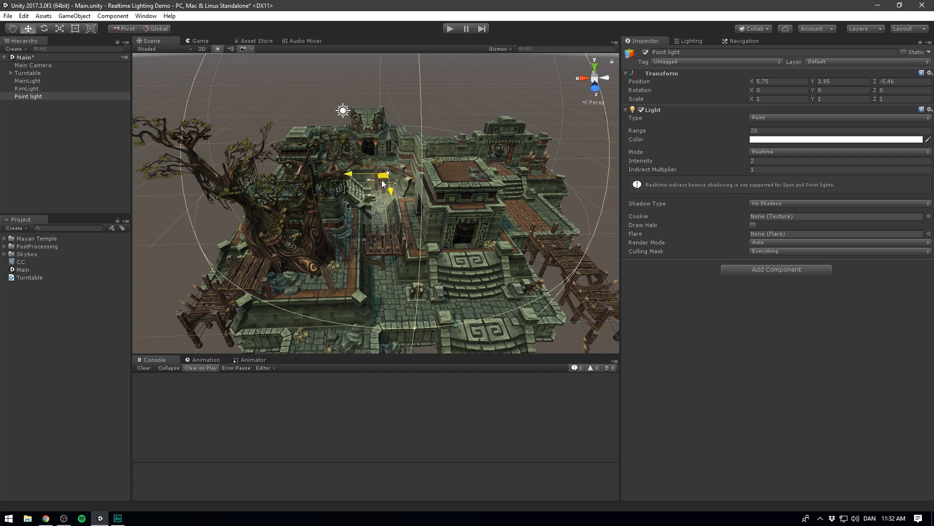
{"action": "left_click_drag", "start_coordinate": [382, 175], "coordinate": [373, 215]}
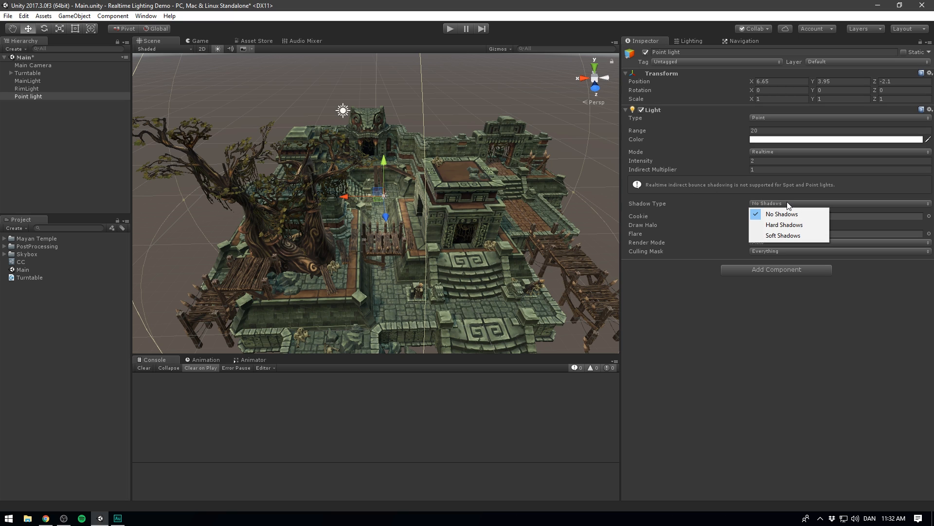
{"action": "mouse_move", "coordinate": [783, 235]}
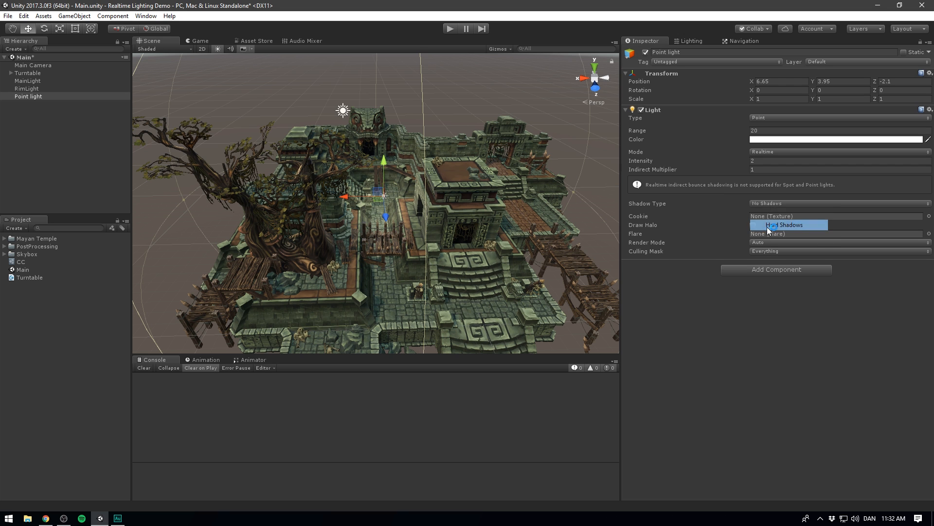
{"action": "left_click", "coordinate": [785, 225]}
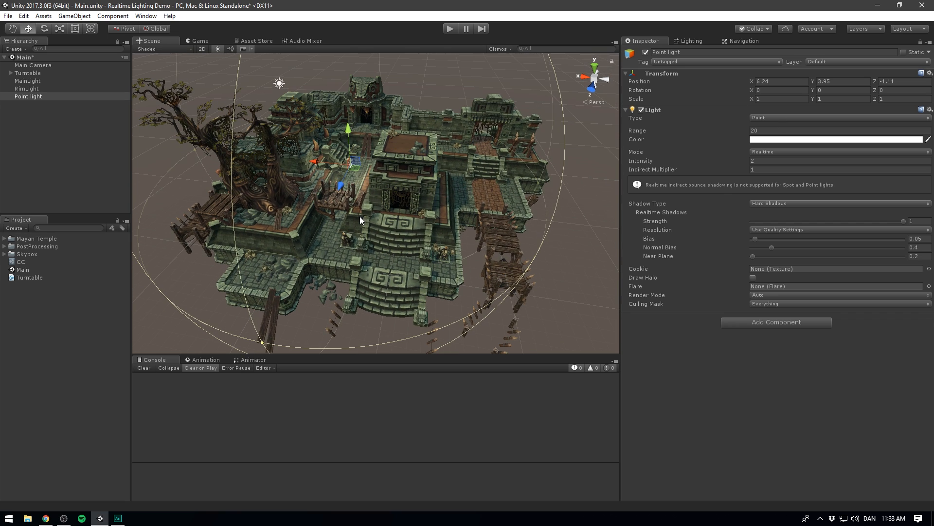
{"action": "mouse_move", "coordinate": [420, 172]}
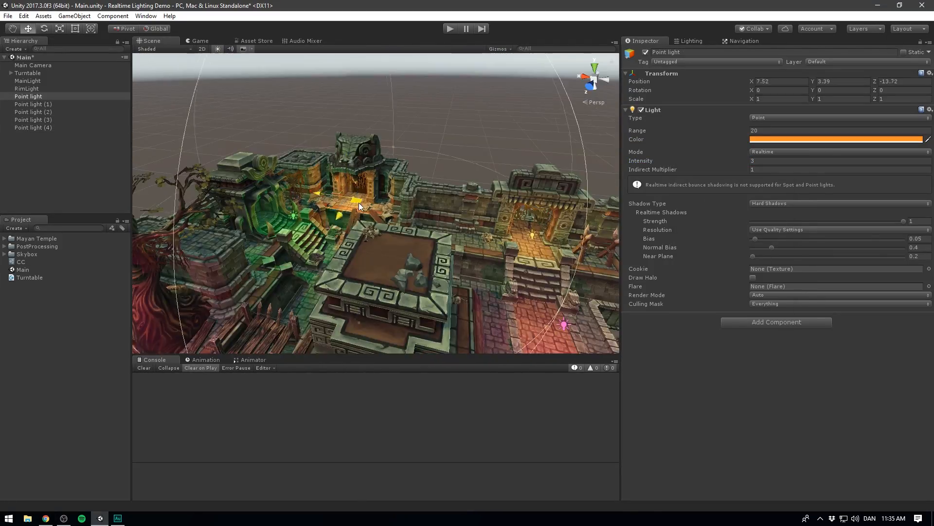
- Preview the point-lit temple in the Game view, then dim MainLight's intensity to 0.54
{"action": "left_click", "coordinate": [199, 40]}
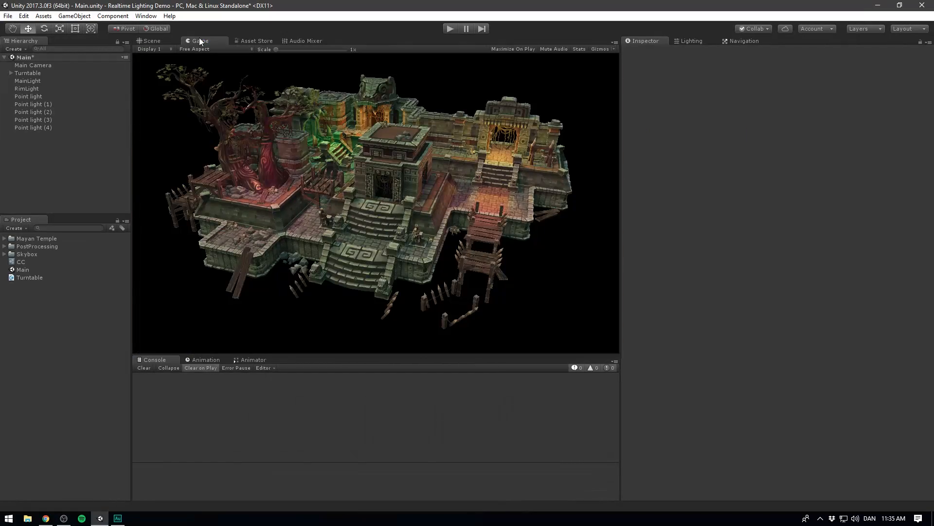
{"action": "left_click", "coordinate": [151, 40]}
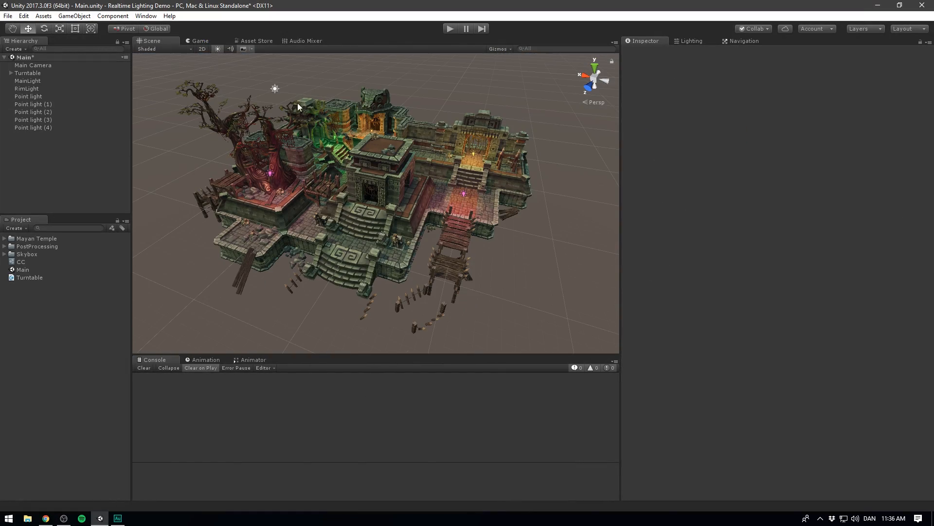
{"action": "mouse_move", "coordinate": [231, 121]}
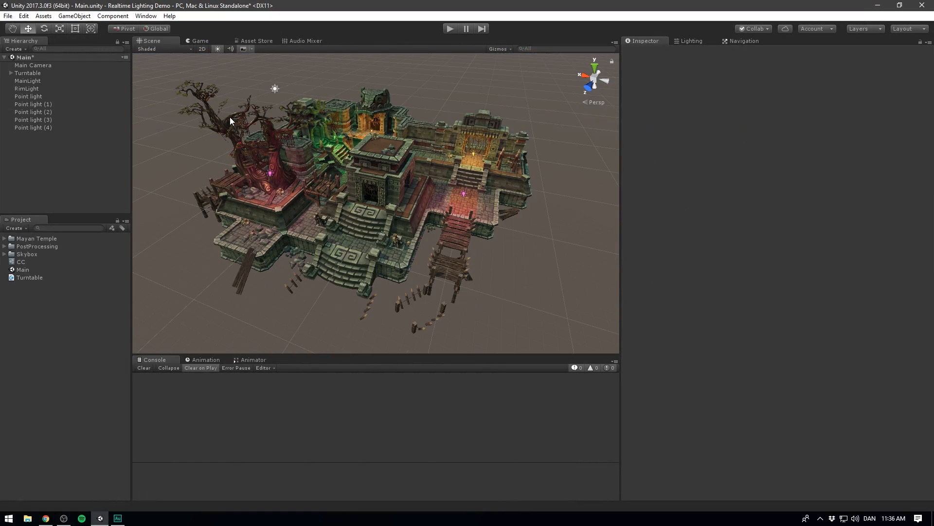
{"action": "mouse_move", "coordinate": [232, 98]}
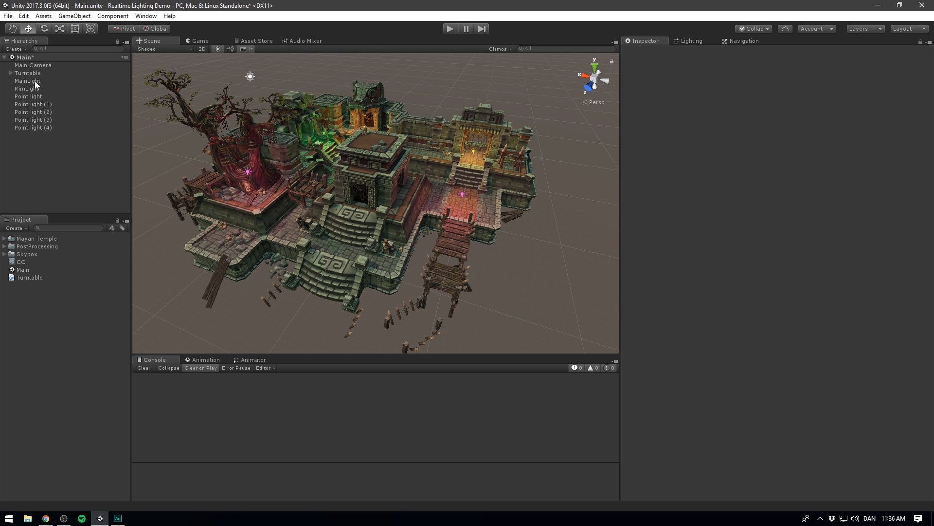
{"action": "left_click", "coordinate": [27, 81]}
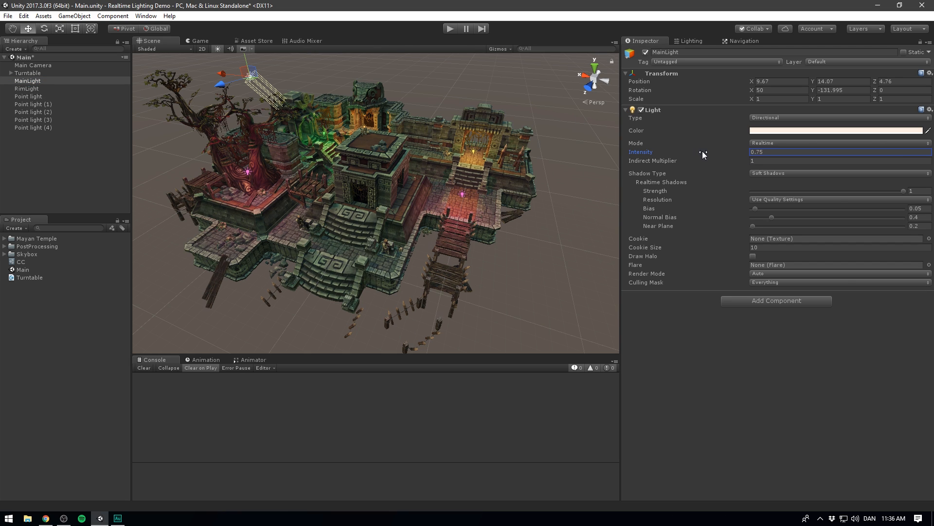
{"action": "left_click_drag", "start_coordinate": [703, 152], "coordinate": [679, 151]}
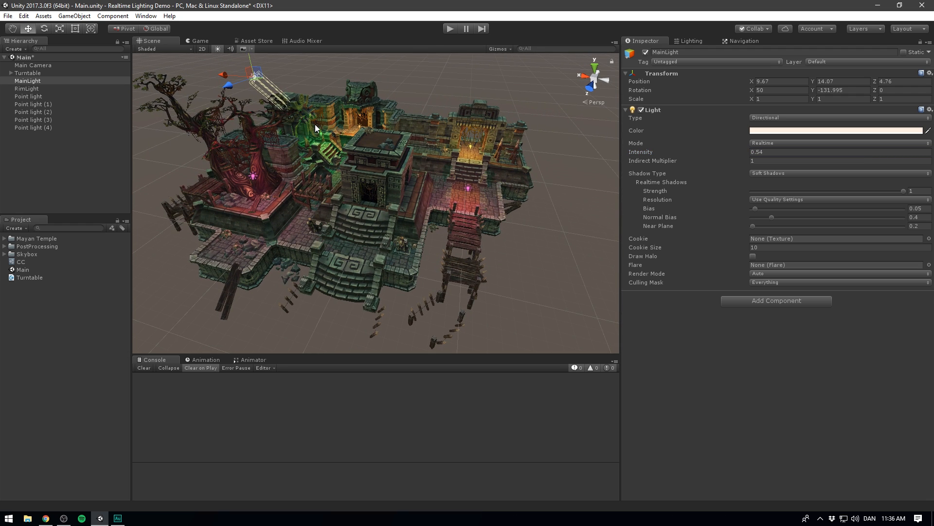
{"action": "left_click", "coordinate": [27, 88]}
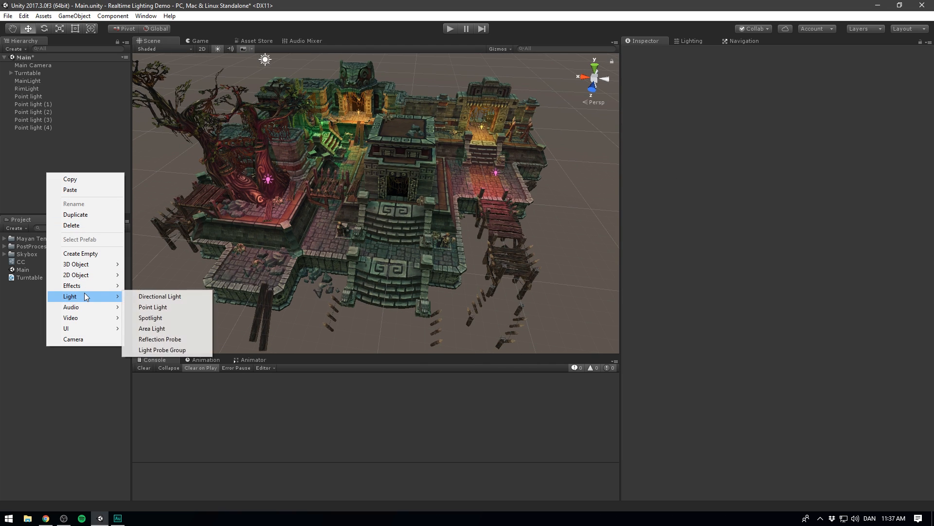
- Add a spotlight over the statue with range 10.7, spot angle about 35.7, intensity 4.1
{"action": "left_click", "coordinate": [150, 317]}
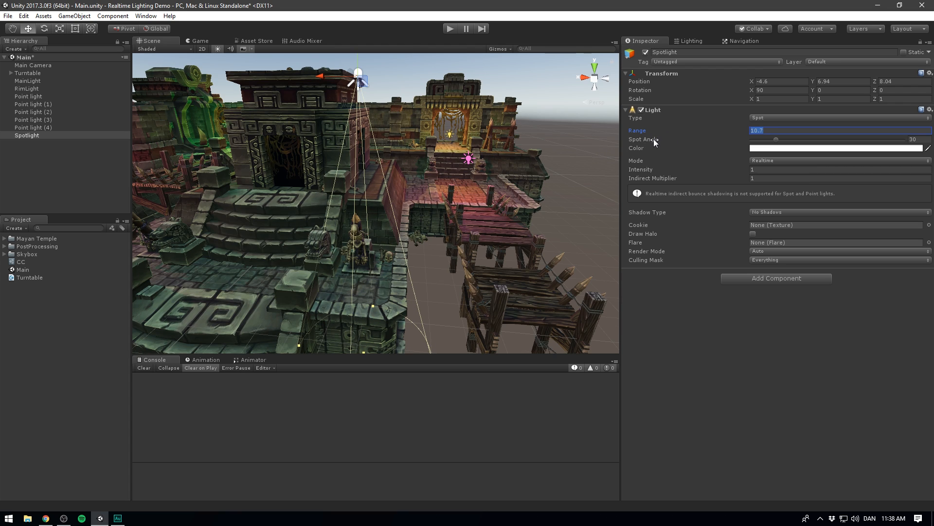
{"action": "left_click_drag", "start_coordinate": [769, 138], "coordinate": [775, 138]}
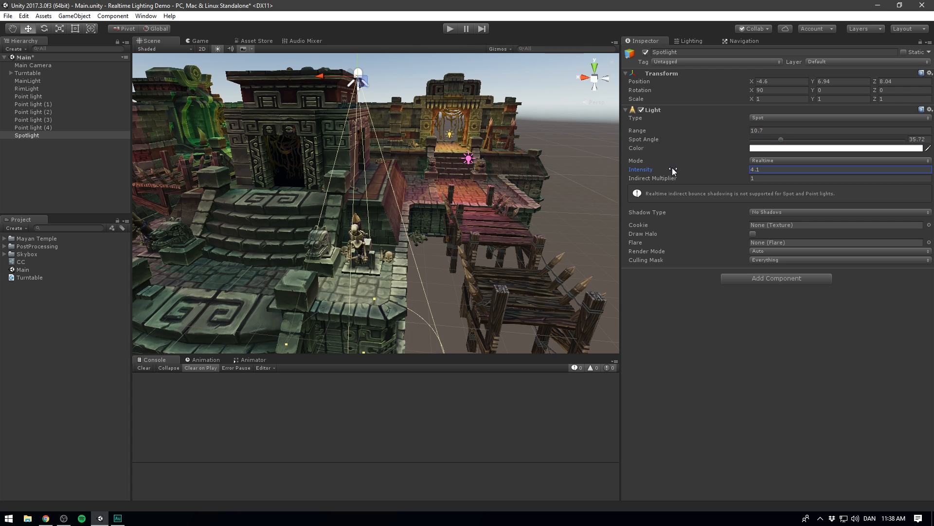
{"action": "left_click", "coordinate": [834, 212]}
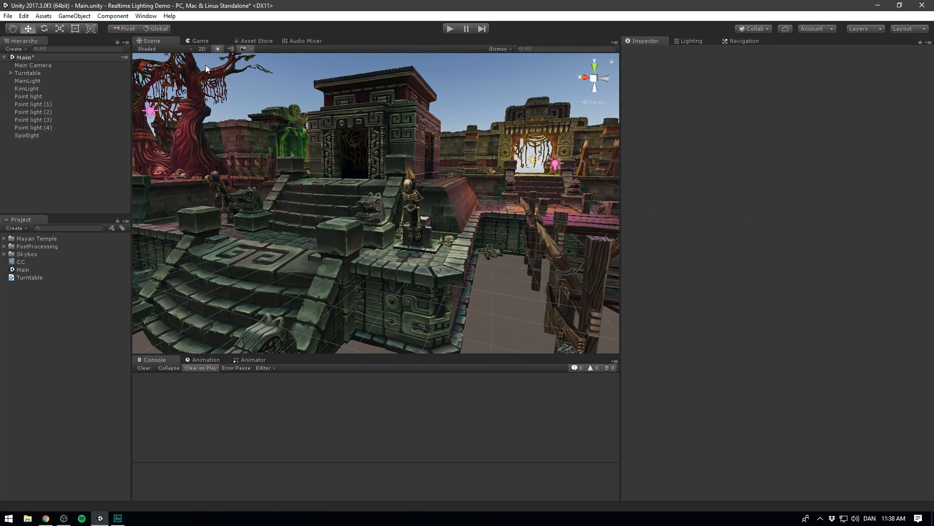
{"action": "left_click", "coordinate": [26, 136]}
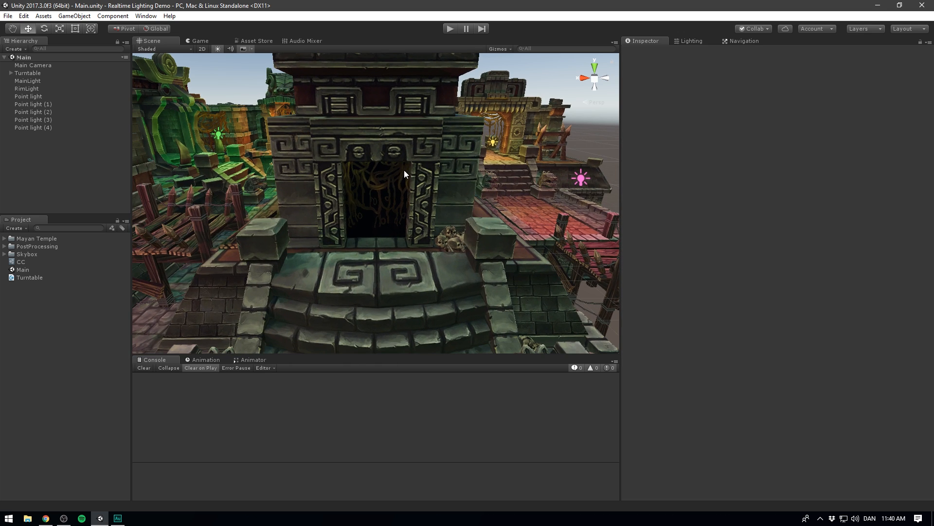
{"action": "left_click", "coordinate": [199, 40]}
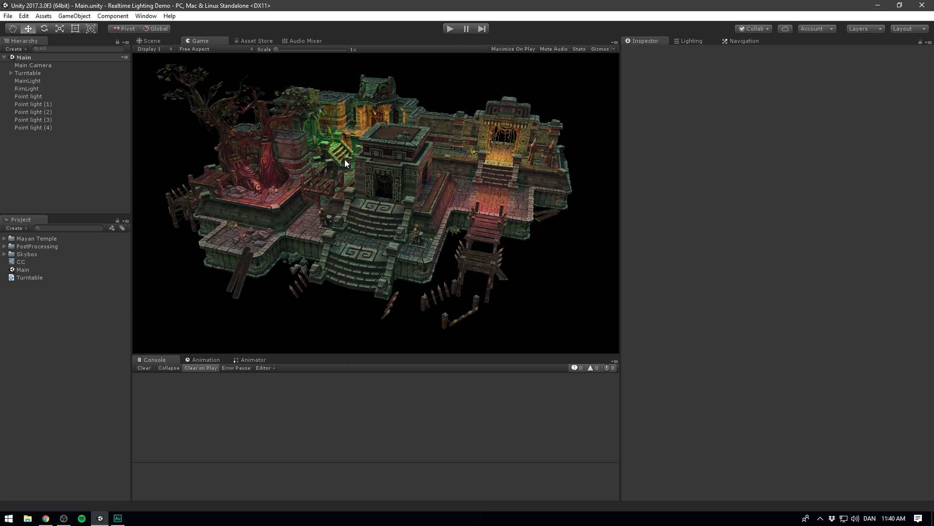
{"action": "mouse_move", "coordinate": [379, 178]}
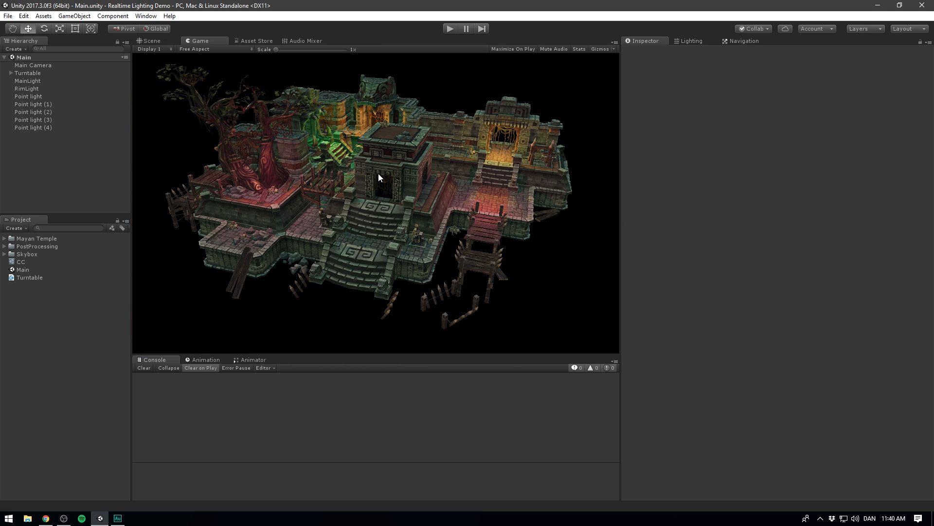
{"action": "left_click", "coordinate": [151, 40]}
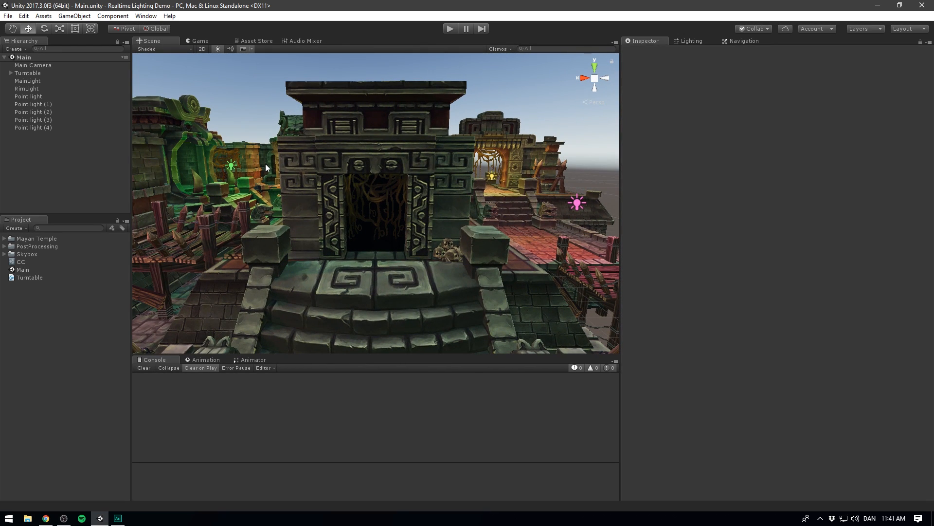
- Add a new Plane object through the Hierarchy's create menu
{"action": "right_click", "coordinate": [266, 168]}
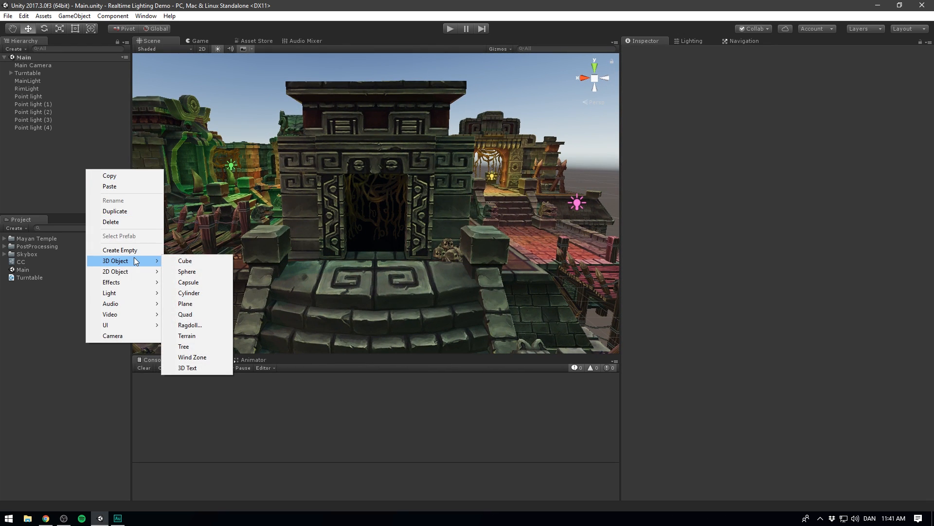
{"action": "left_click", "coordinate": [185, 304]}
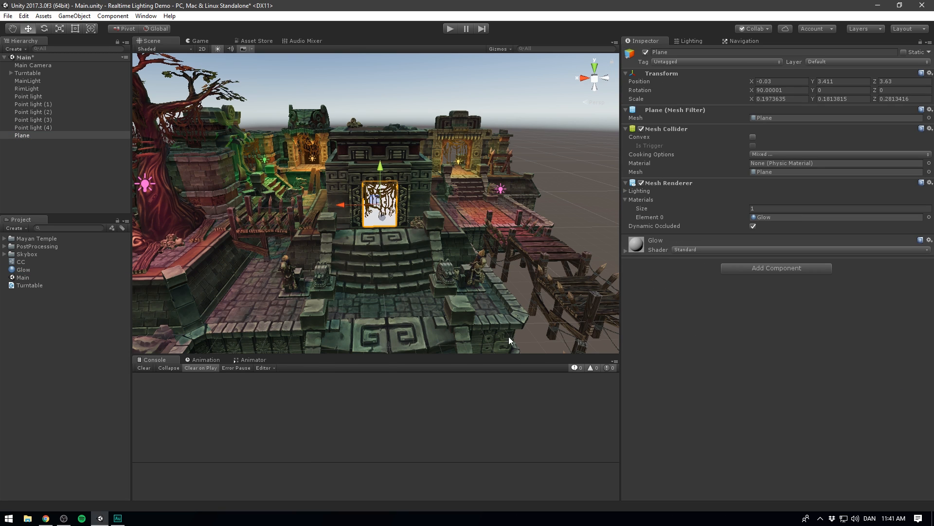
- Make Glow emit blue 246EFF light at intensity 5, then select the CC profile
{"action": "left_click", "coordinate": [23, 269]}
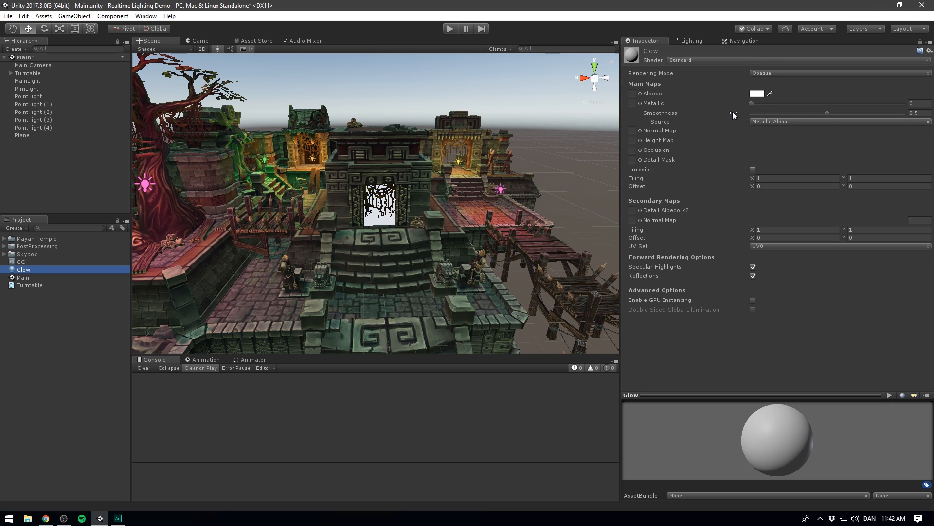
{"action": "mouse_move", "coordinate": [715, 107]}
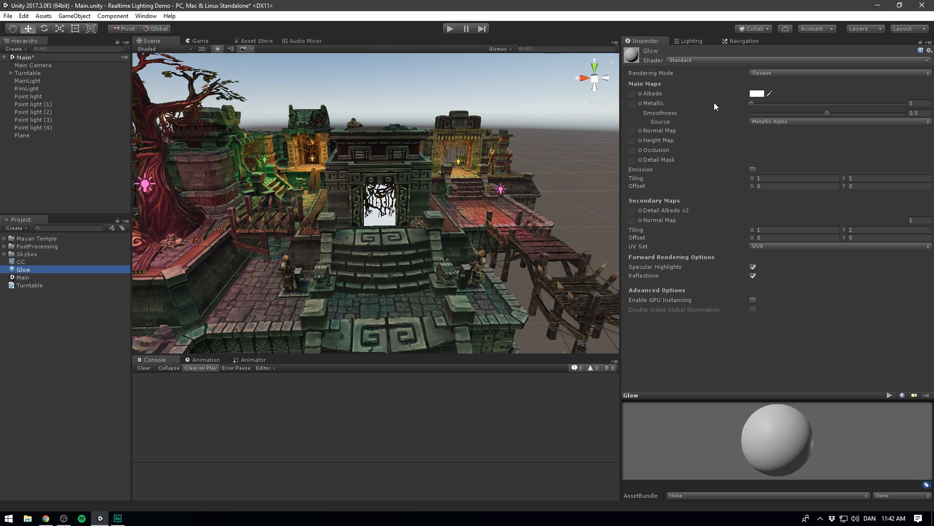
{"action": "mouse_move", "coordinate": [643, 178]}
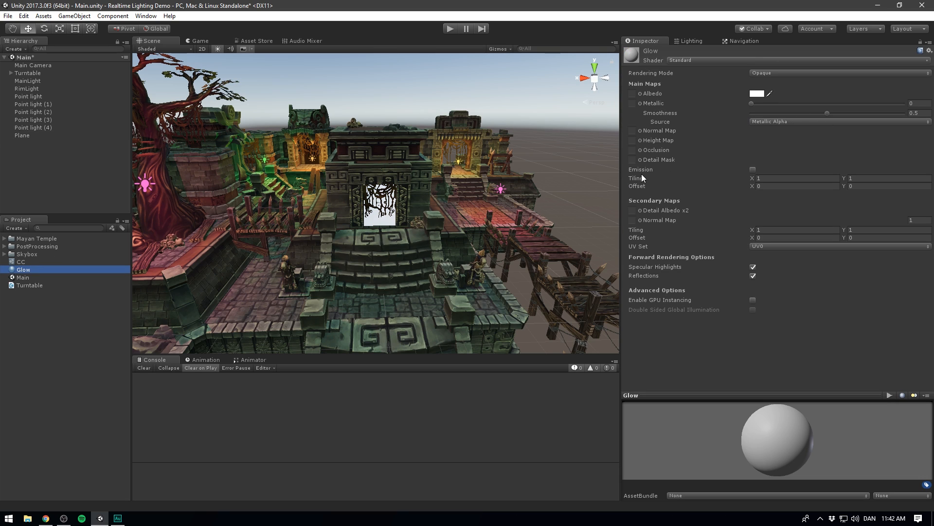
{"action": "left_click", "coordinate": [753, 170]}
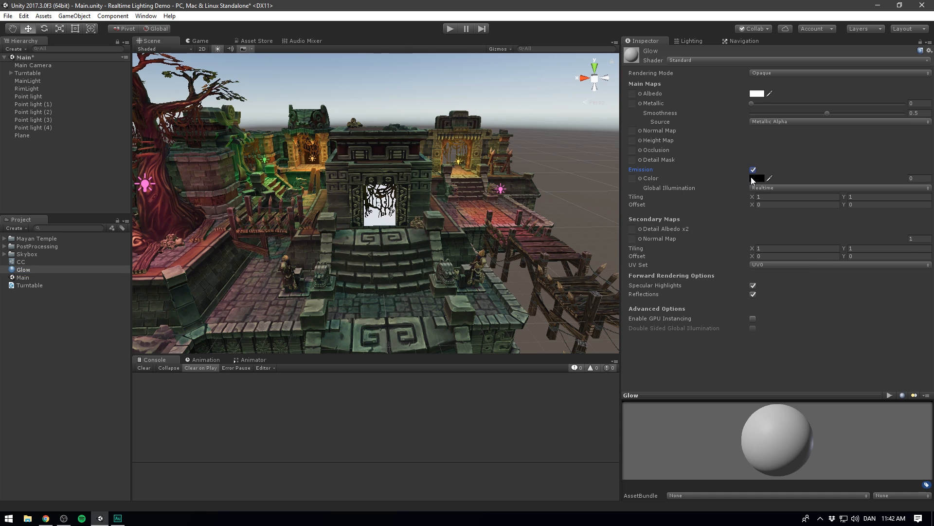
{"action": "left_click", "coordinate": [754, 178]}
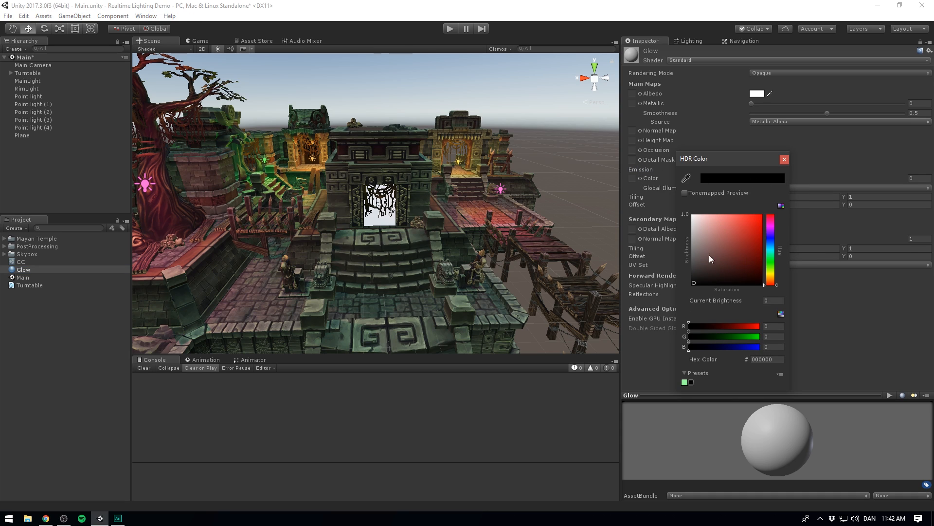
{"action": "mouse_move", "coordinate": [773, 360]}
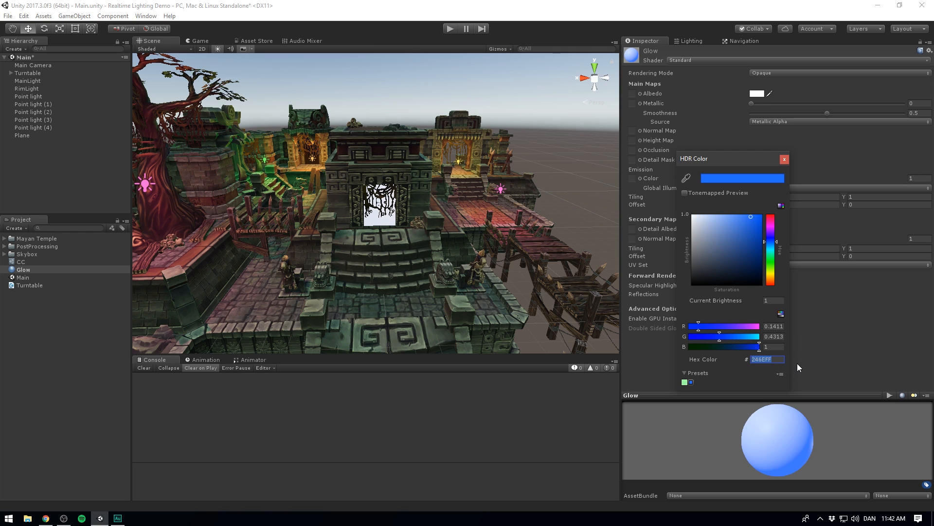
{"action": "left_click", "coordinate": [784, 158]}
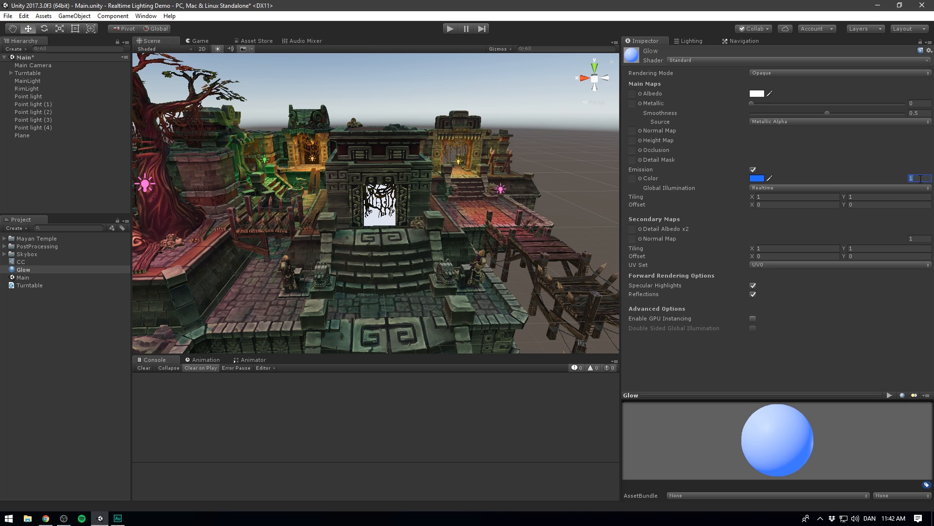
{"action": "type", "text": "5"}
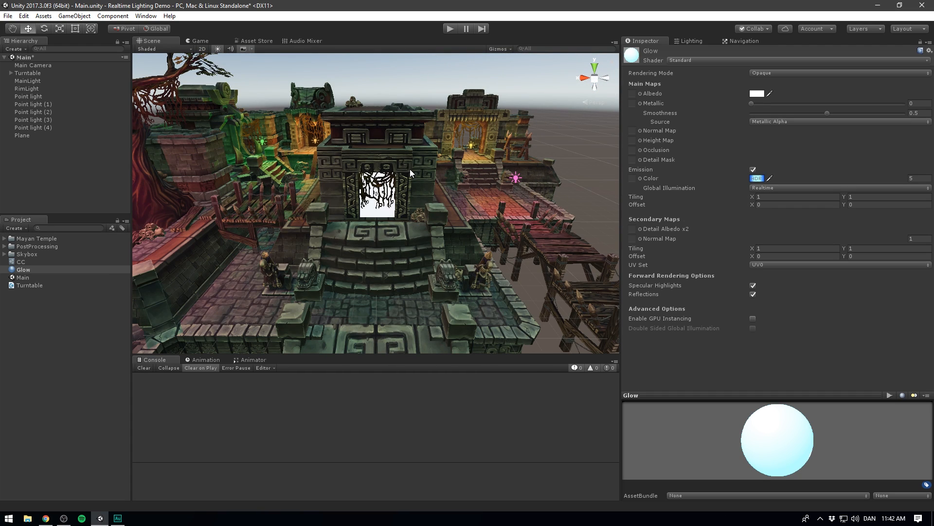
{"action": "mouse_move", "coordinate": [230, 244]}
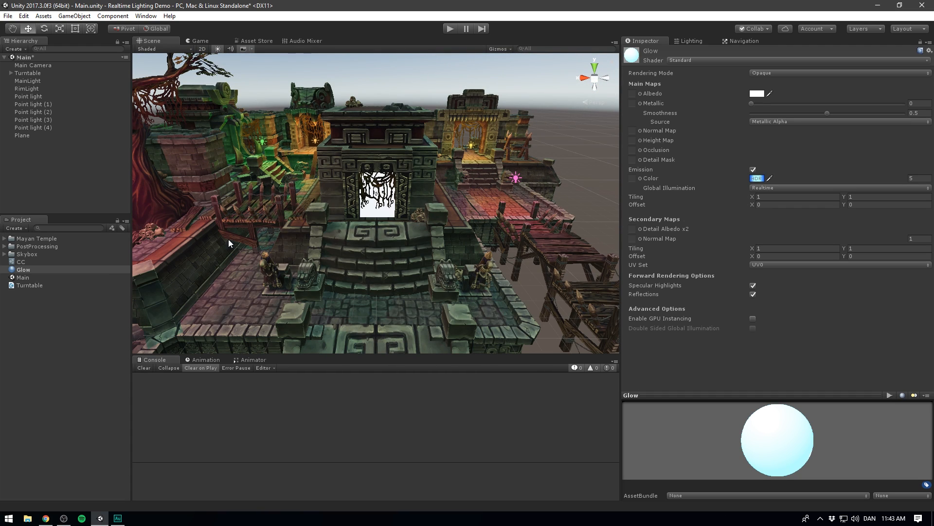
{"action": "left_click", "coordinate": [21, 261]}
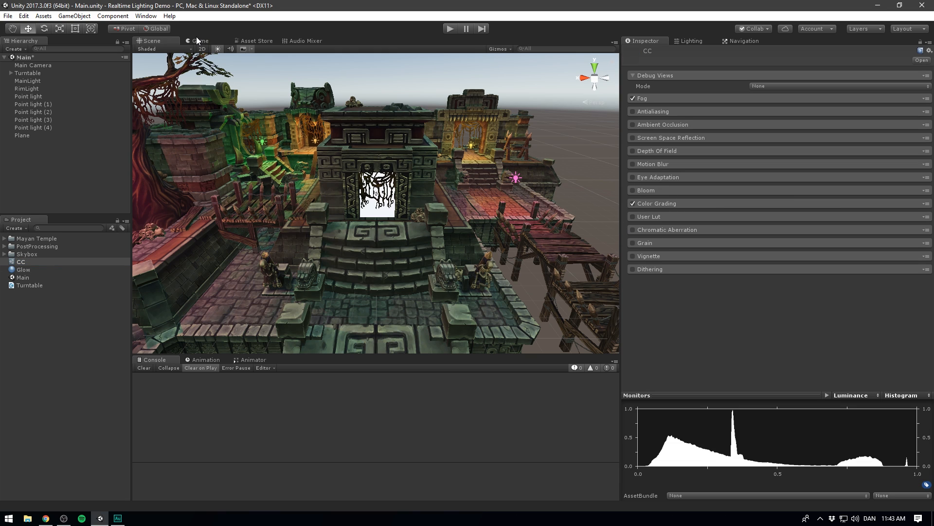
- Enable Bloom in the CC profile with threshold 2 and lowered intensity, viewed in Game view
{"action": "left_click", "coordinate": [199, 40]}
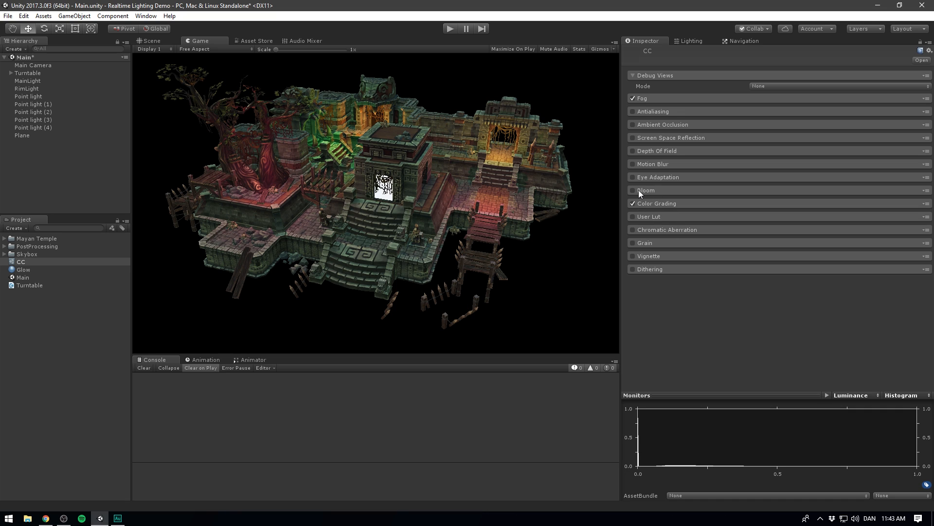
{"action": "left_click", "coordinate": [632, 190]}
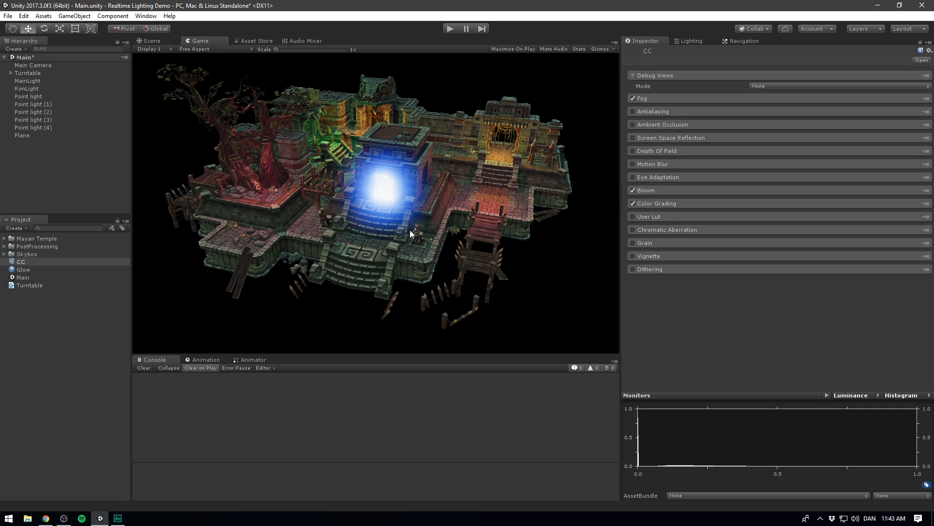
{"action": "mouse_move", "coordinate": [398, 155]}
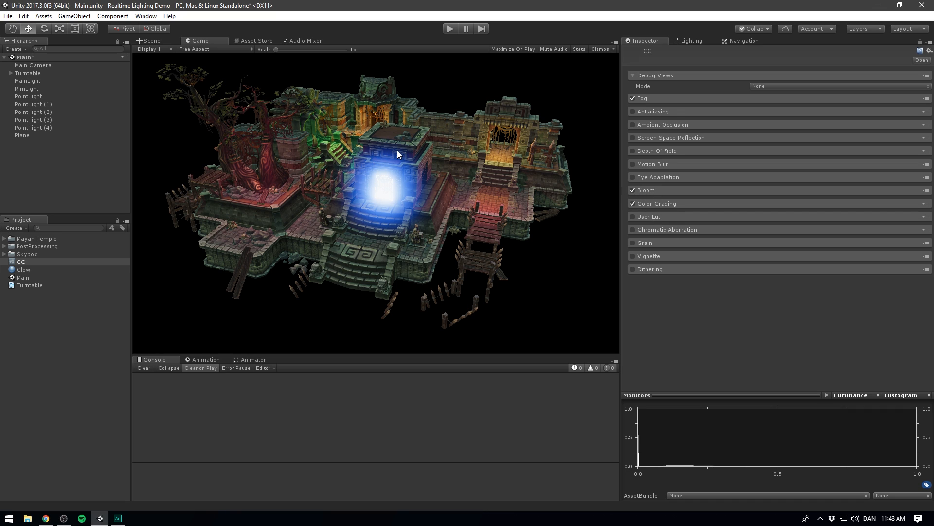
{"action": "mouse_move", "coordinate": [663, 196]}
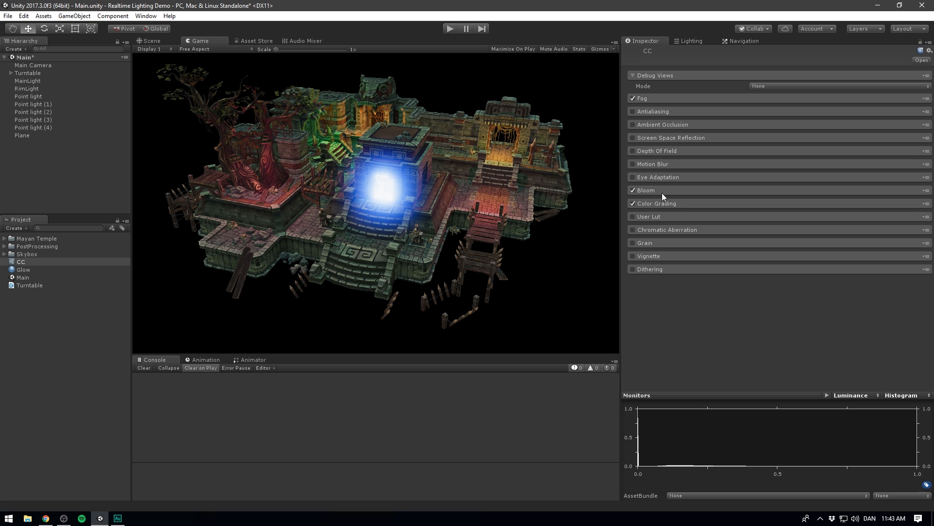
{"action": "left_click", "coordinate": [646, 190]}
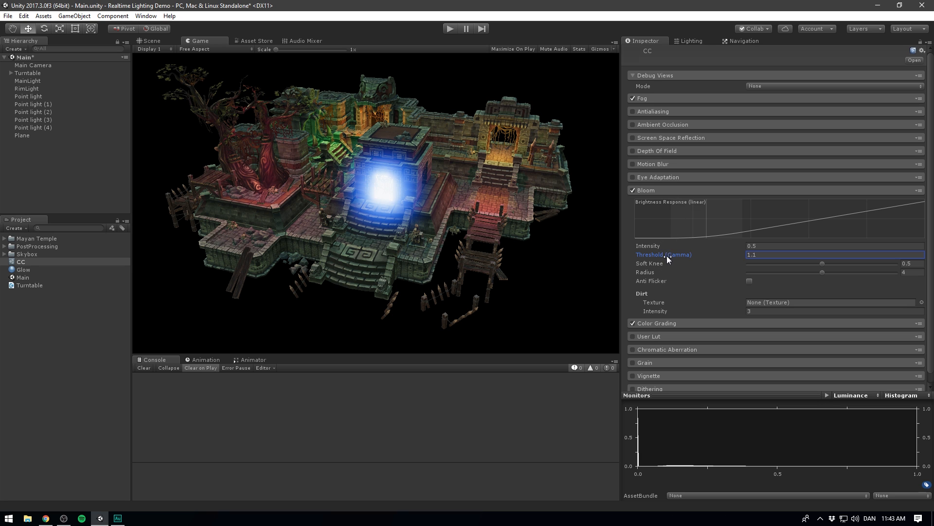
{"action": "type", "text": "0.8"}
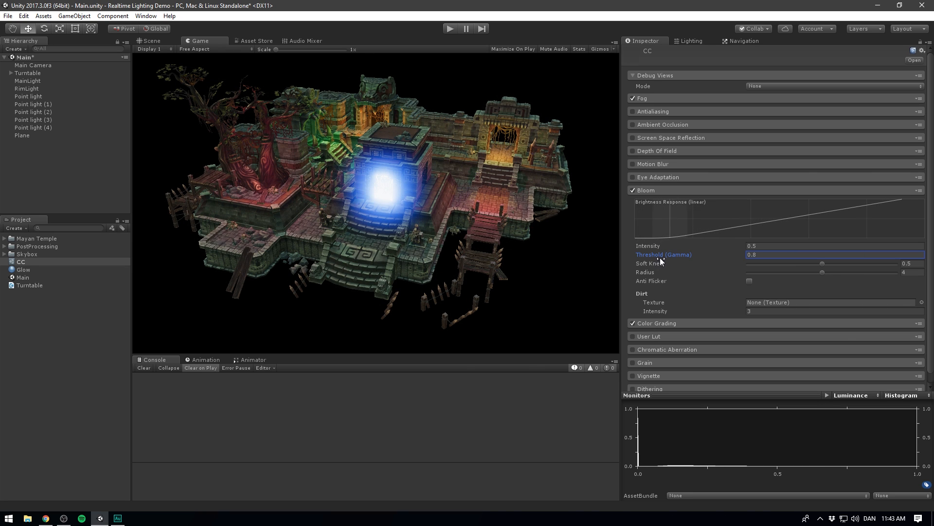
{"action": "left_click_drag", "start_coordinate": [664, 254], "coordinate": [703, 259]}
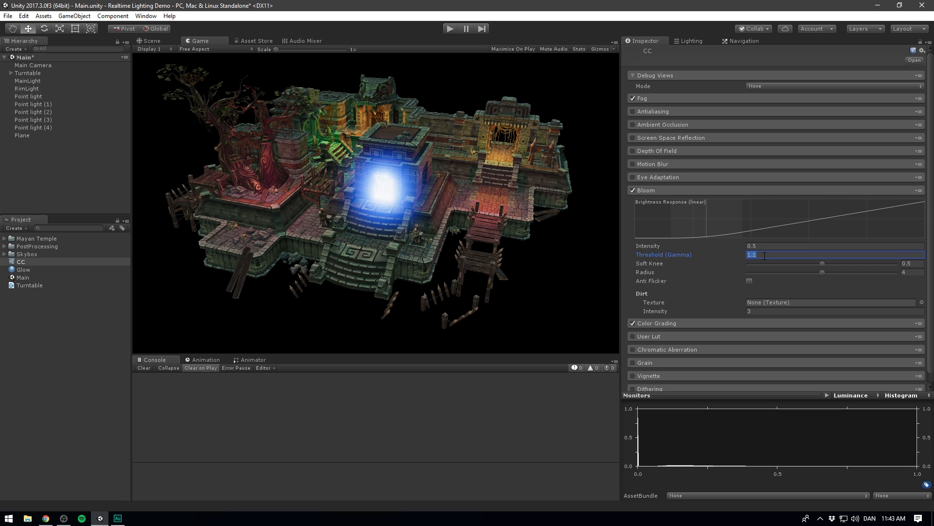
{"action": "type", "text": "2"}
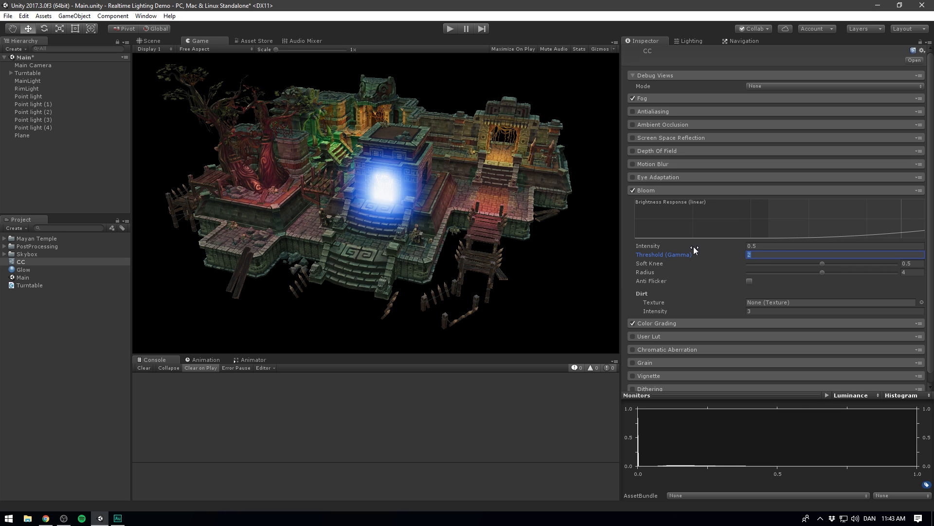
{"action": "left_click_drag", "start_coordinate": [839, 271], "coordinate": [800, 272]}
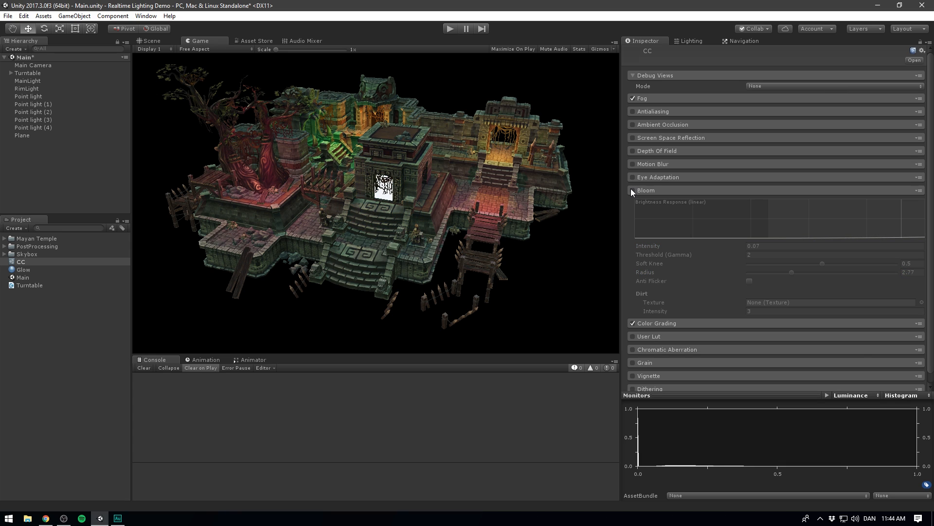
{"action": "left_click", "coordinate": [632, 190]}
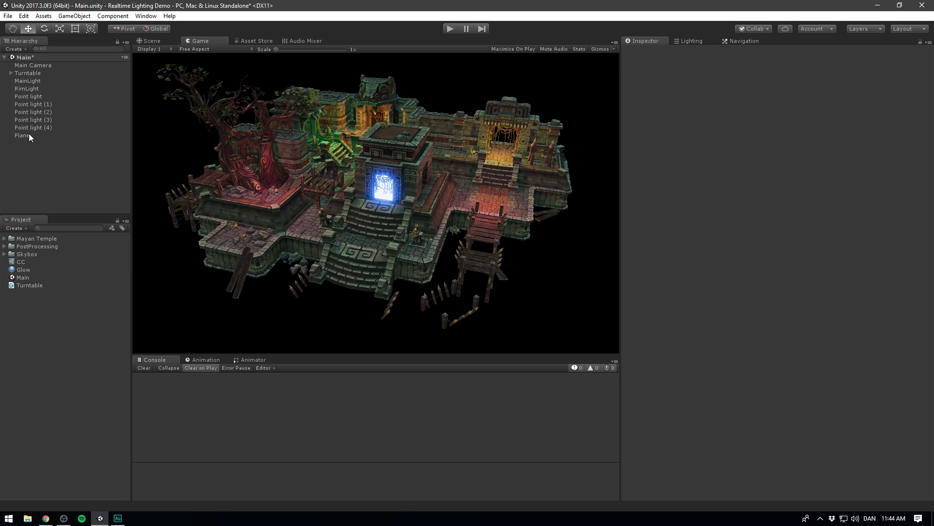
- Move Point light (5) in front of the doorway and make it blue
{"action": "left_click", "coordinate": [22, 136]}
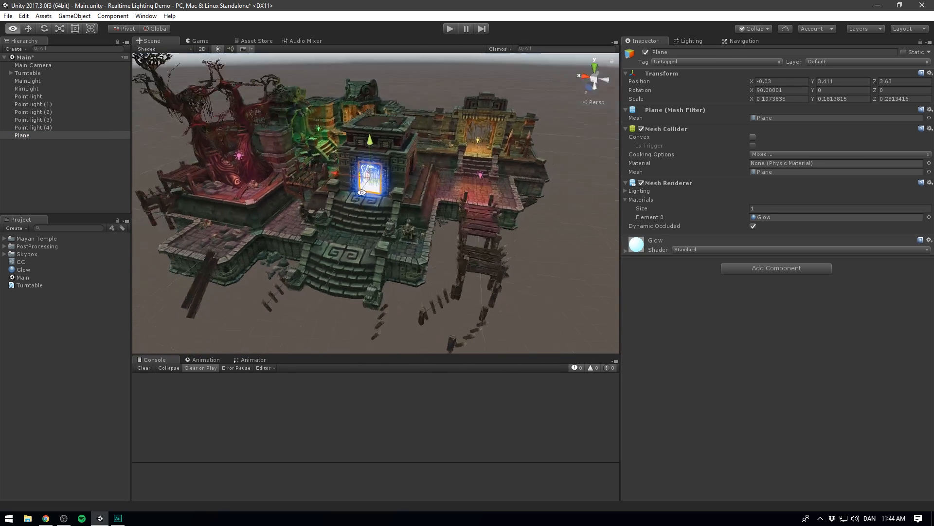
{"action": "left_click_drag", "start_coordinate": [360, 192], "coordinate": [398, 199]}
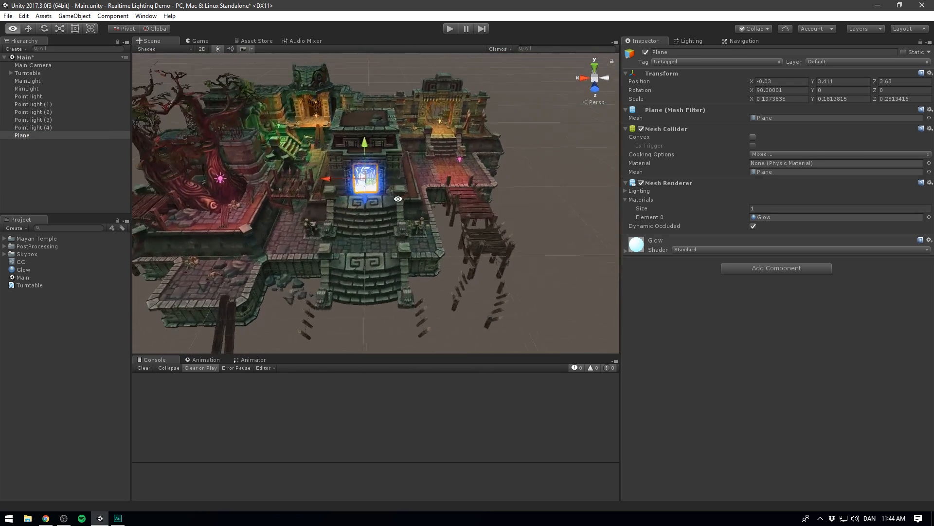
{"action": "left_click", "coordinate": [24, 269]}
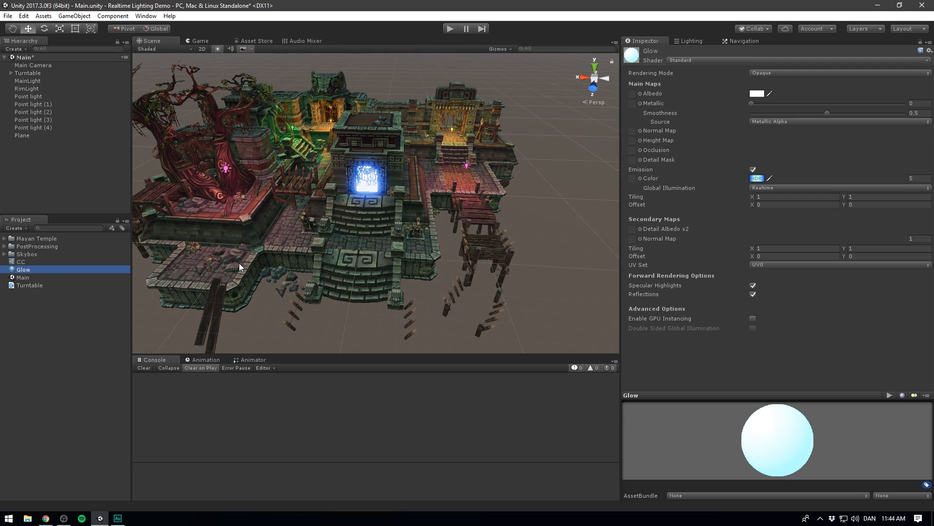
{"action": "left_click_drag", "start_coordinate": [242, 267], "coordinate": [404, 221]}
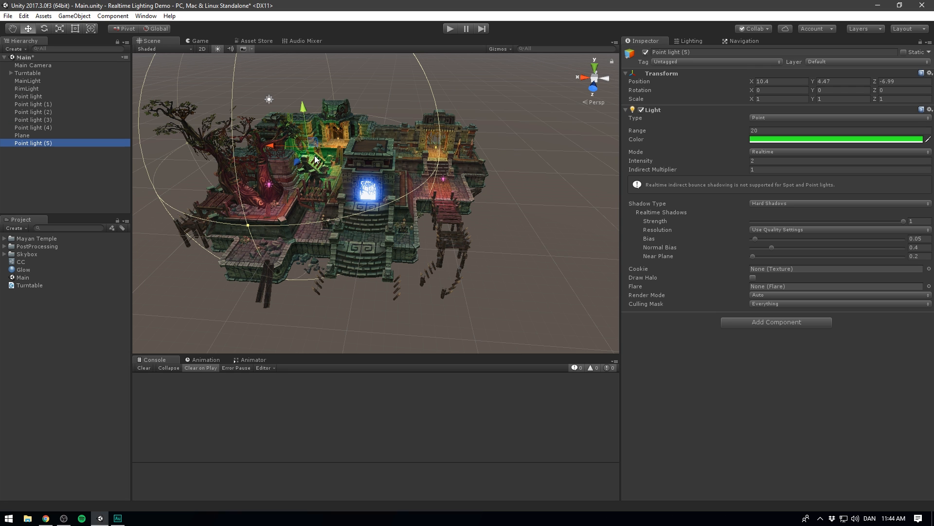
{"action": "left_click_drag", "start_coordinate": [316, 164], "coordinate": [376, 220]}
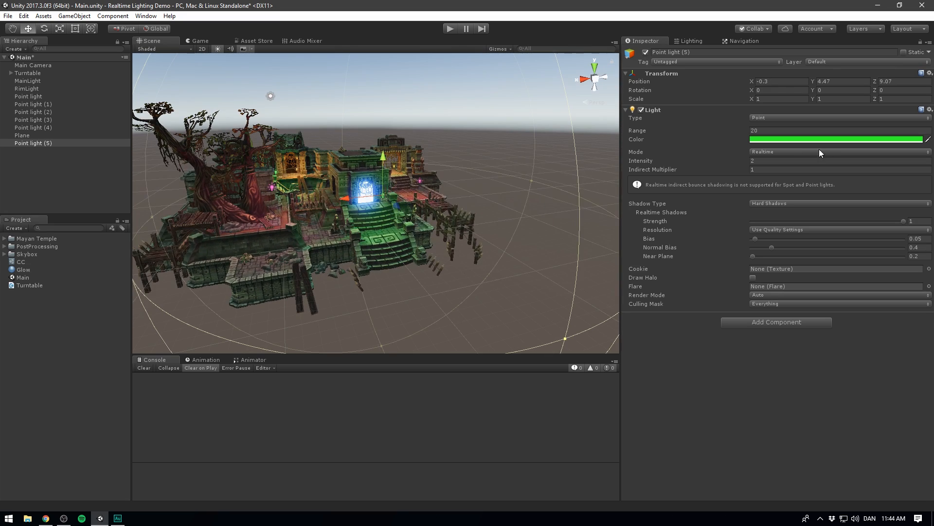
{"action": "left_click", "coordinate": [834, 139]}
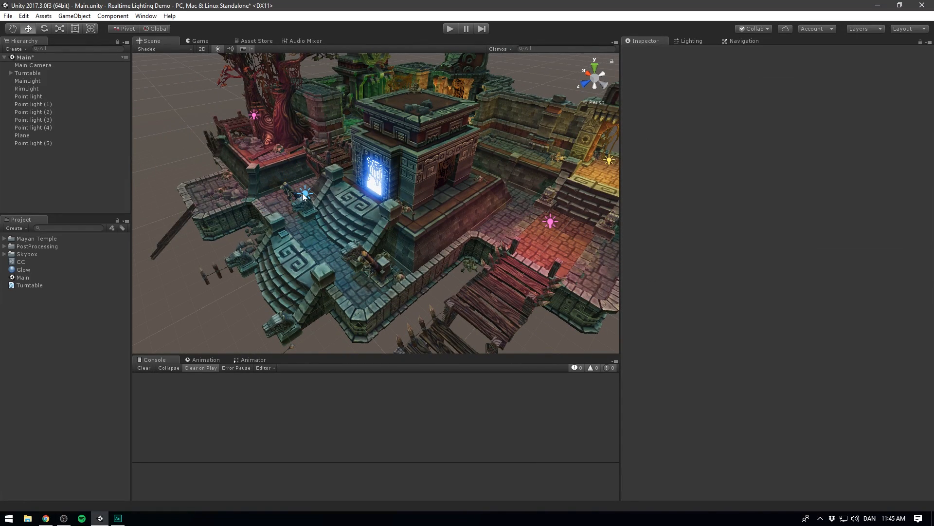
- Check the blue doorway lighting through the Game view and return to the Scene view
{"action": "left_click", "coordinate": [199, 41]}
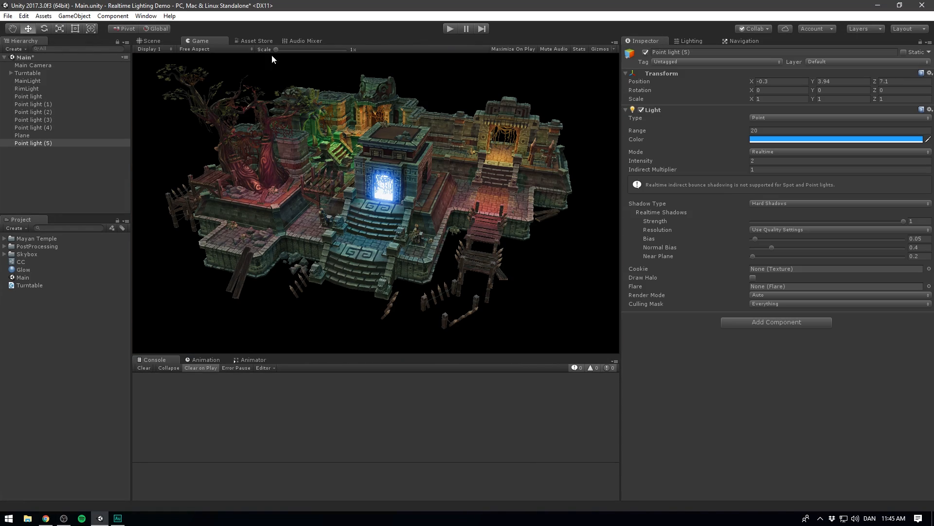
{"action": "left_click", "coordinate": [151, 40]}
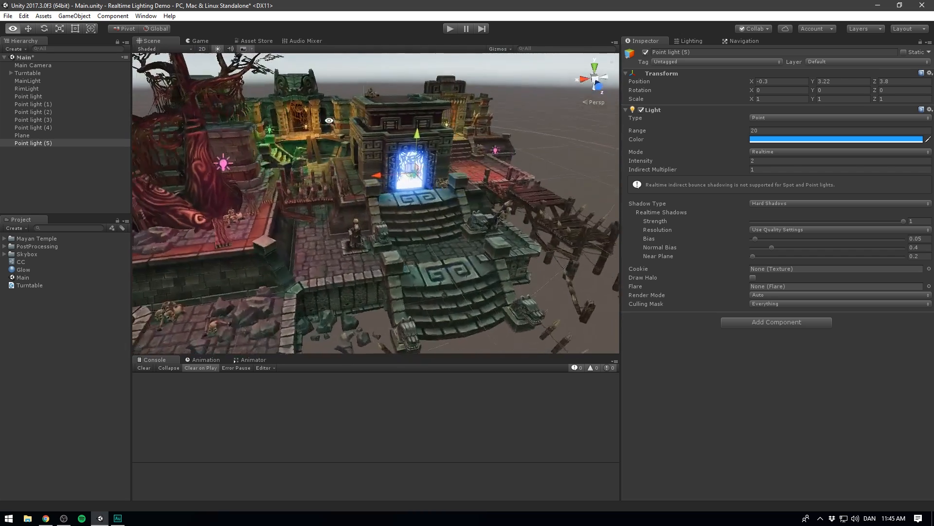
{"action": "left_click", "coordinate": [200, 40]}
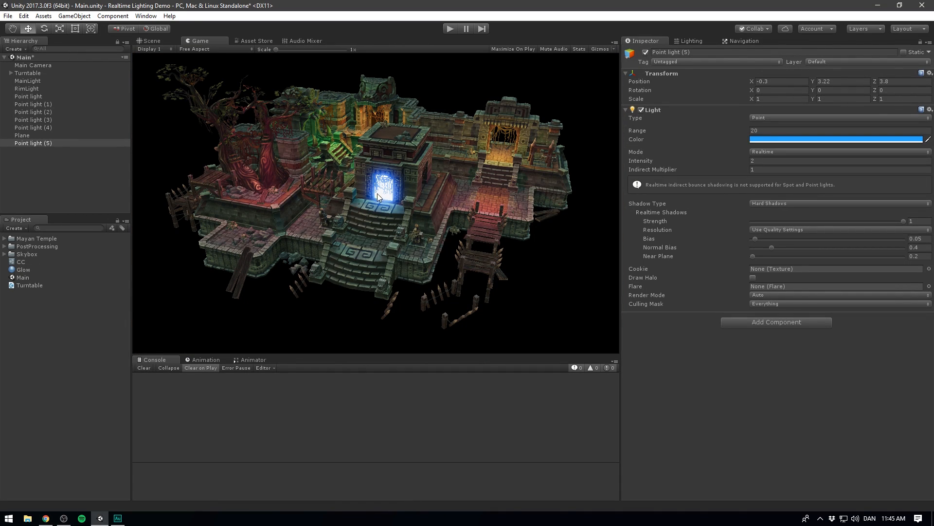
{"action": "left_click", "coordinate": [150, 40]}
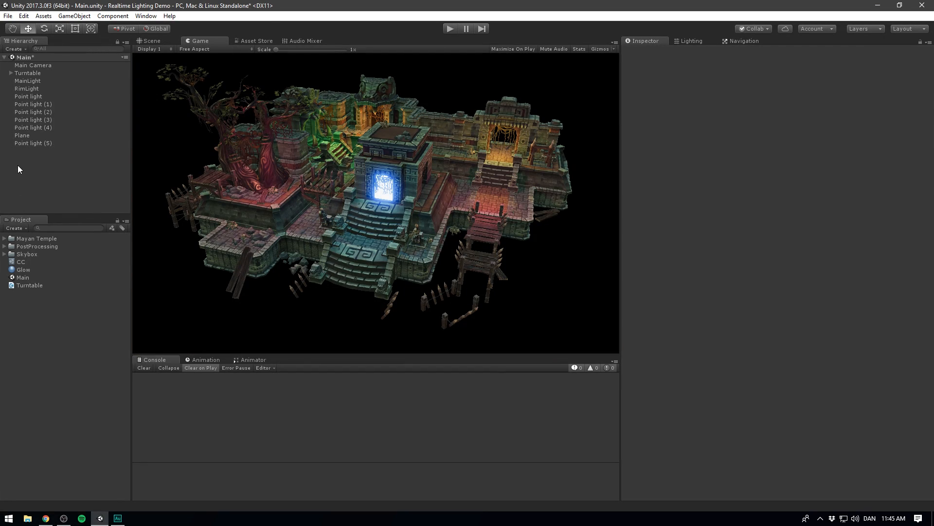
- Create an empty Lights object, group all lights and the Plane under it, and play
{"action": "right_click", "coordinate": [18, 169]}
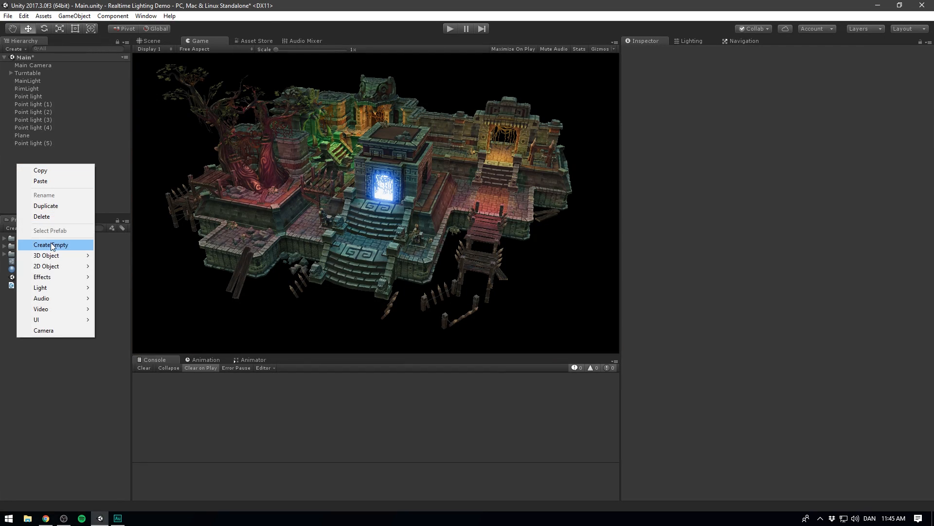
{"action": "left_click", "coordinate": [51, 244]}
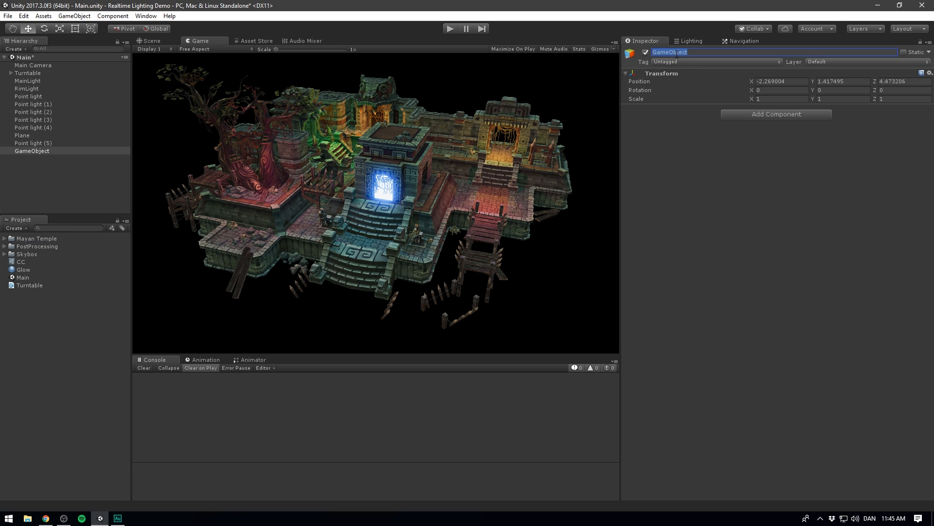
{"action": "left_click", "coordinate": [27, 80]}
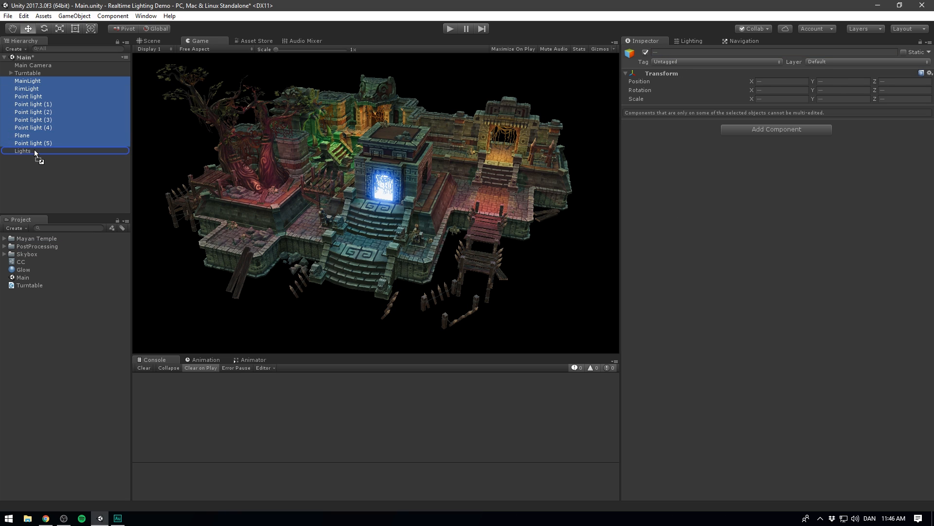
{"action": "left_click", "coordinate": [150, 41]}
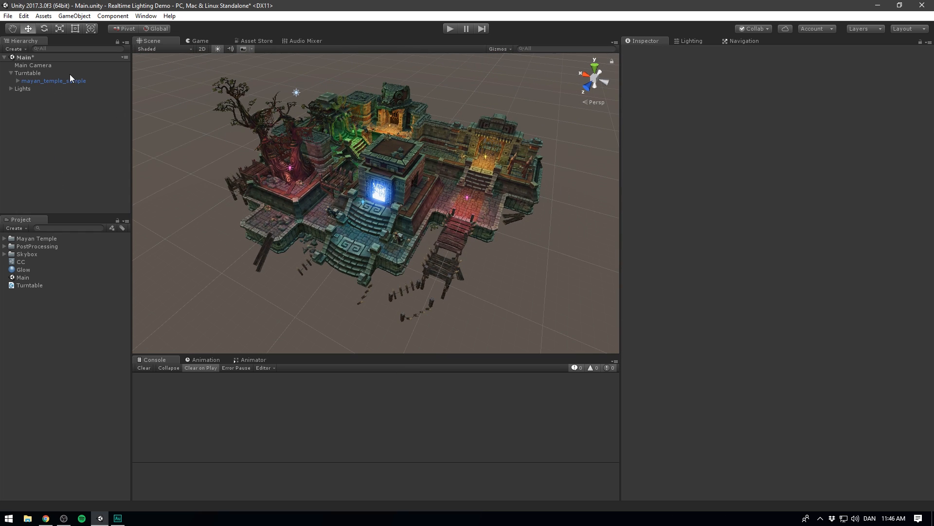
{"action": "left_click", "coordinate": [200, 41]}
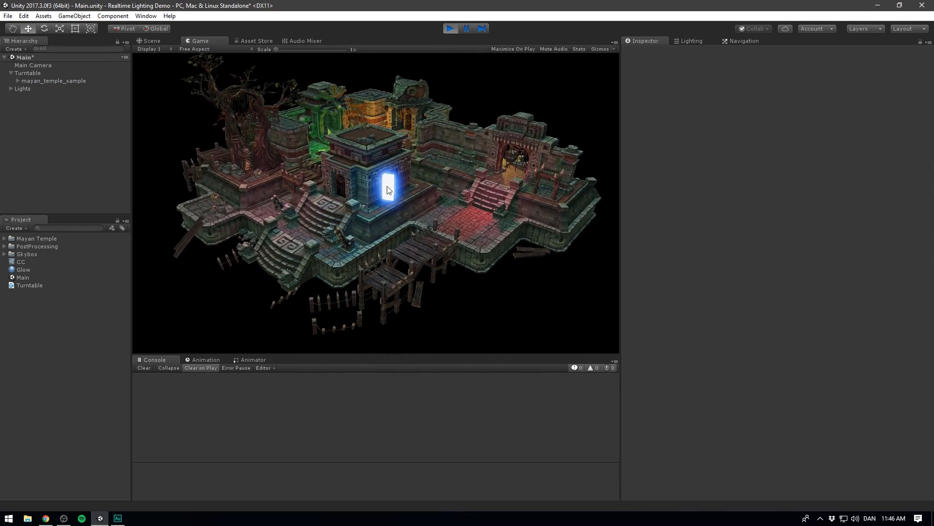
- Run play mode to test the Lights group turning under Turntable, then stop
{"action": "left_click", "coordinate": [451, 28]}
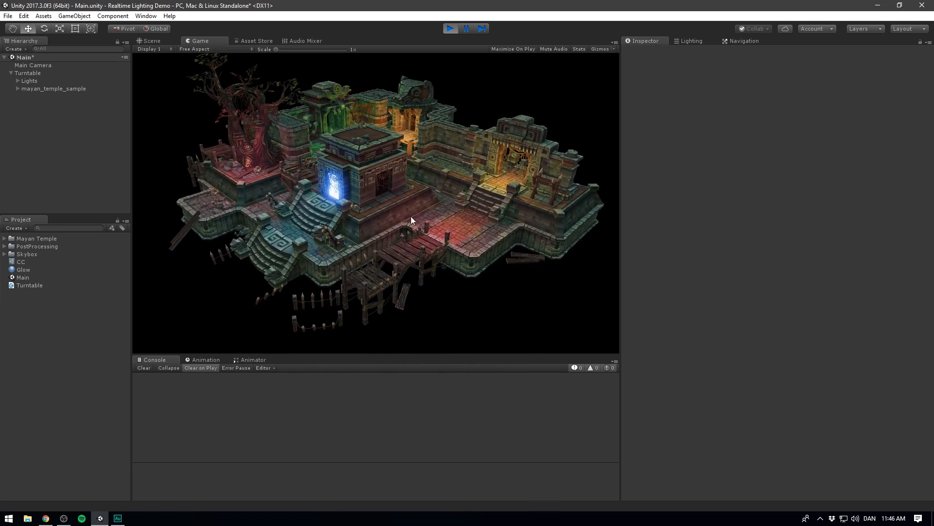
{"action": "left_click", "coordinate": [450, 29]}
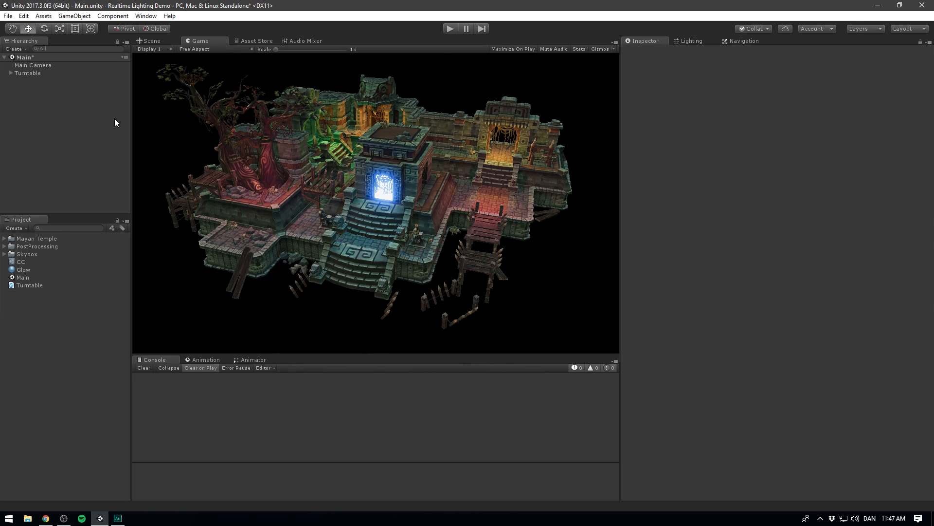
{"action": "mouse_move", "coordinate": [114, 125]}
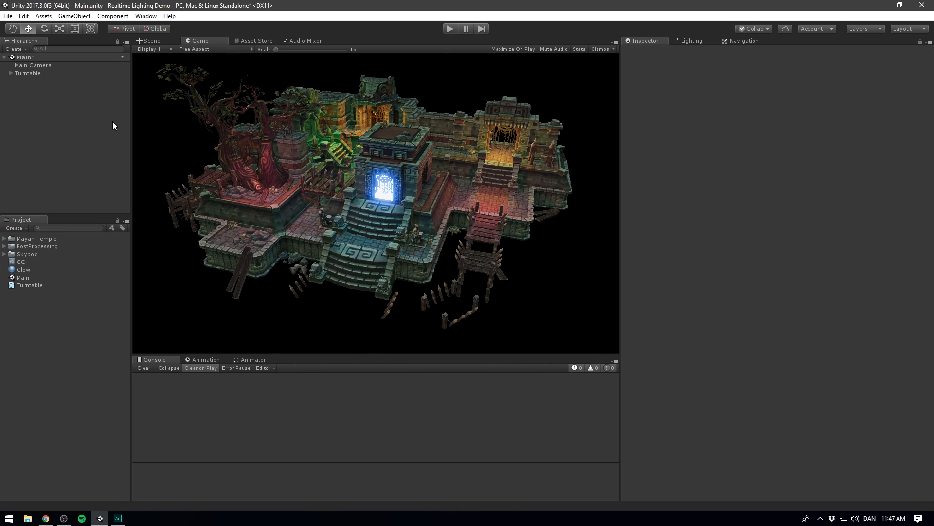
{"action": "mouse_move", "coordinate": [104, 160]}
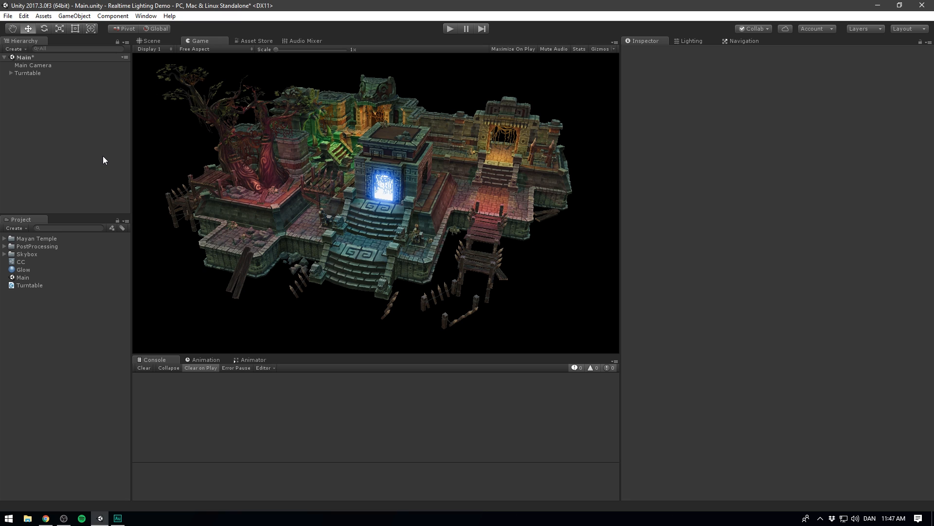
{"action": "mouse_move", "coordinate": [95, 147]}
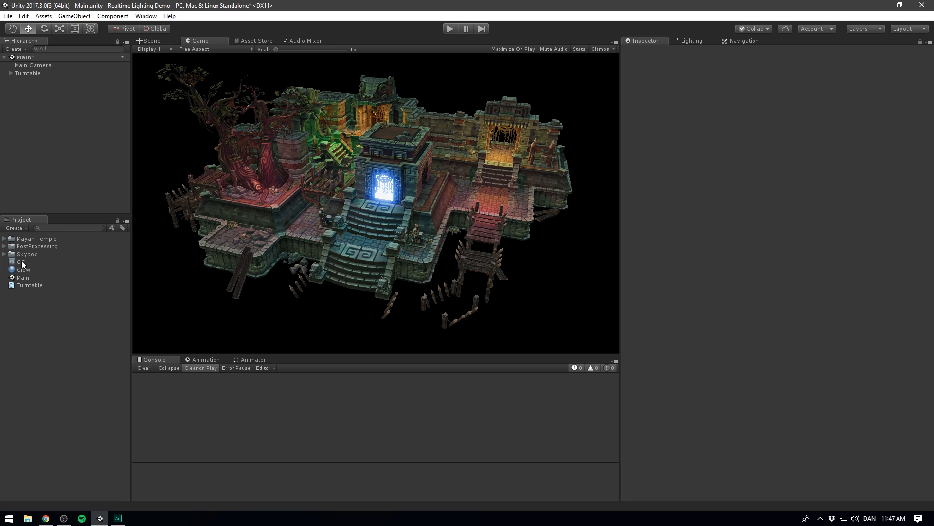
- Enable Ambient Occlusion in CC, compare it off and on, and lower intensity to about 1.2
{"action": "left_click", "coordinate": [20, 262]}
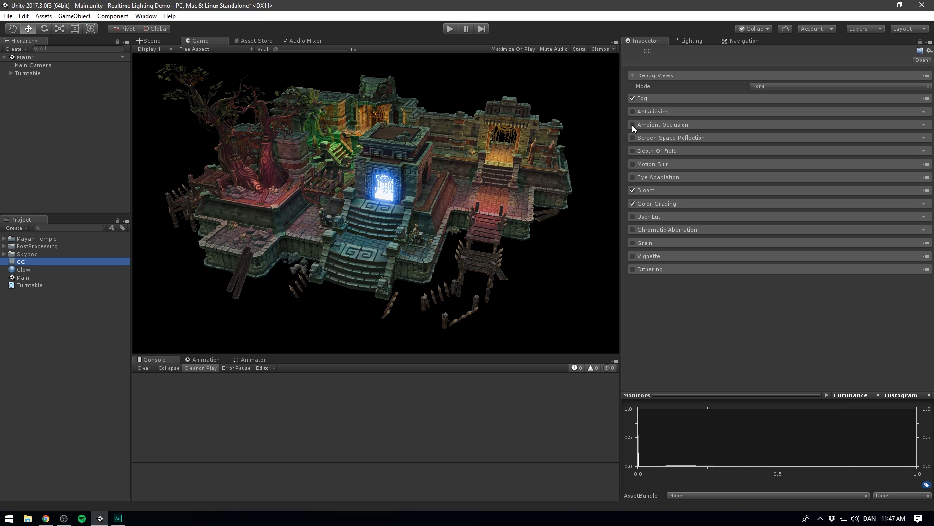
{"action": "left_click", "coordinate": [632, 124]}
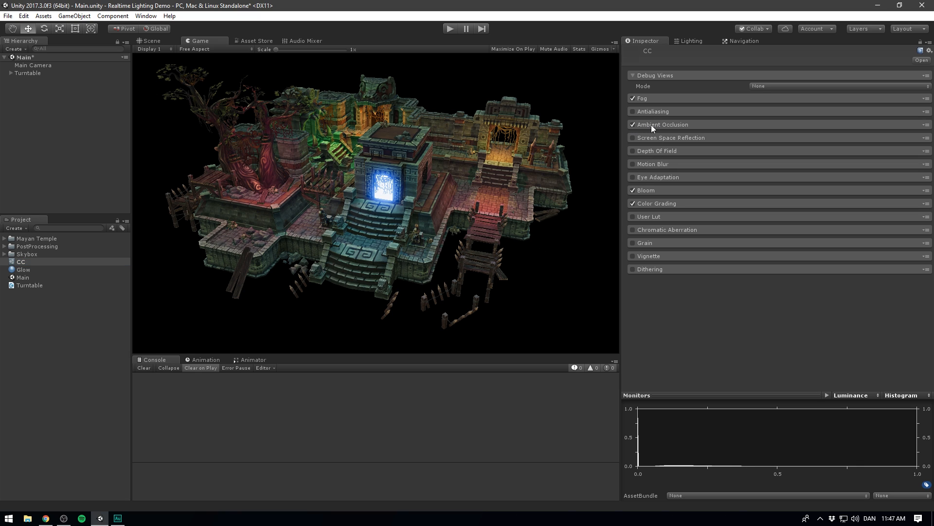
{"action": "left_click", "coordinate": [637, 124]}
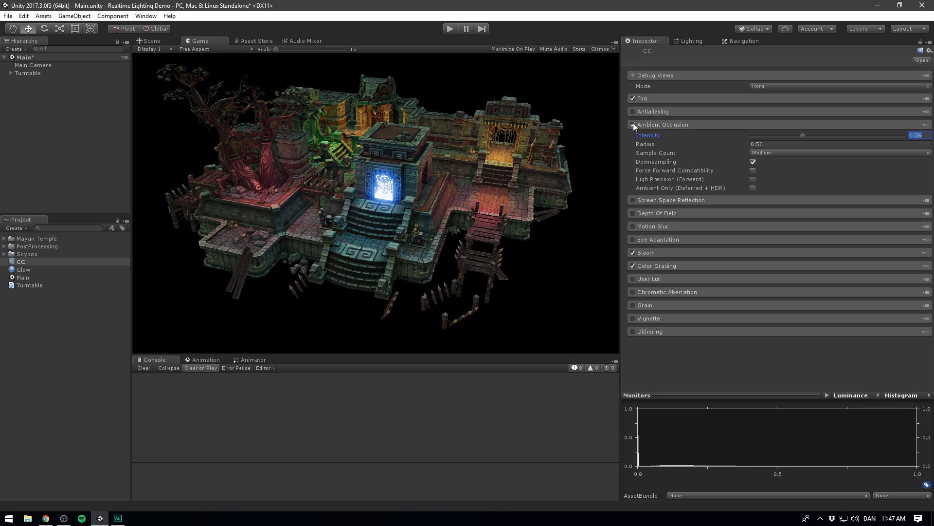
{"action": "left_click", "coordinate": [149, 41]}
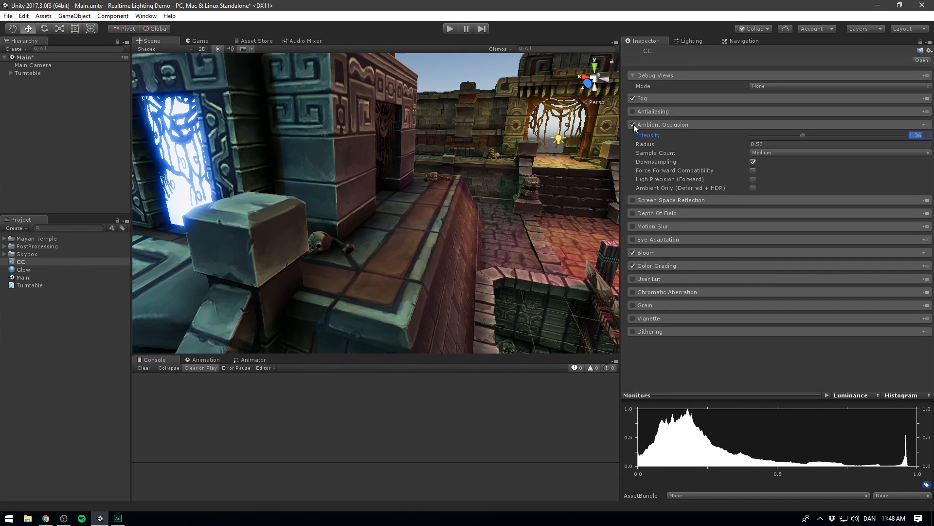
{"action": "left_click", "coordinate": [632, 124]}
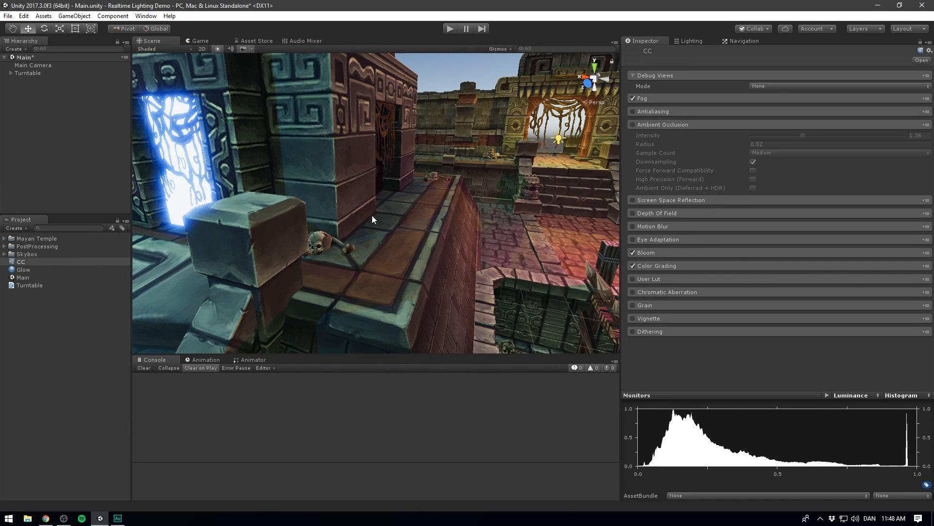
{"action": "mouse_move", "coordinate": [352, 253]}
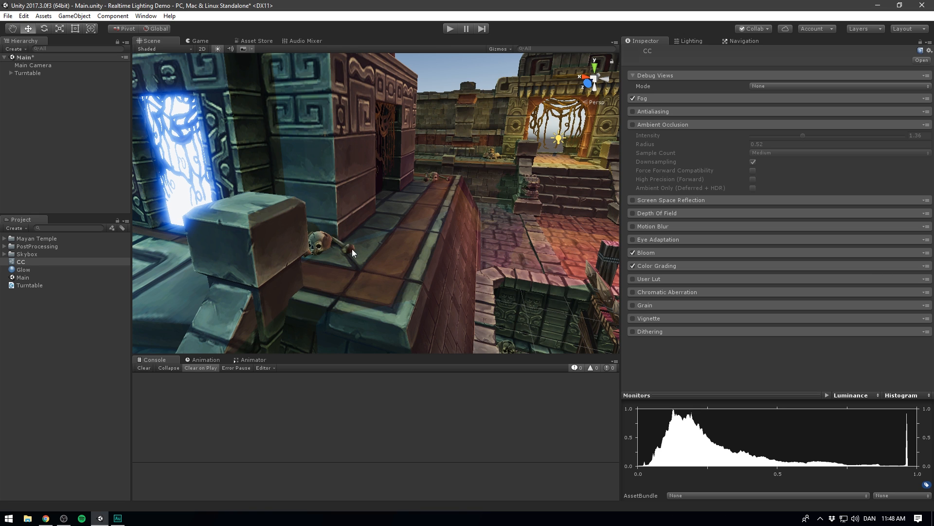
{"action": "left_click", "coordinate": [632, 124]}
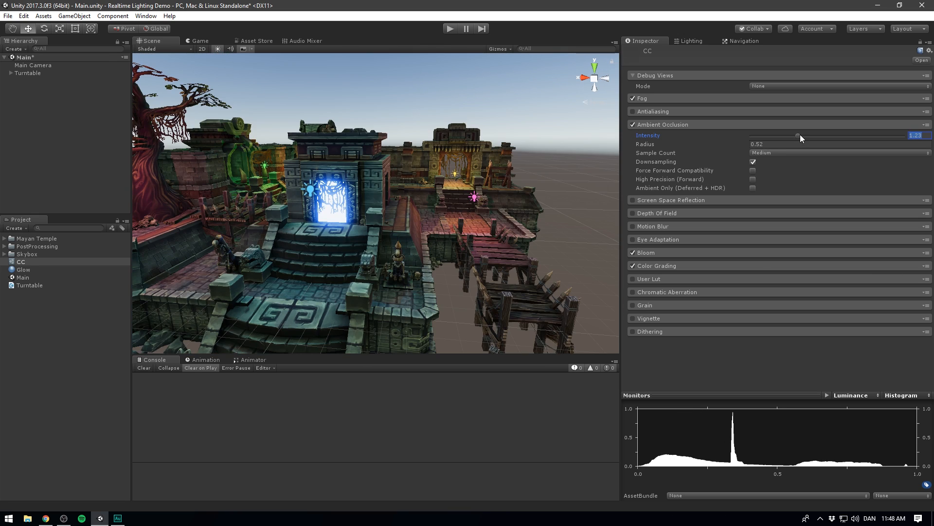
{"action": "left_click_drag", "start_coordinate": [810, 137], "coordinate": [793, 138]}
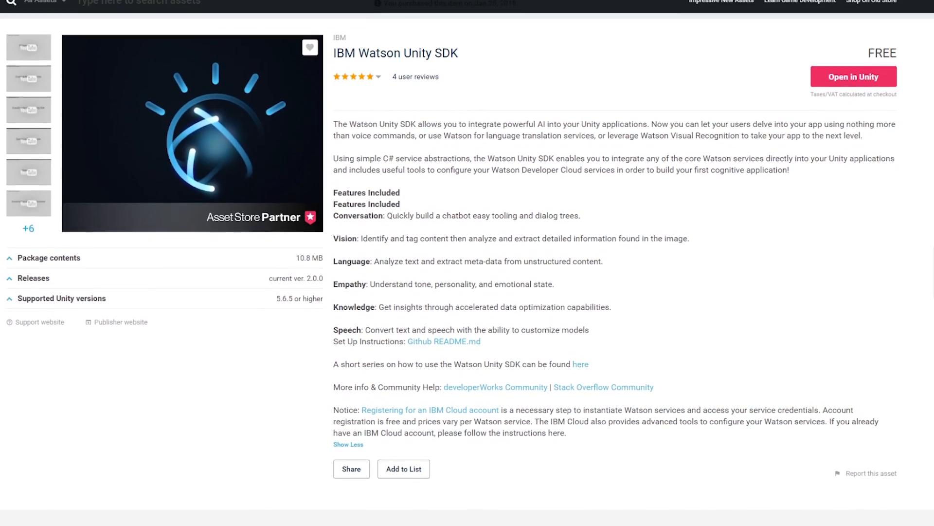
- Scroll down through the IBM Watson Unity SDK description to the recommended assets
{"action": "scroll", "scroll_direction": "down", "scroll_amount": 3}
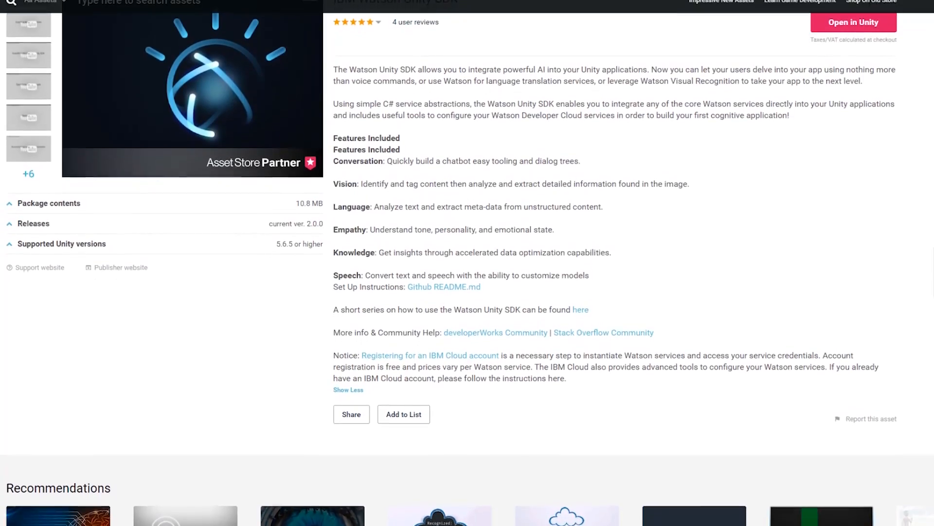